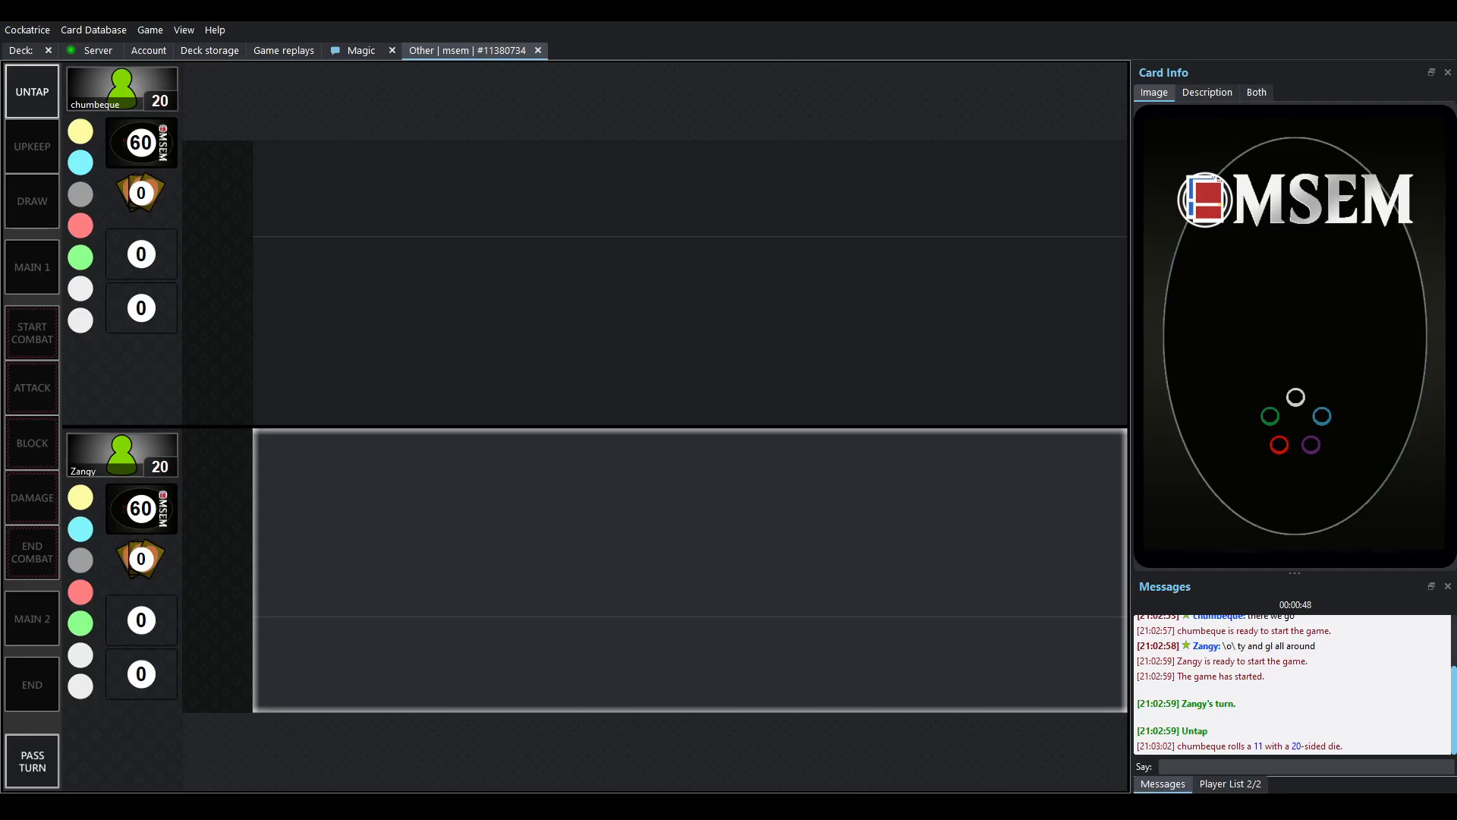
- Play the replay past the die roll and mulligans until chumbeque keeps a four-card hand
{"action": "left_click", "coordinate": [32, 760]}
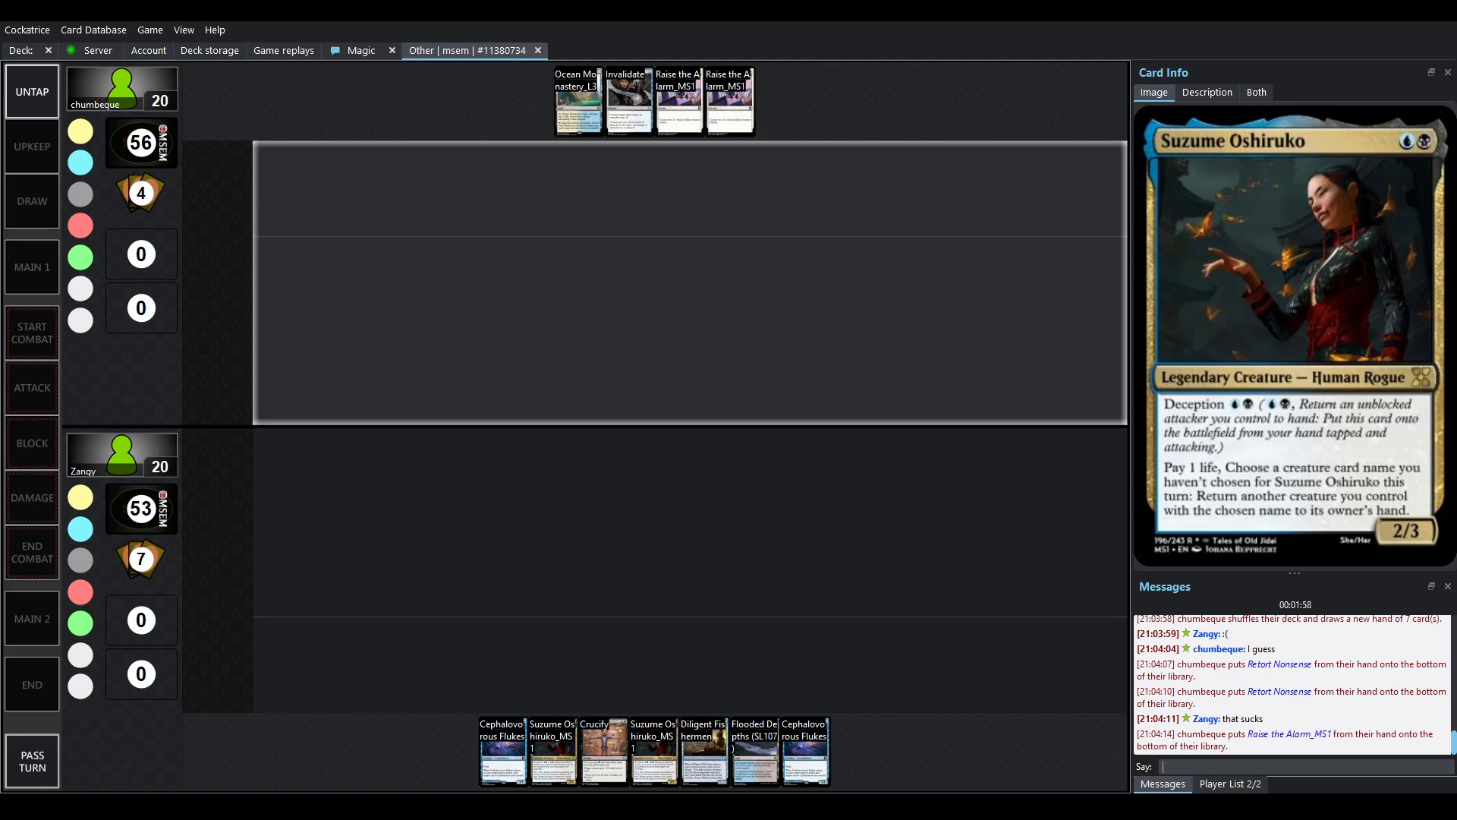
- Run playback through Zangy's Cephalovorous Flukes until Pool of Light replaces chumbeque's Ocean Monastery
{"action": "left_click", "coordinate": [30, 266]}
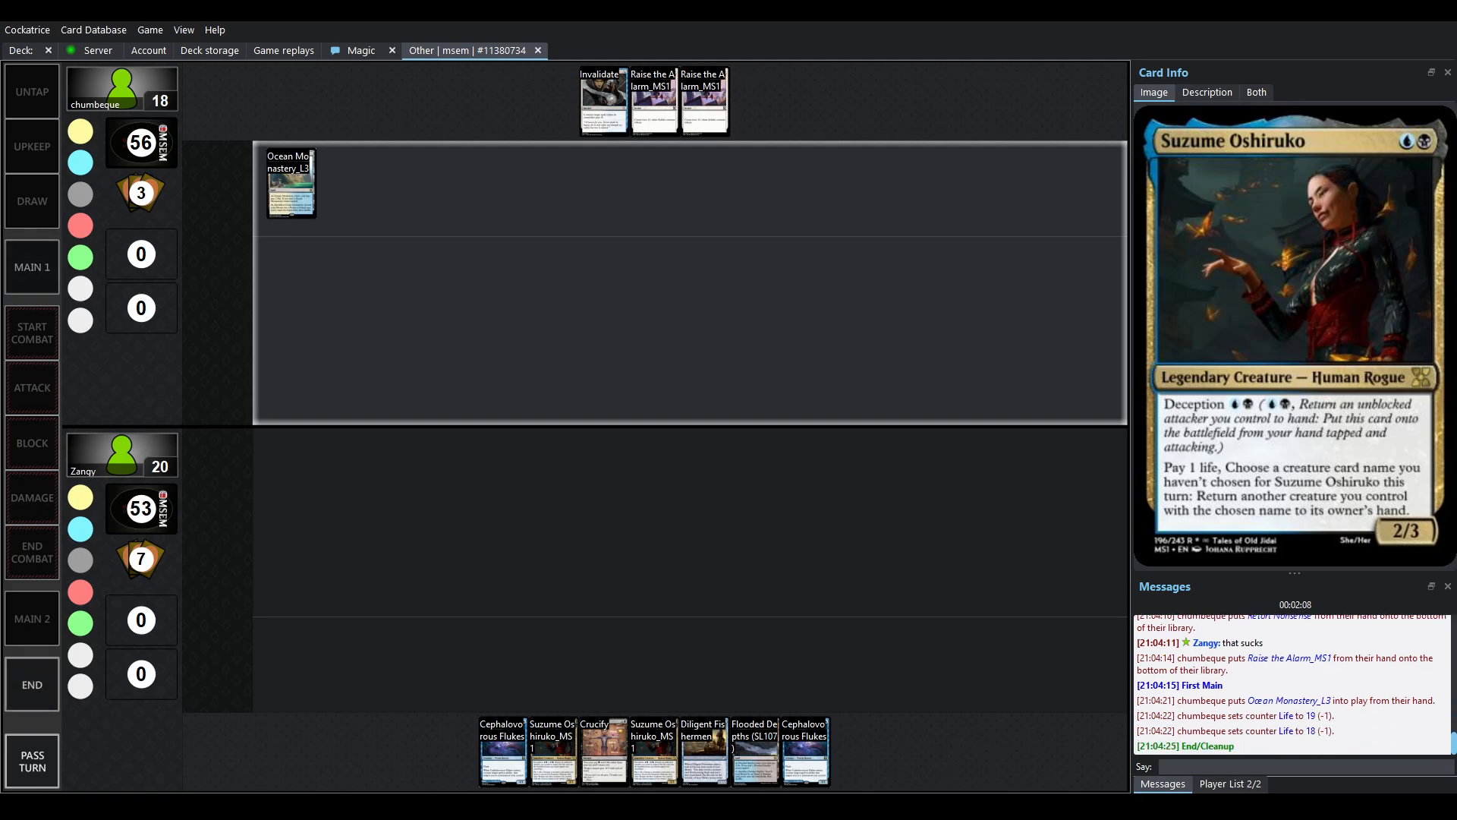
{"action": "left_click", "coordinate": [30, 761]}
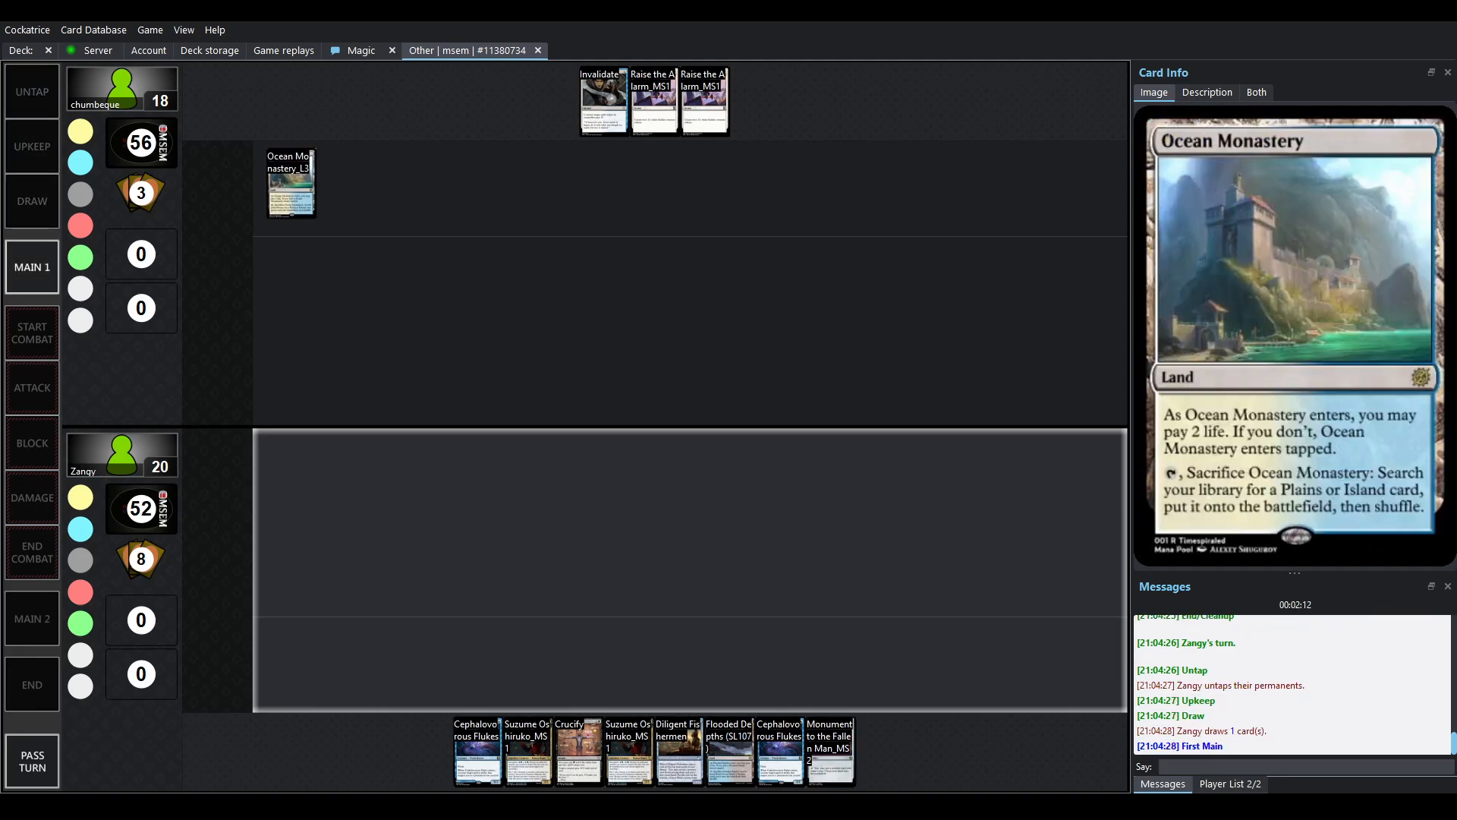
{"action": "left_click", "coordinate": [477, 750]}
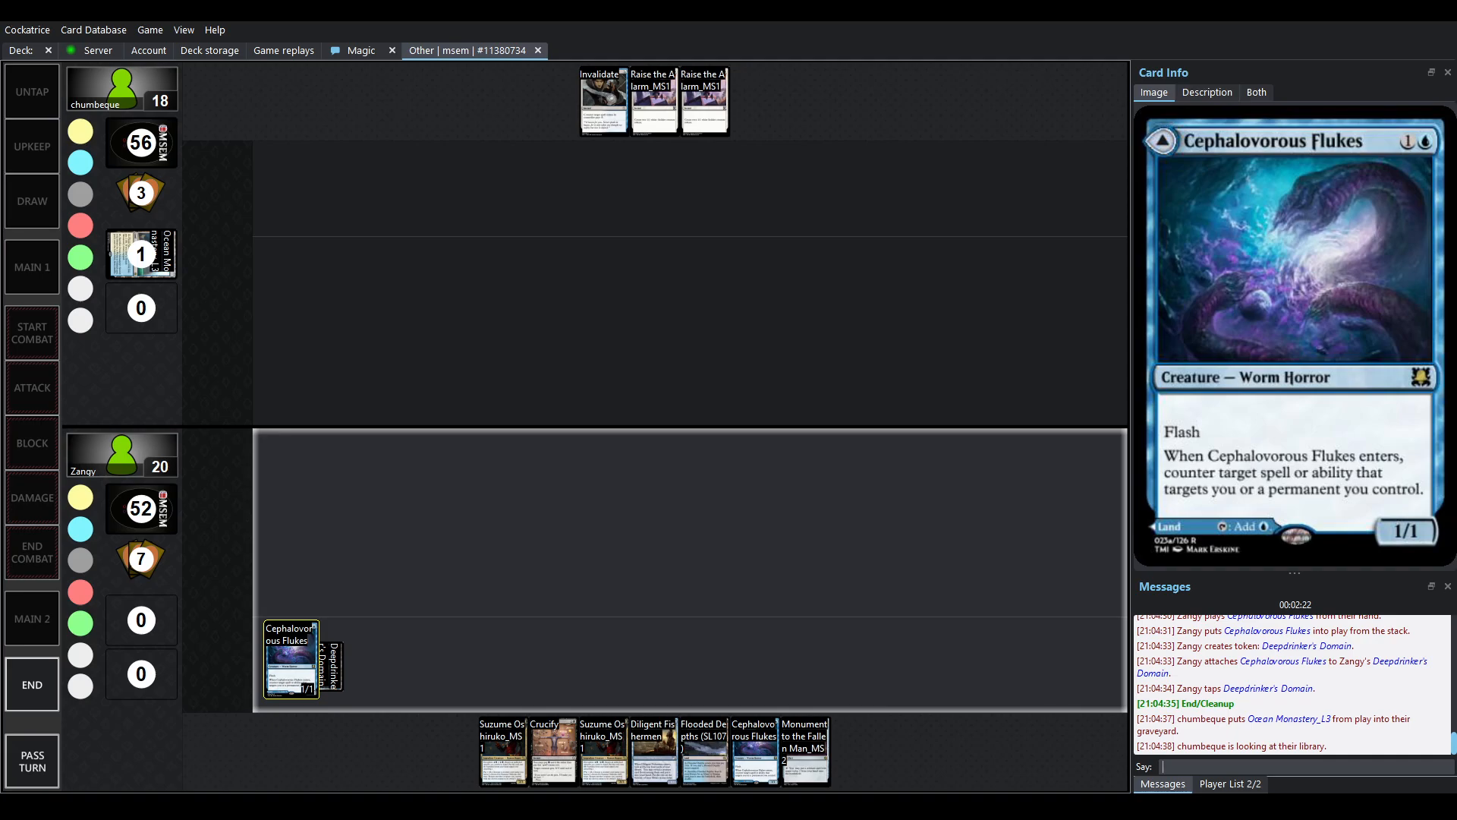
{"action": "left_click", "coordinate": [326, 665]}
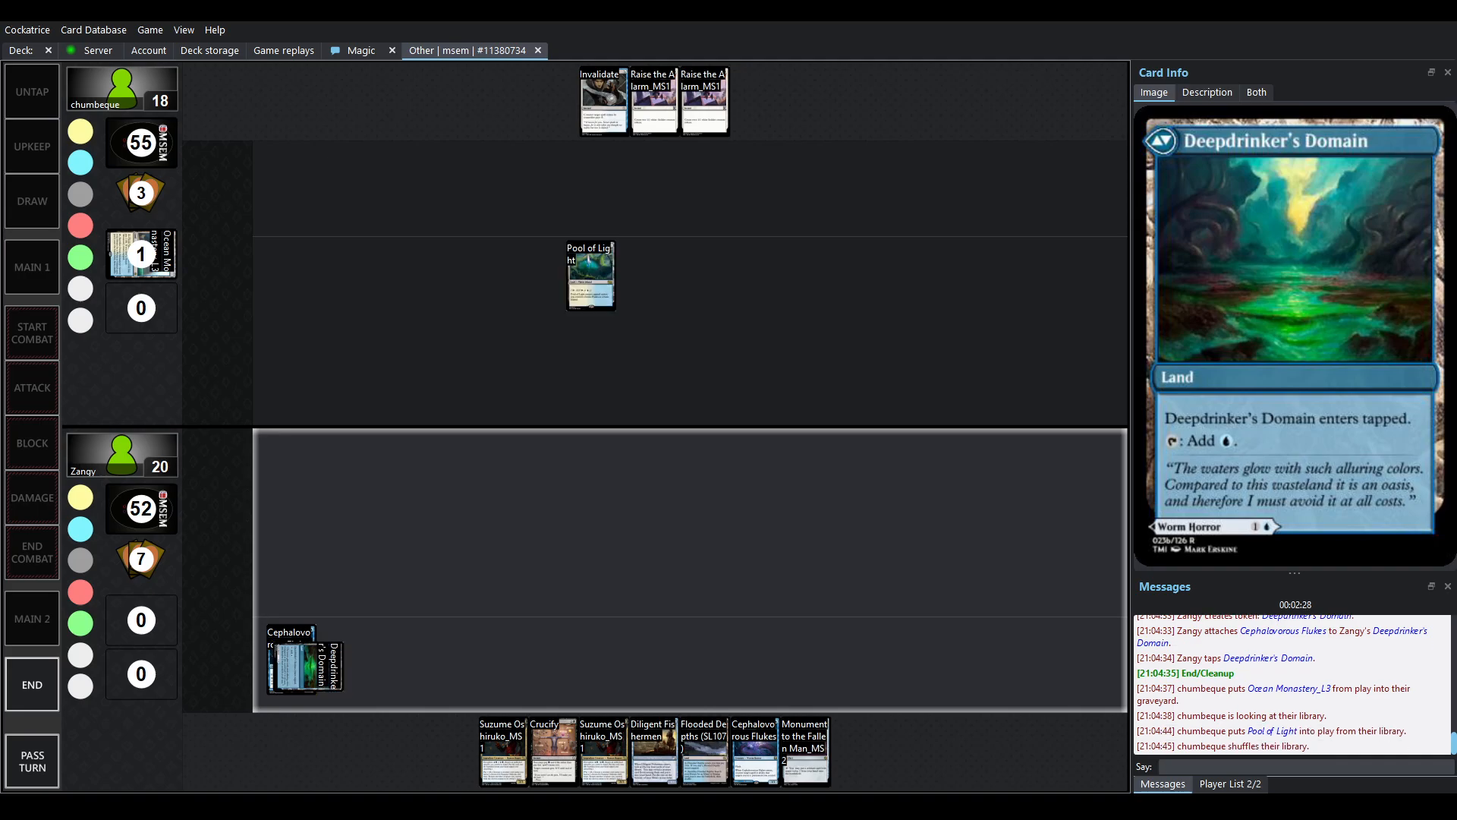
- Keep the replay running past chumbeque's Plains and Zangy's Swamp fetch until Suzume Oshiruko is cast
{"action": "left_click_drag", "start_coordinate": [590, 276], "coordinate": [290, 183]}
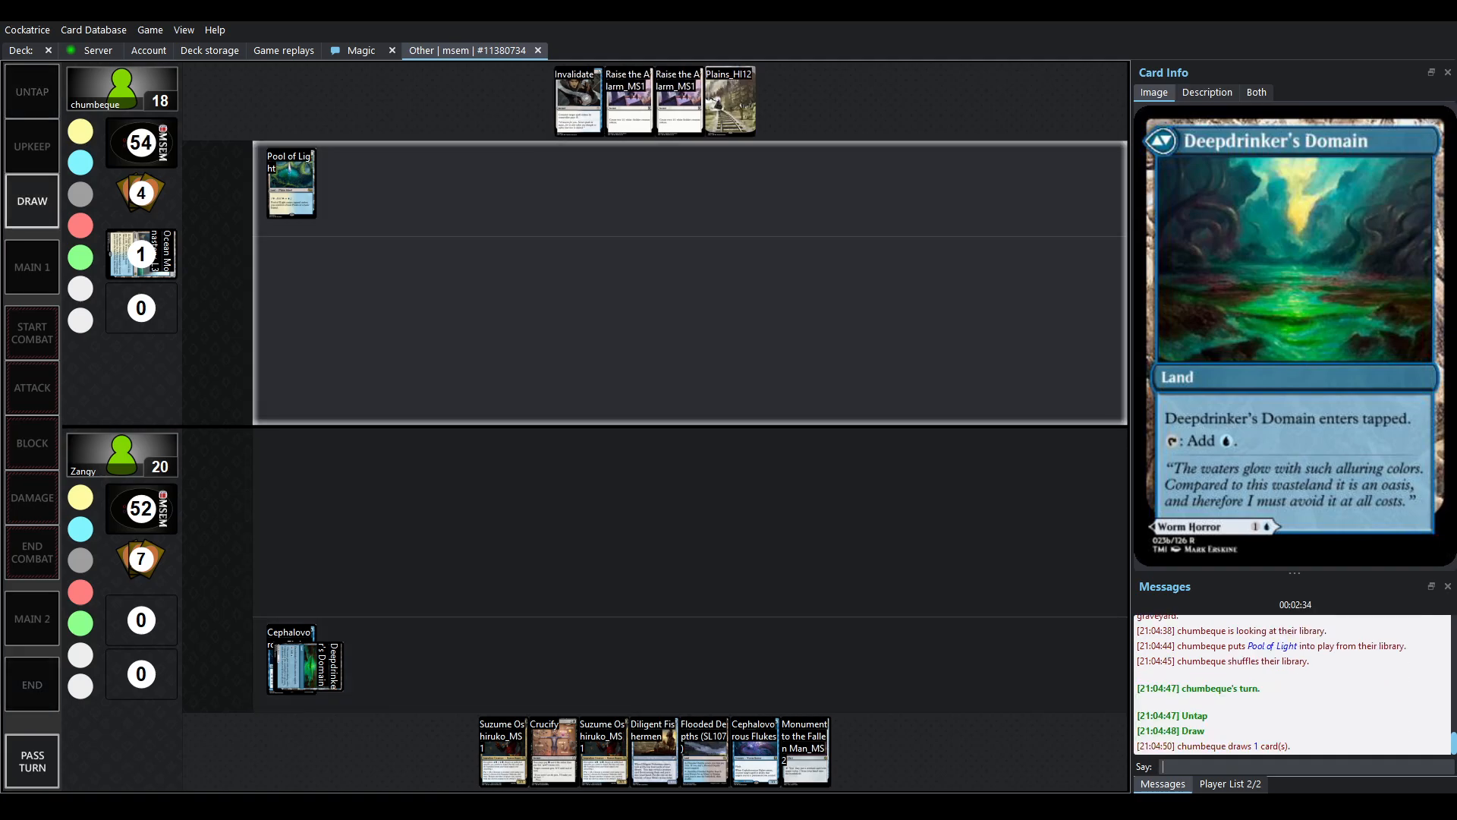
{"action": "left_click", "coordinate": [32, 266]}
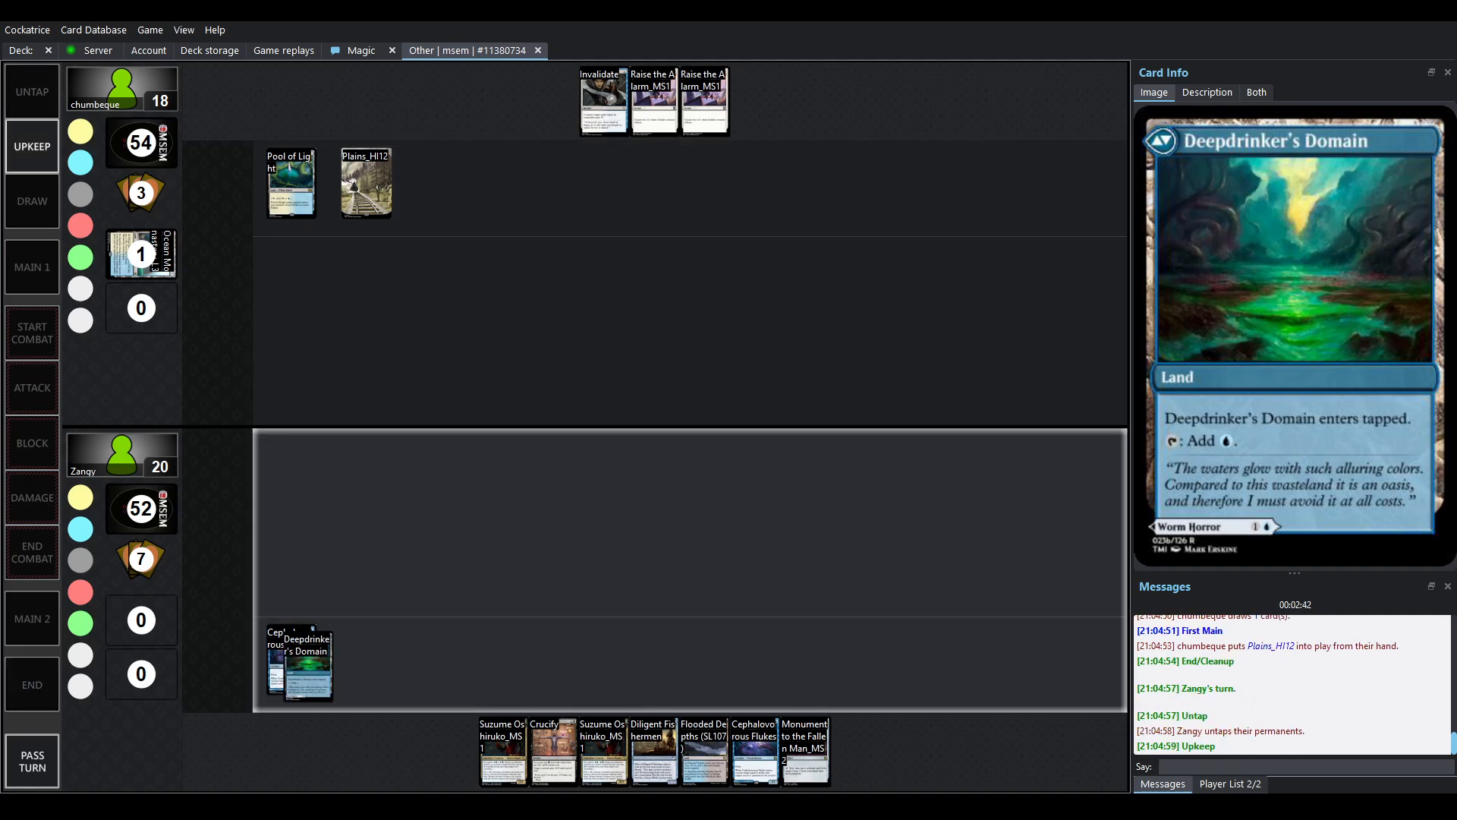
{"action": "left_click", "coordinate": [32, 267]}
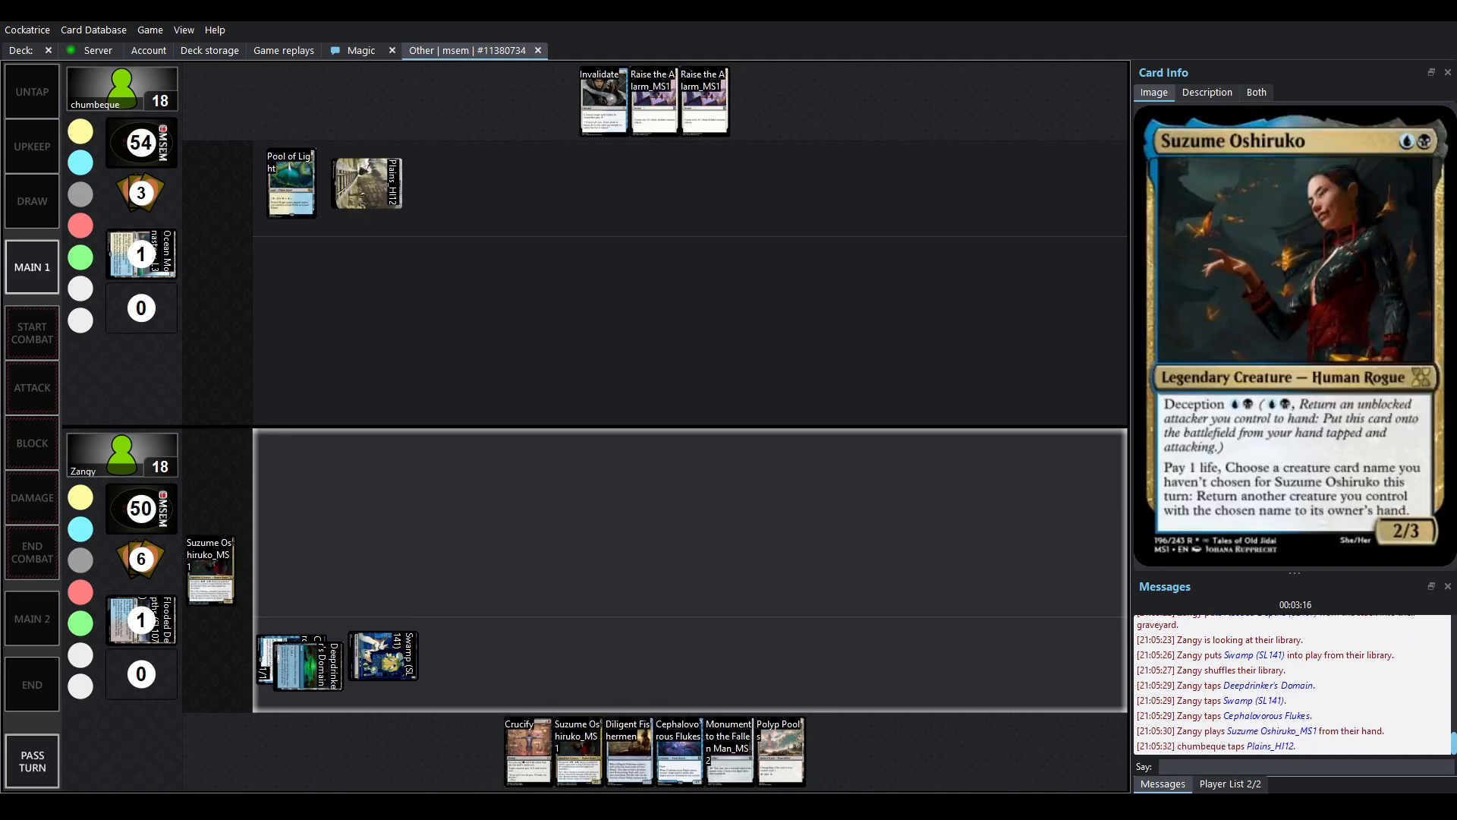
- Play on until Suzume Oshiruko is in the graveyard, Polyp Pool lands, and chumbeque's draw step begins
{"action": "left_click", "coordinate": [601, 99]}
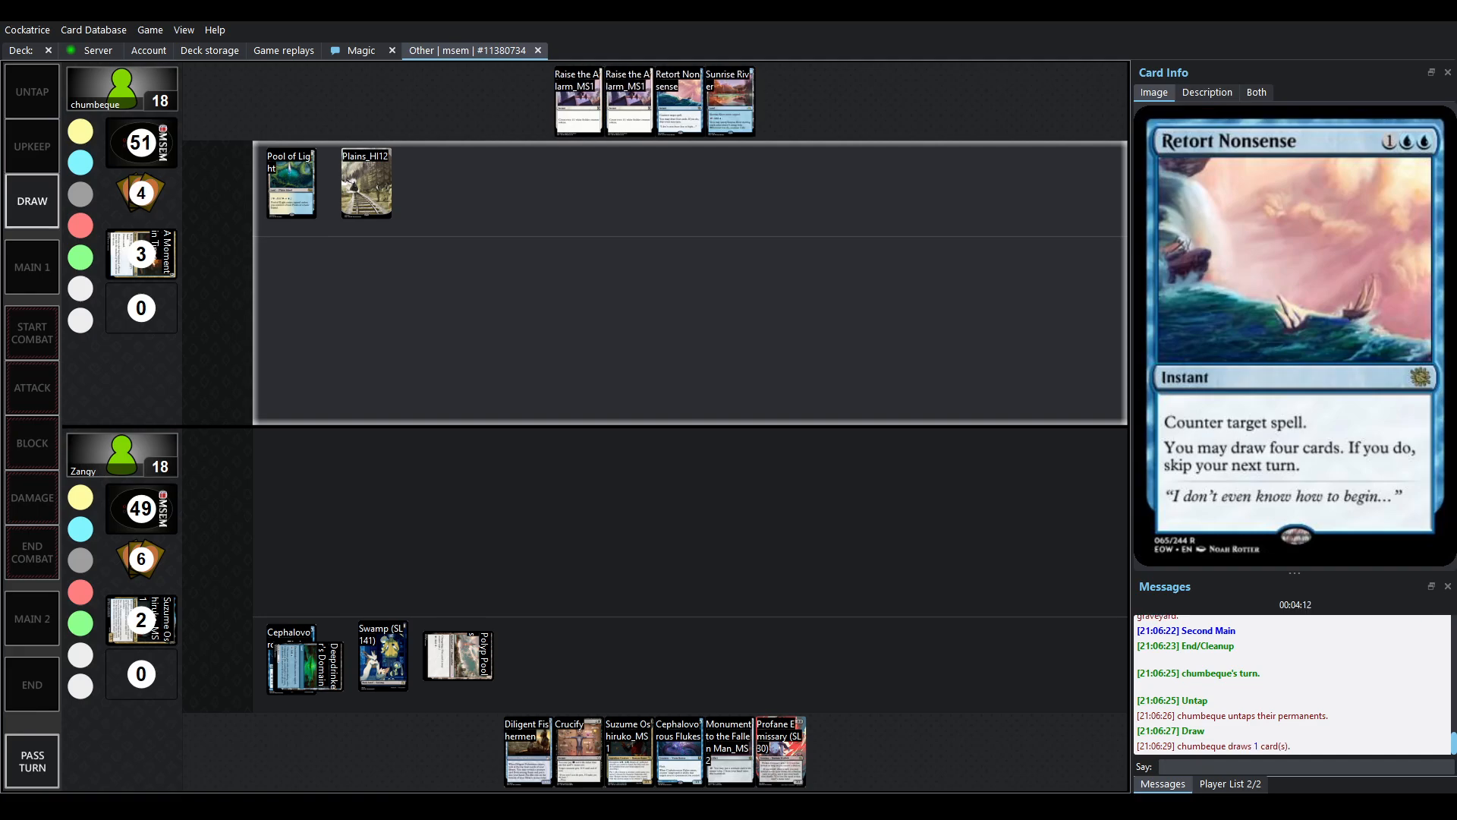
- Run through Sunrise River, Retort Nonsense countering Diligent Fishermen, and Zangy's second Cephalovorous Flukes
{"action": "left_click", "coordinate": [30, 267]}
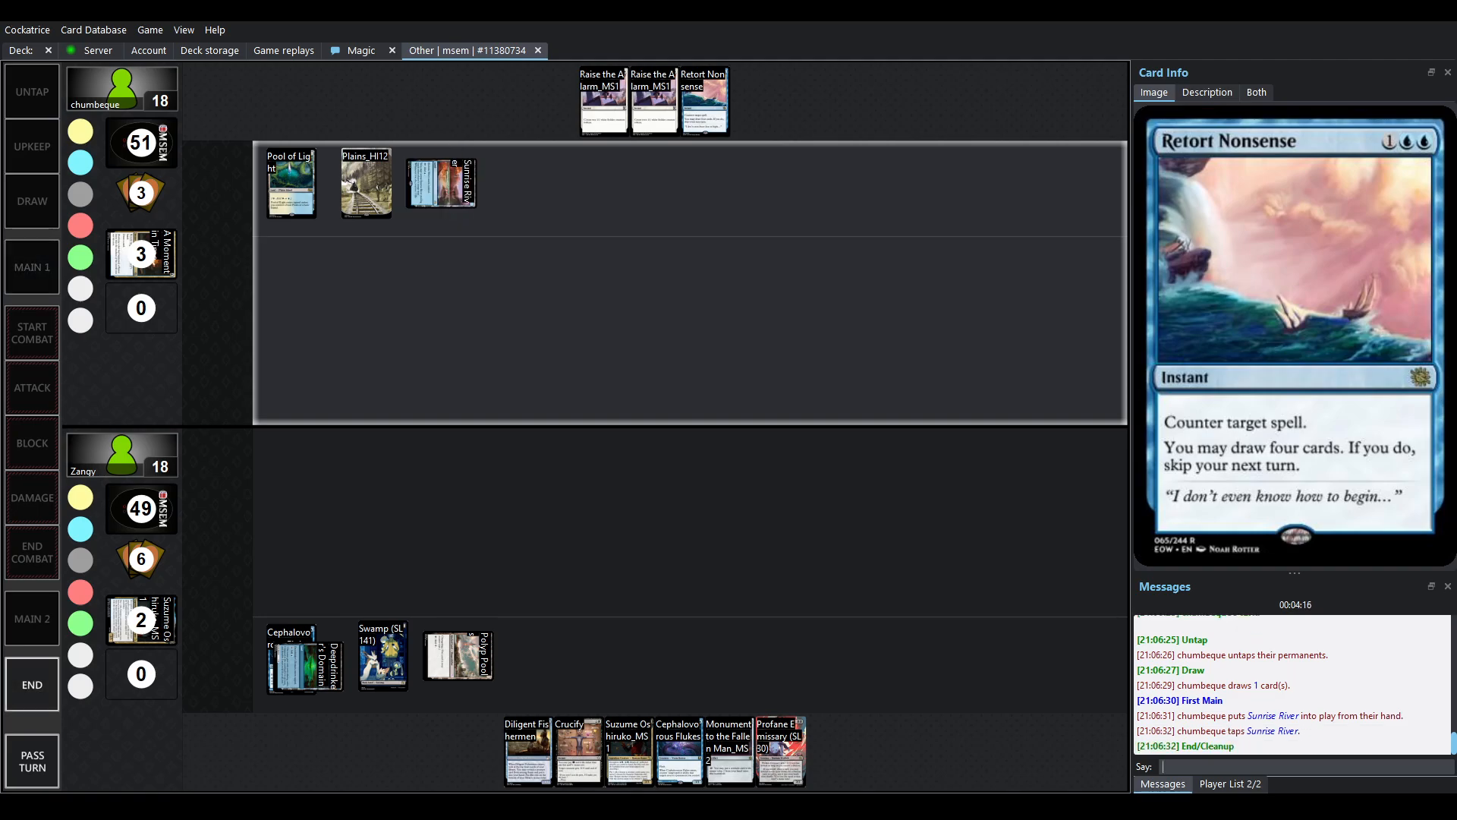
{"action": "left_click", "coordinate": [31, 760]}
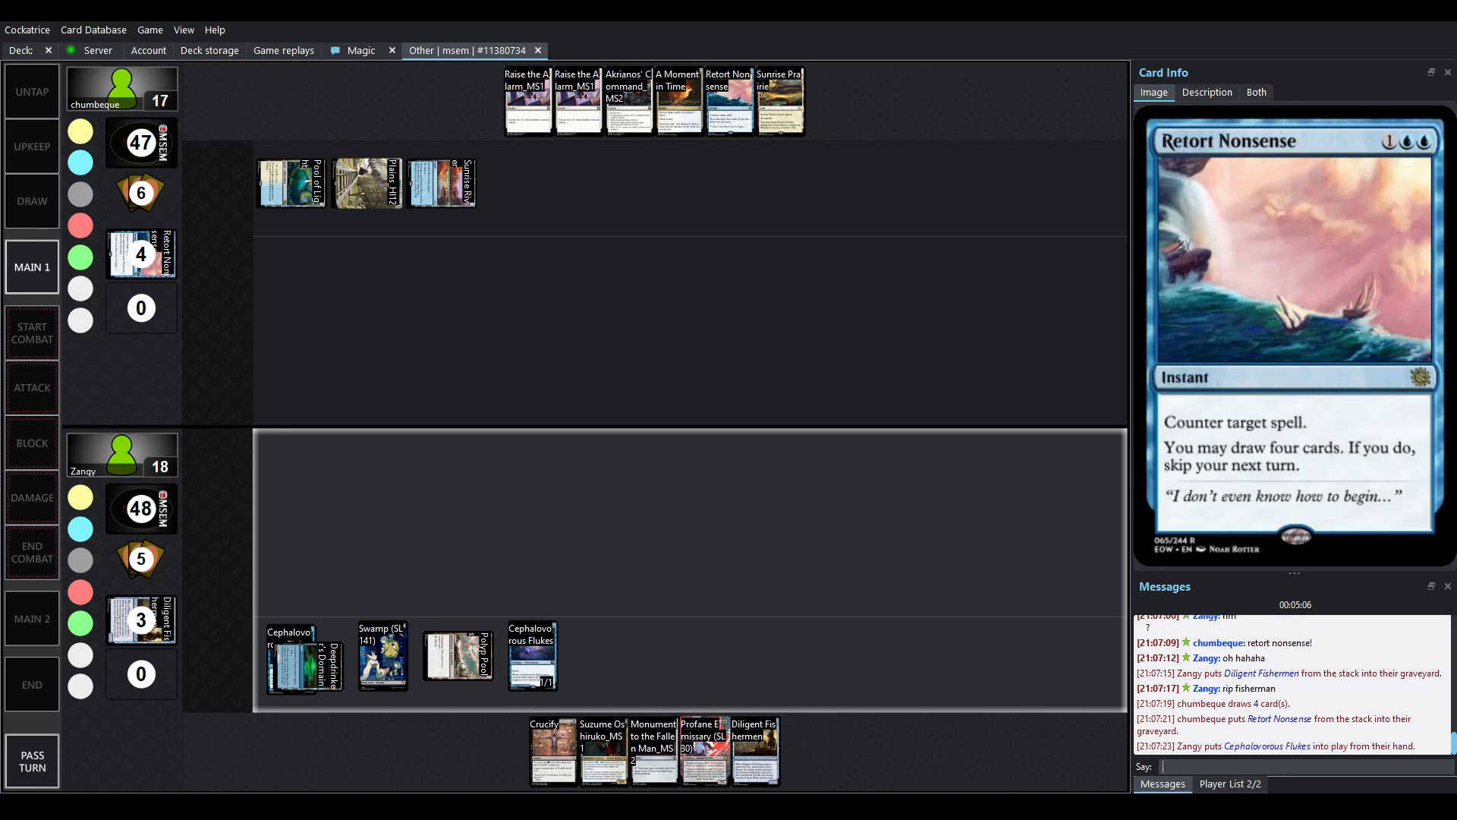
- Play through Zangy's turn until Monument to the Fallen Man and Diligent Fishermen resolve
{"action": "left_click", "coordinate": [781, 100]}
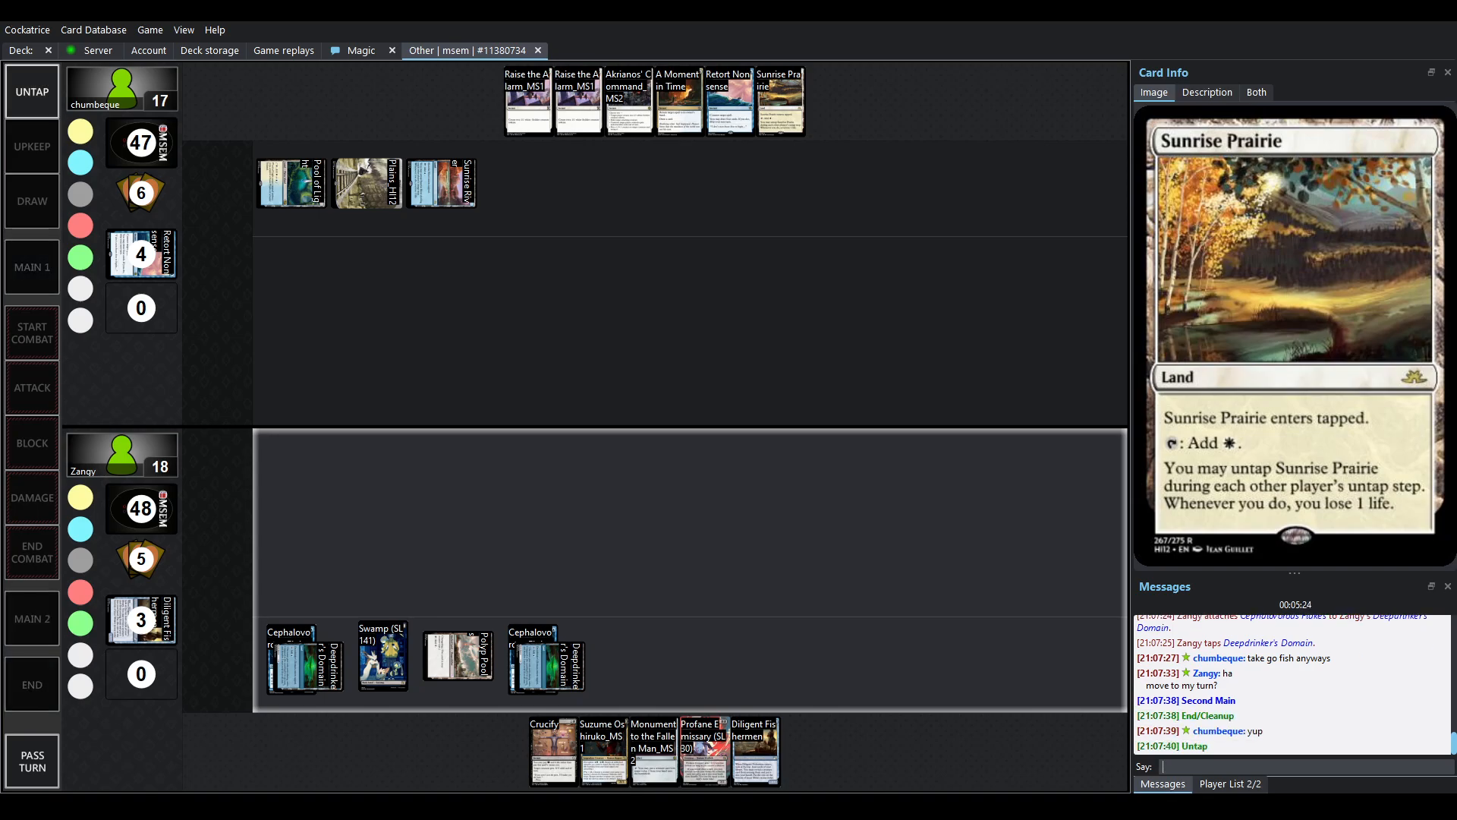
{"action": "left_click", "coordinate": [442, 181]}
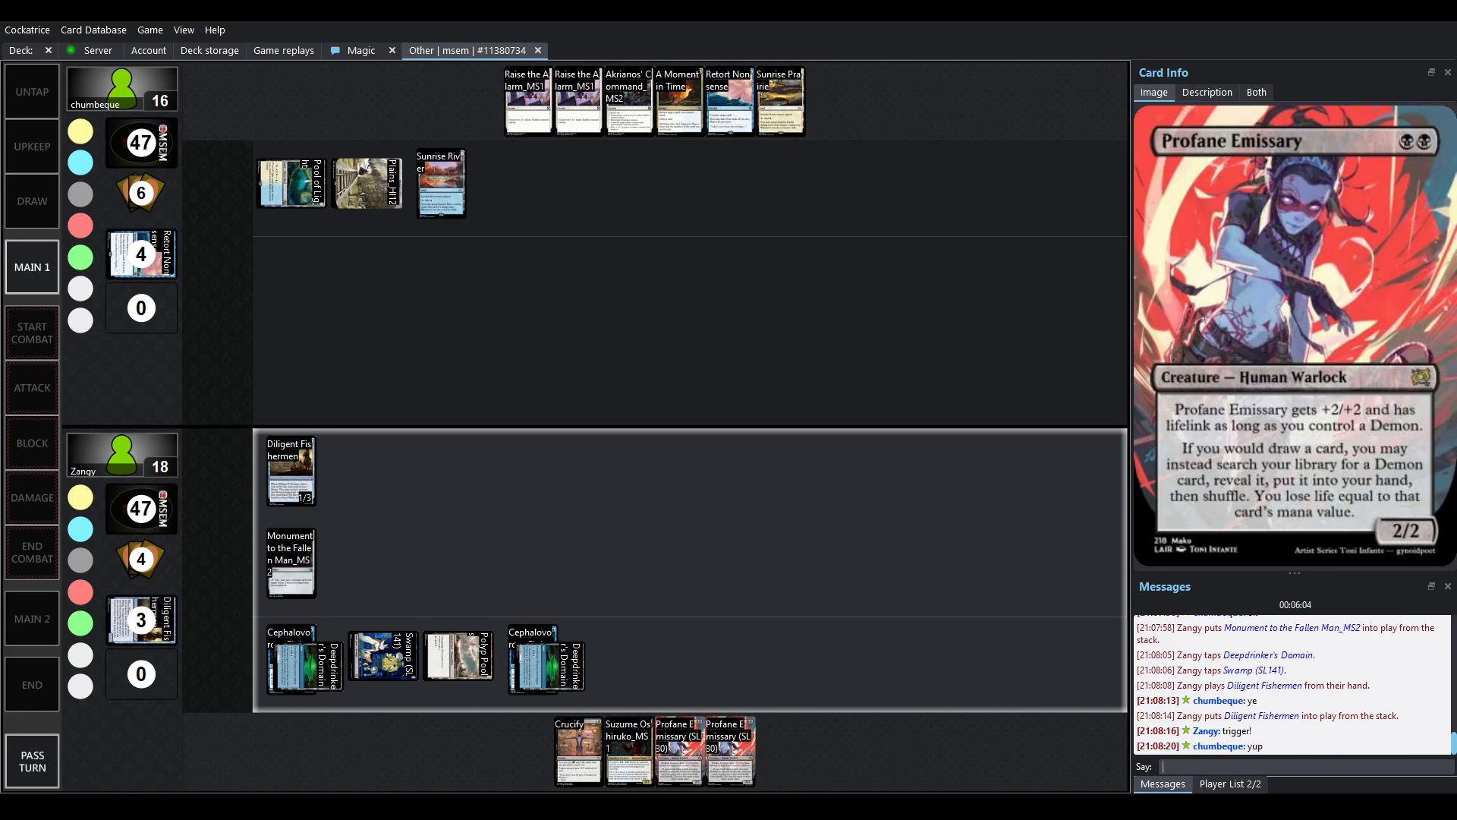
- Advance past the trigger fetching Iron Warden into chumbeque's turn with Sunrise Prairie played
{"action": "left_click", "coordinate": [456, 655]}
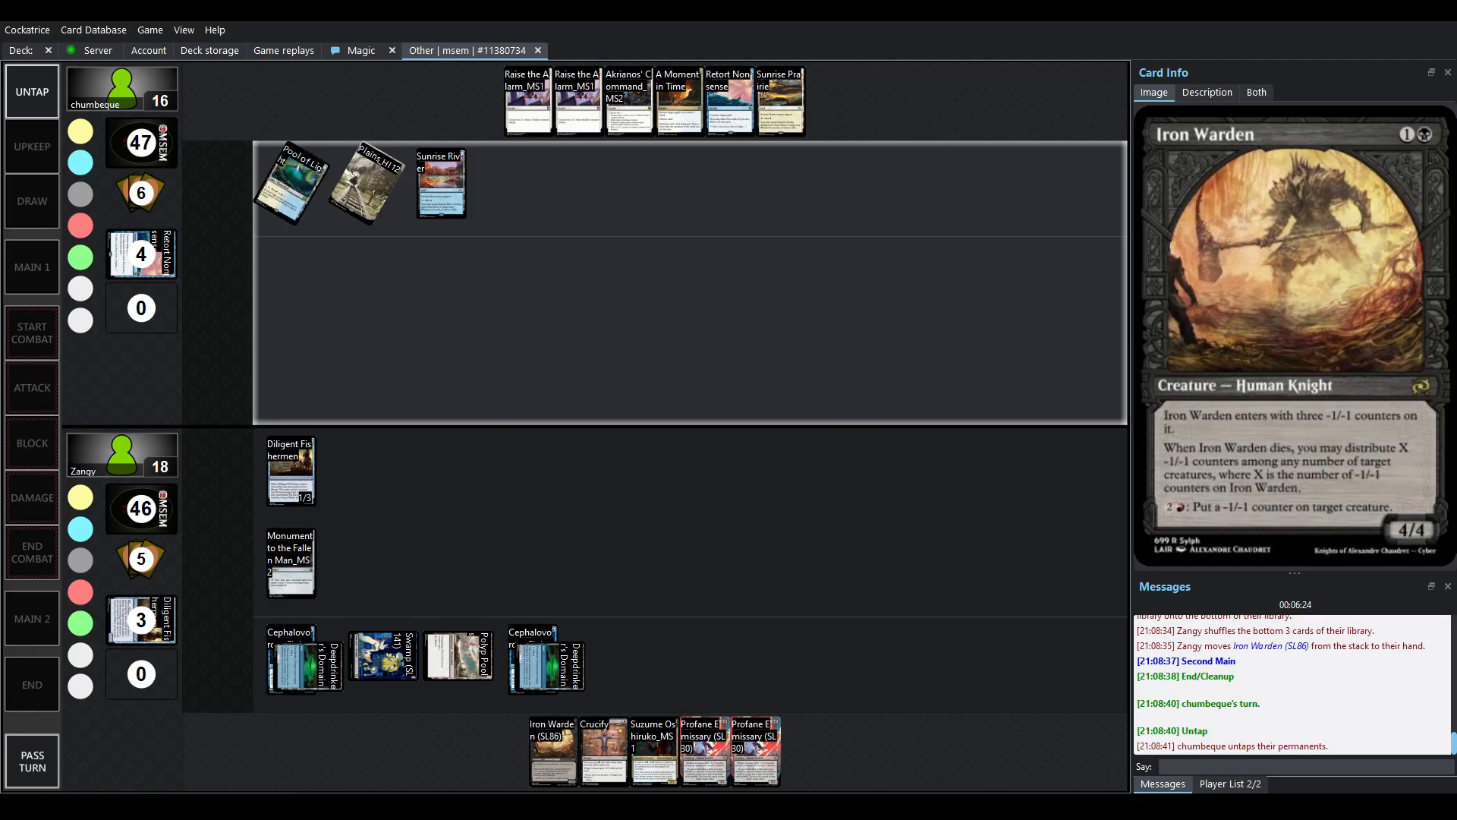
{"action": "left_click", "coordinate": [31, 200]}
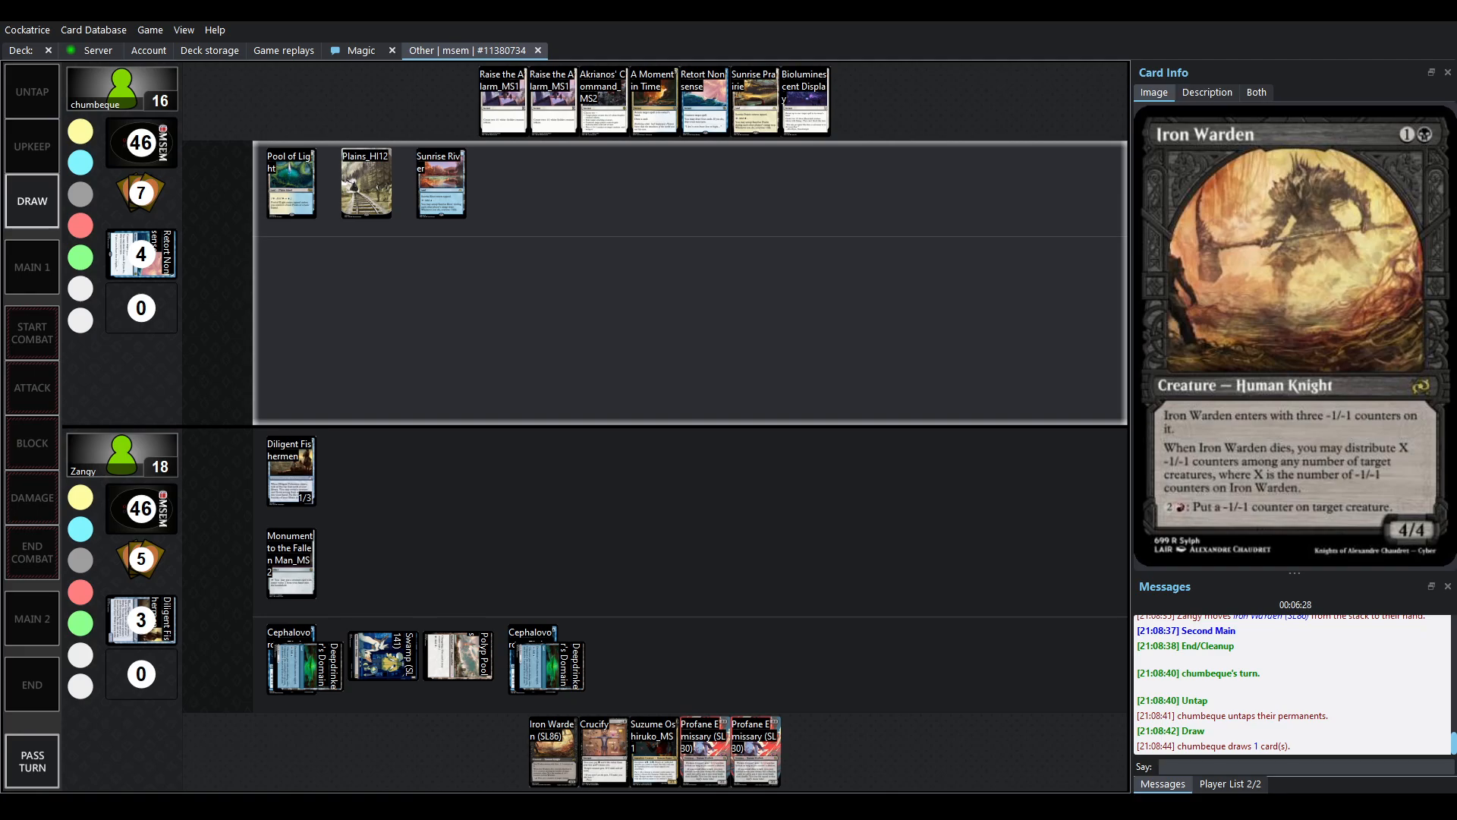
{"action": "left_click", "coordinate": [31, 268]}
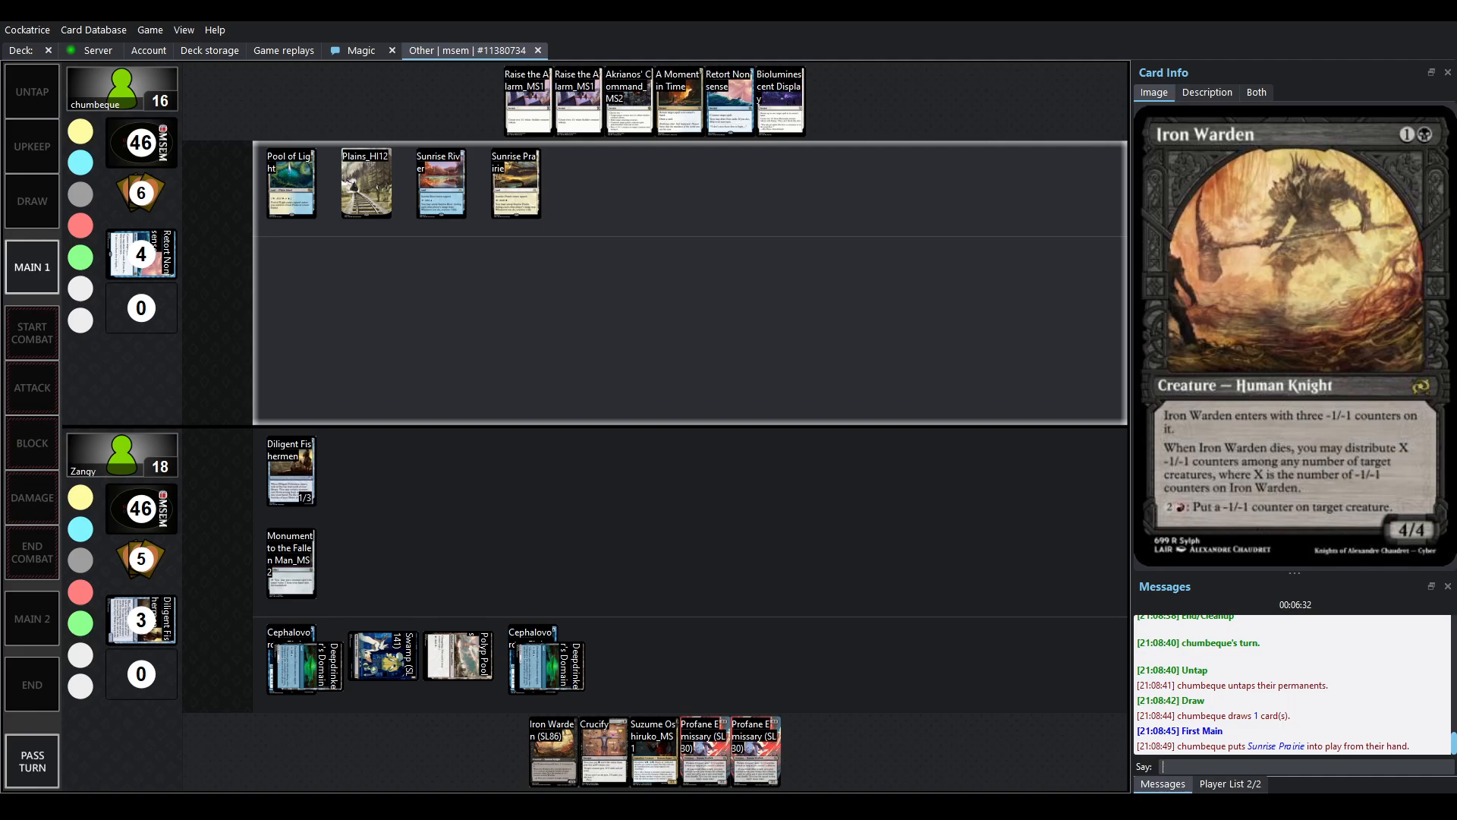
{"action": "left_click", "coordinate": [514, 182]}
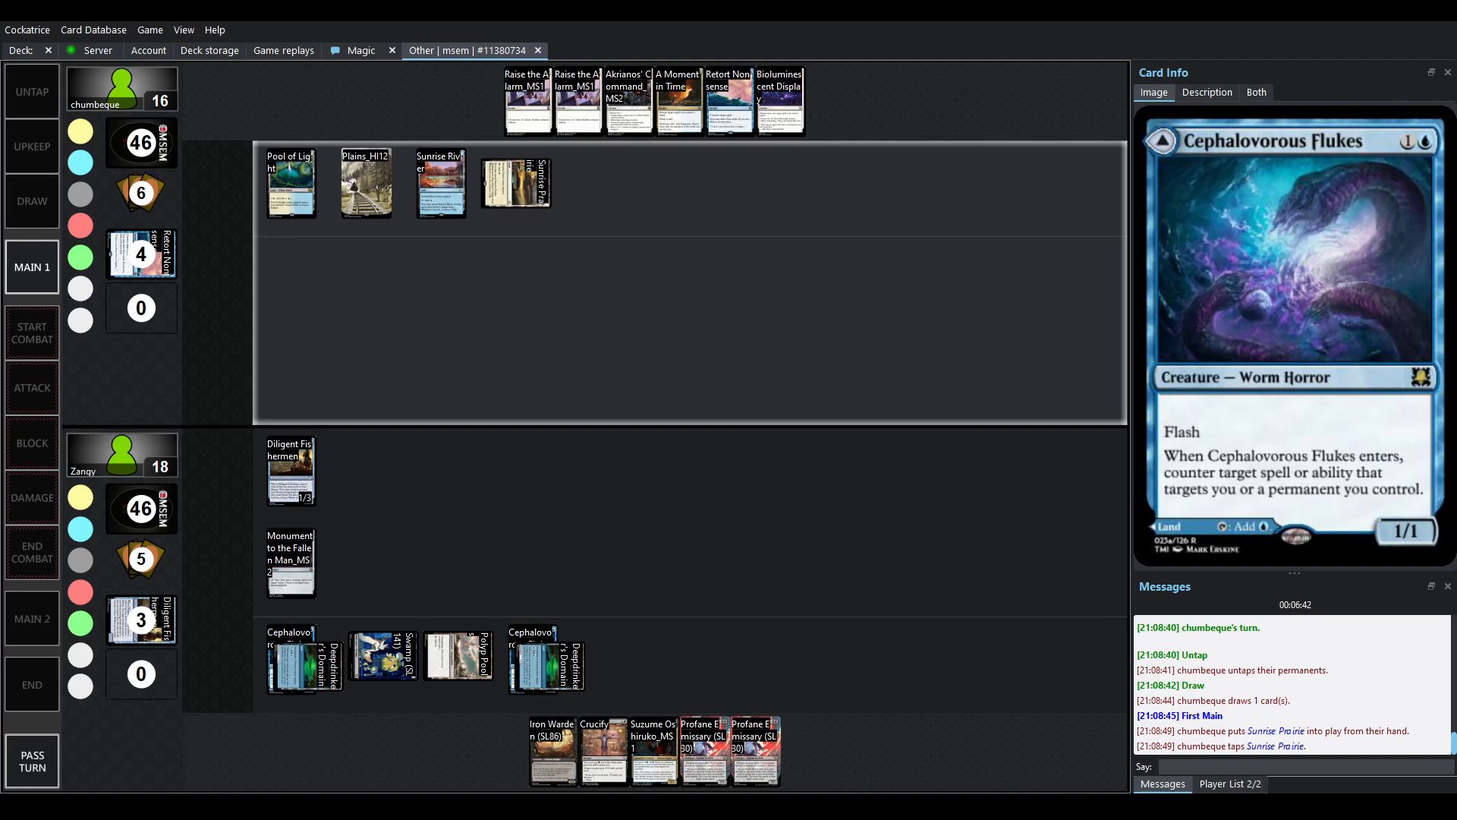
- Play through chumbeque's land-only turn until Zangy's Profane Emissary enters as a 3/3
{"action": "left_click", "coordinate": [290, 182]}
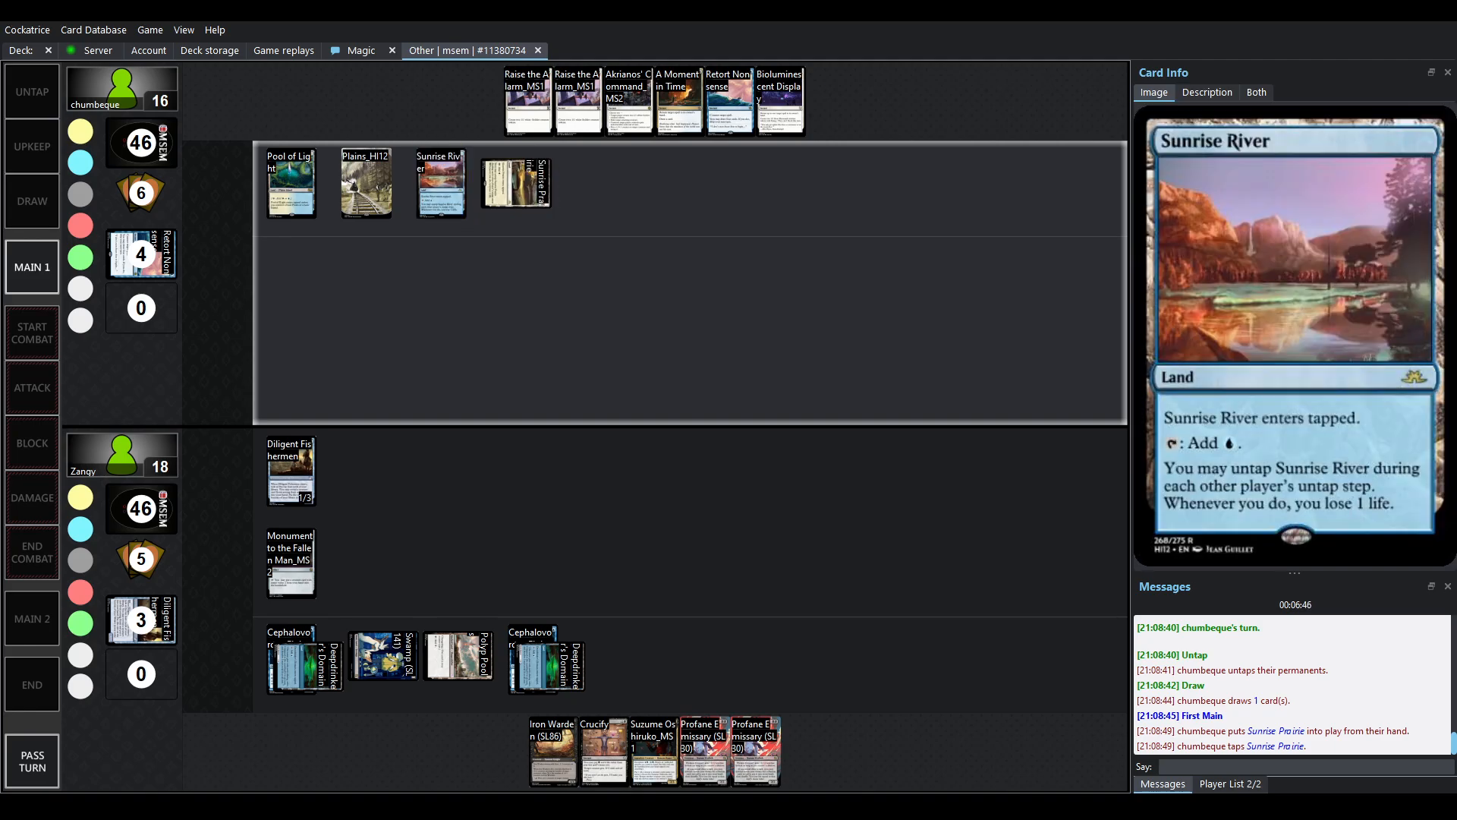
{"action": "left_click", "coordinate": [289, 563]}
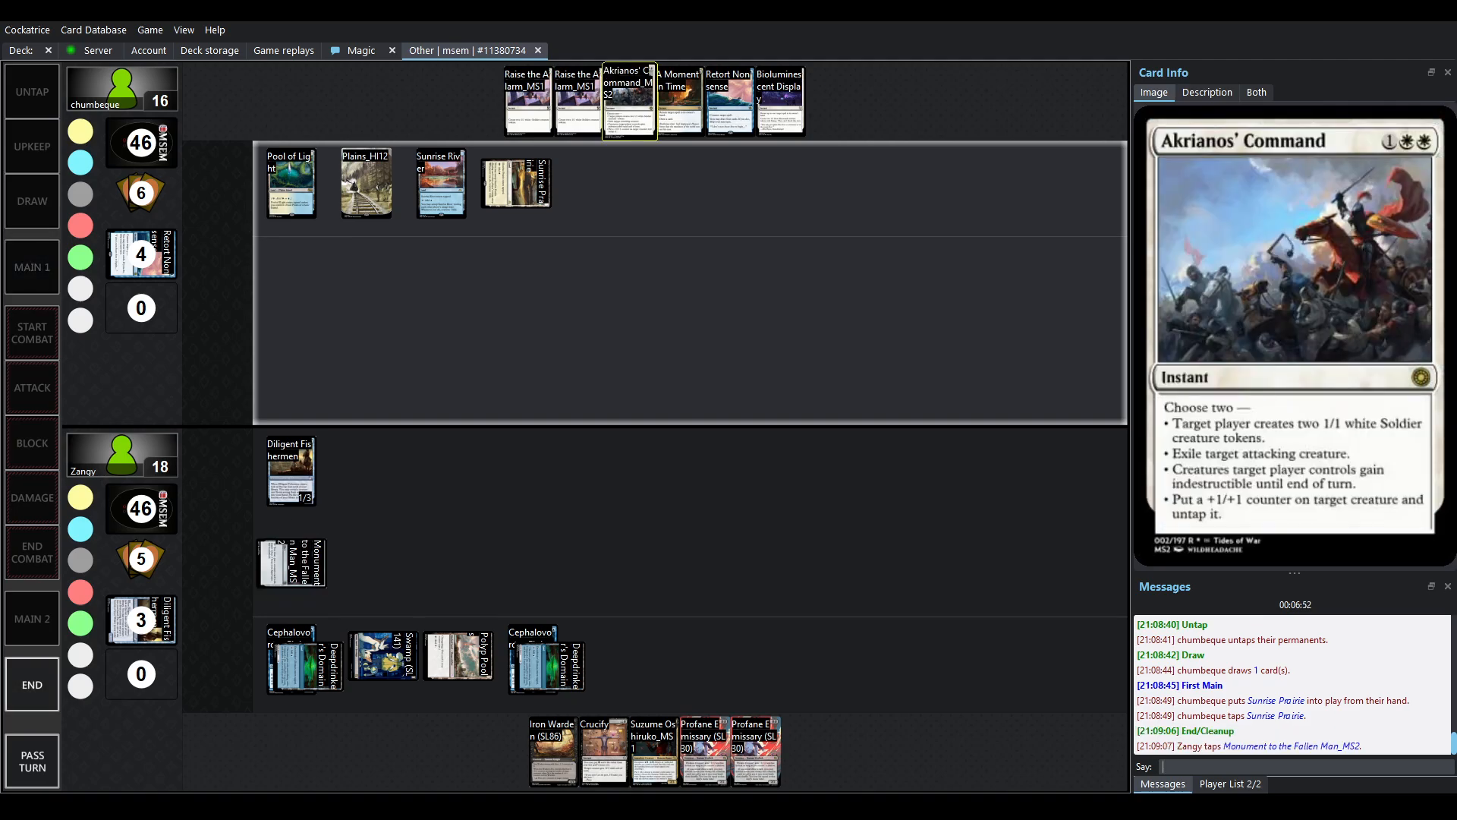
{"action": "left_click", "coordinate": [781, 100]}
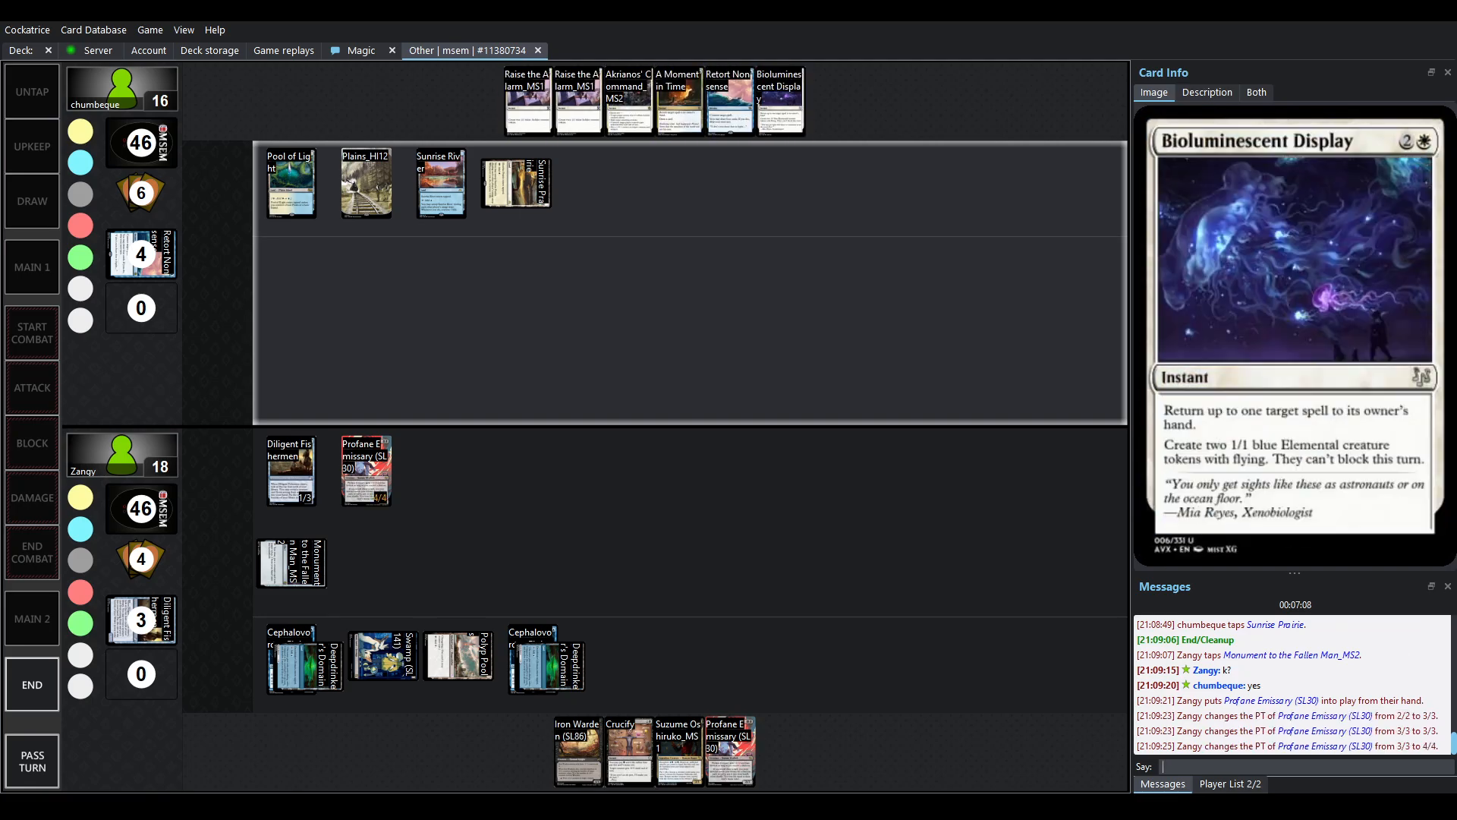
{"action": "left_click", "coordinate": [365, 469]}
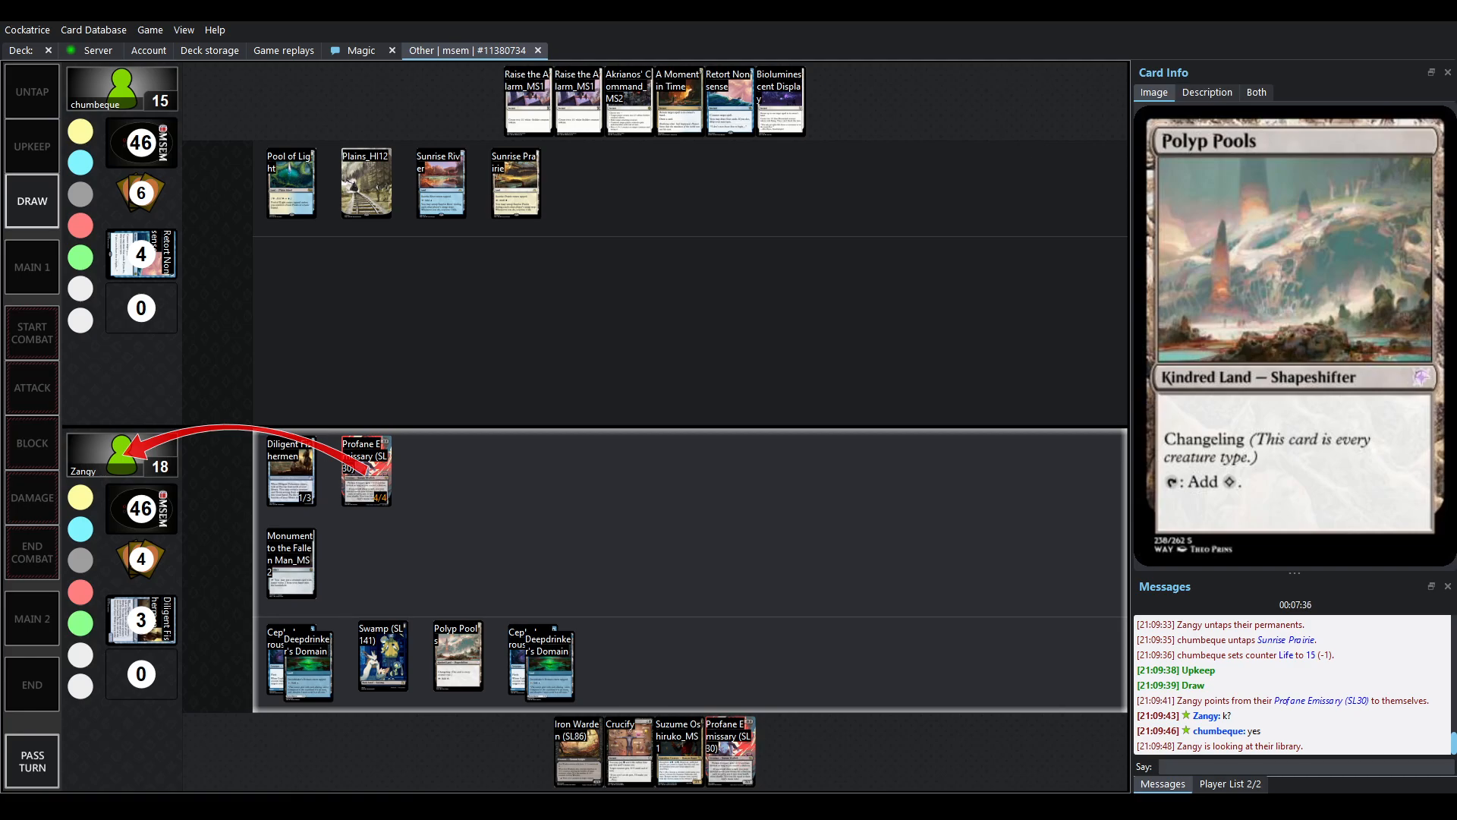
- Advance past Zangy's Shinrei of the Ghosting Way tutor to Akrianos' Command targeting Profane Emissary
{"action": "left_click", "coordinate": [678, 753]}
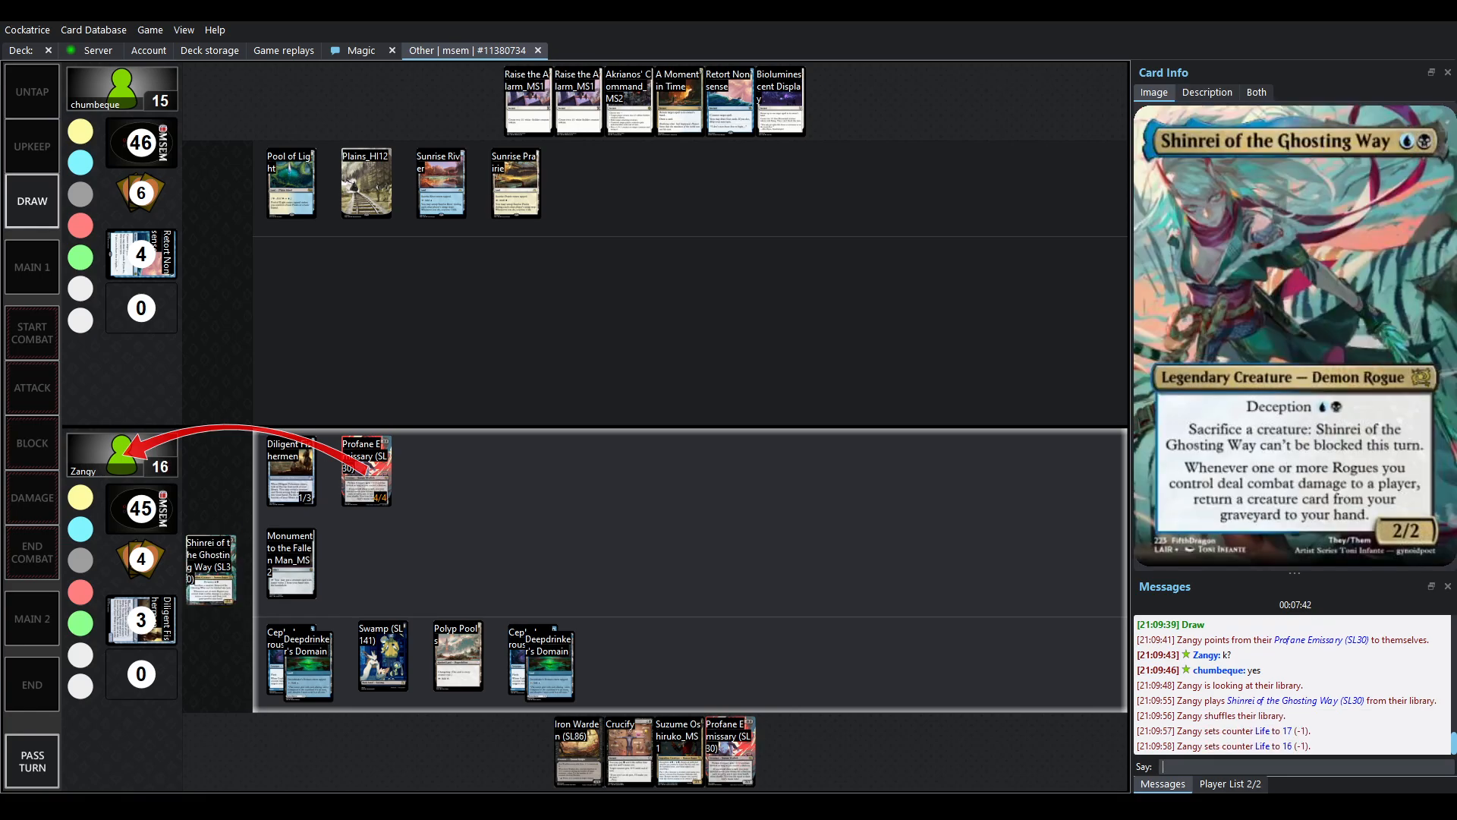
{"action": "left_click", "coordinate": [32, 266]}
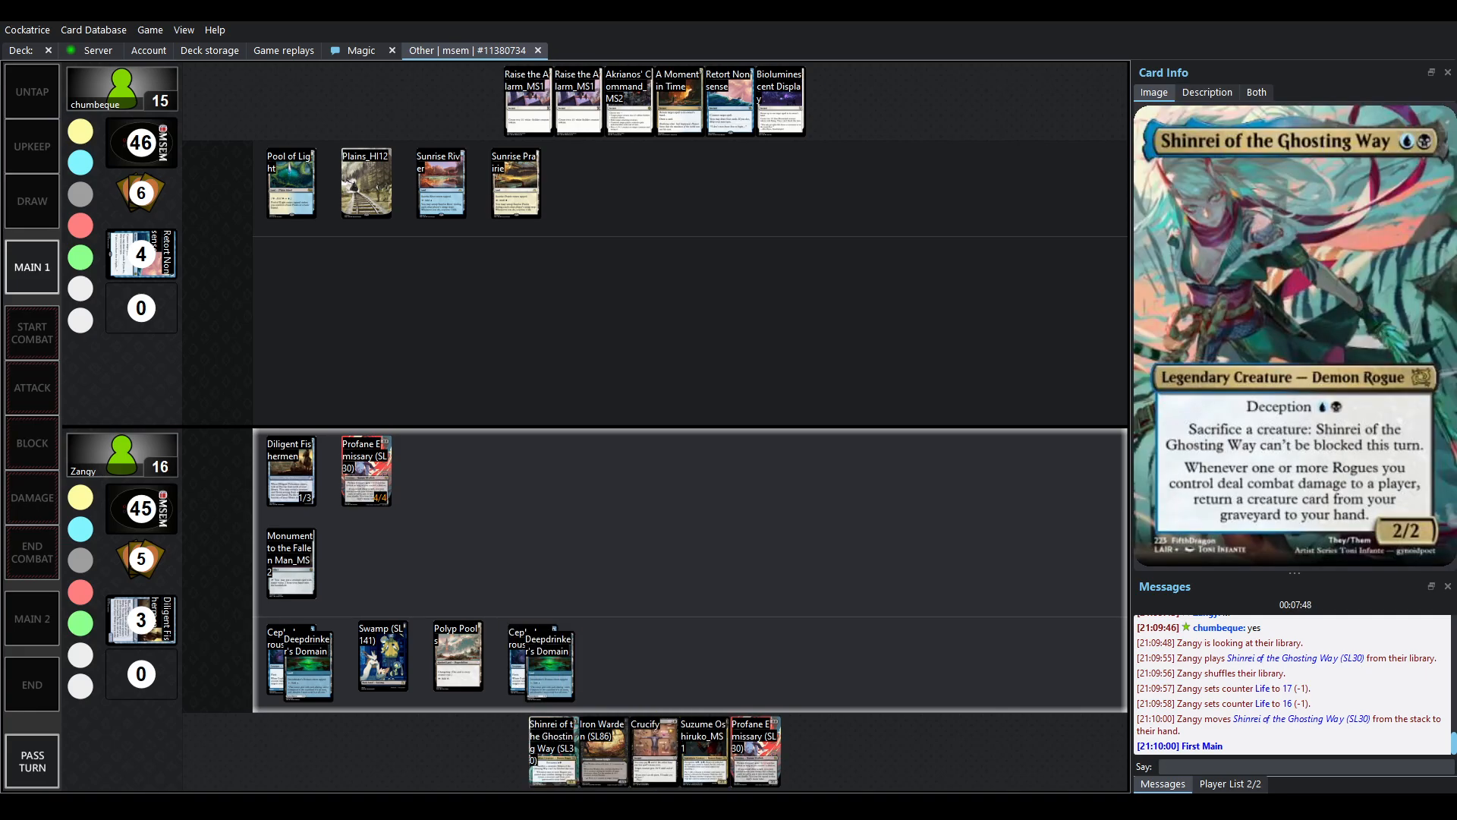
{"action": "left_click", "coordinate": [553, 750]}
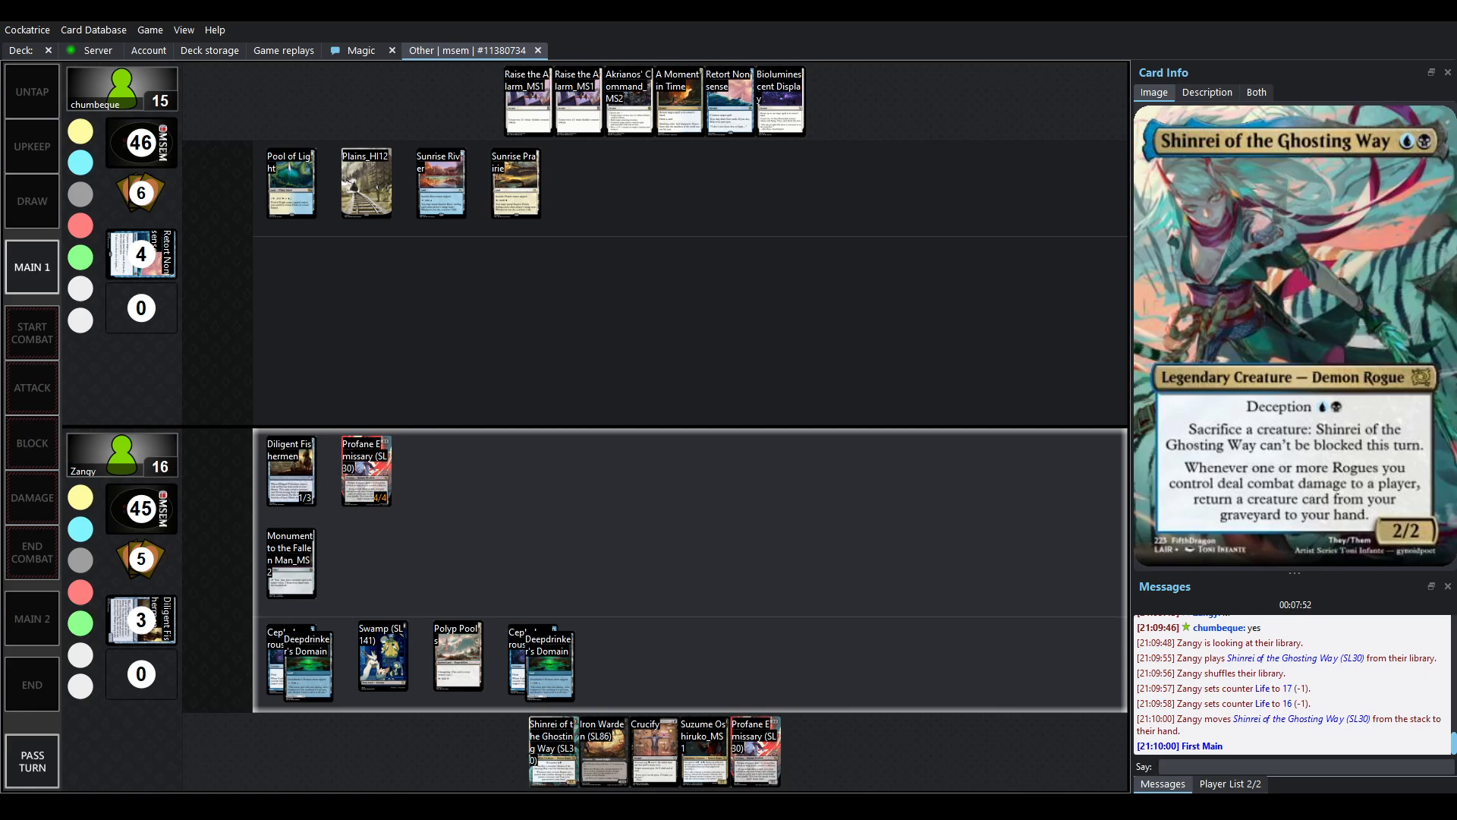
{"action": "left_click", "coordinate": [32, 388]}
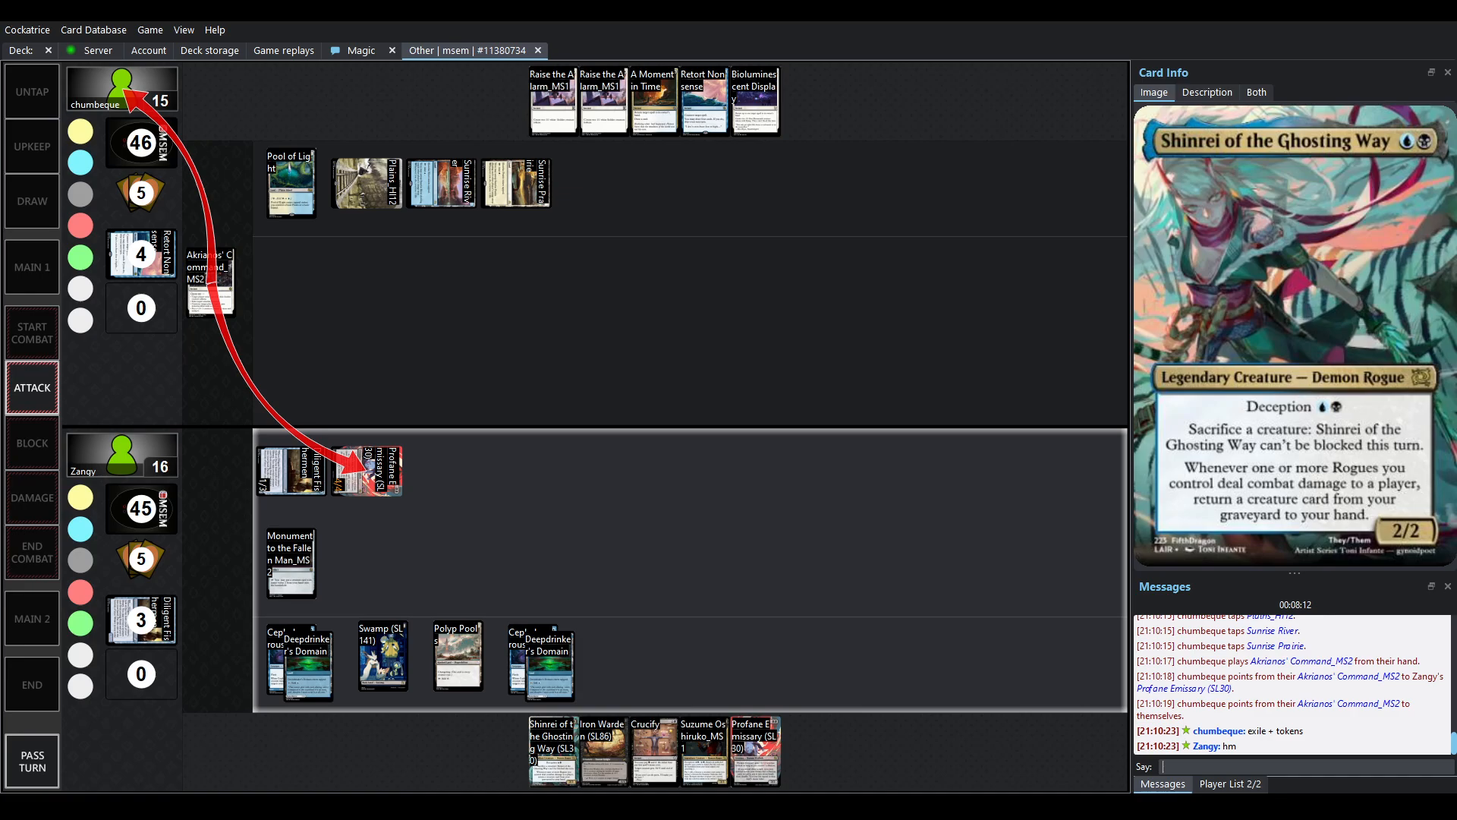
{"action": "left_click", "coordinate": [1206, 92]}
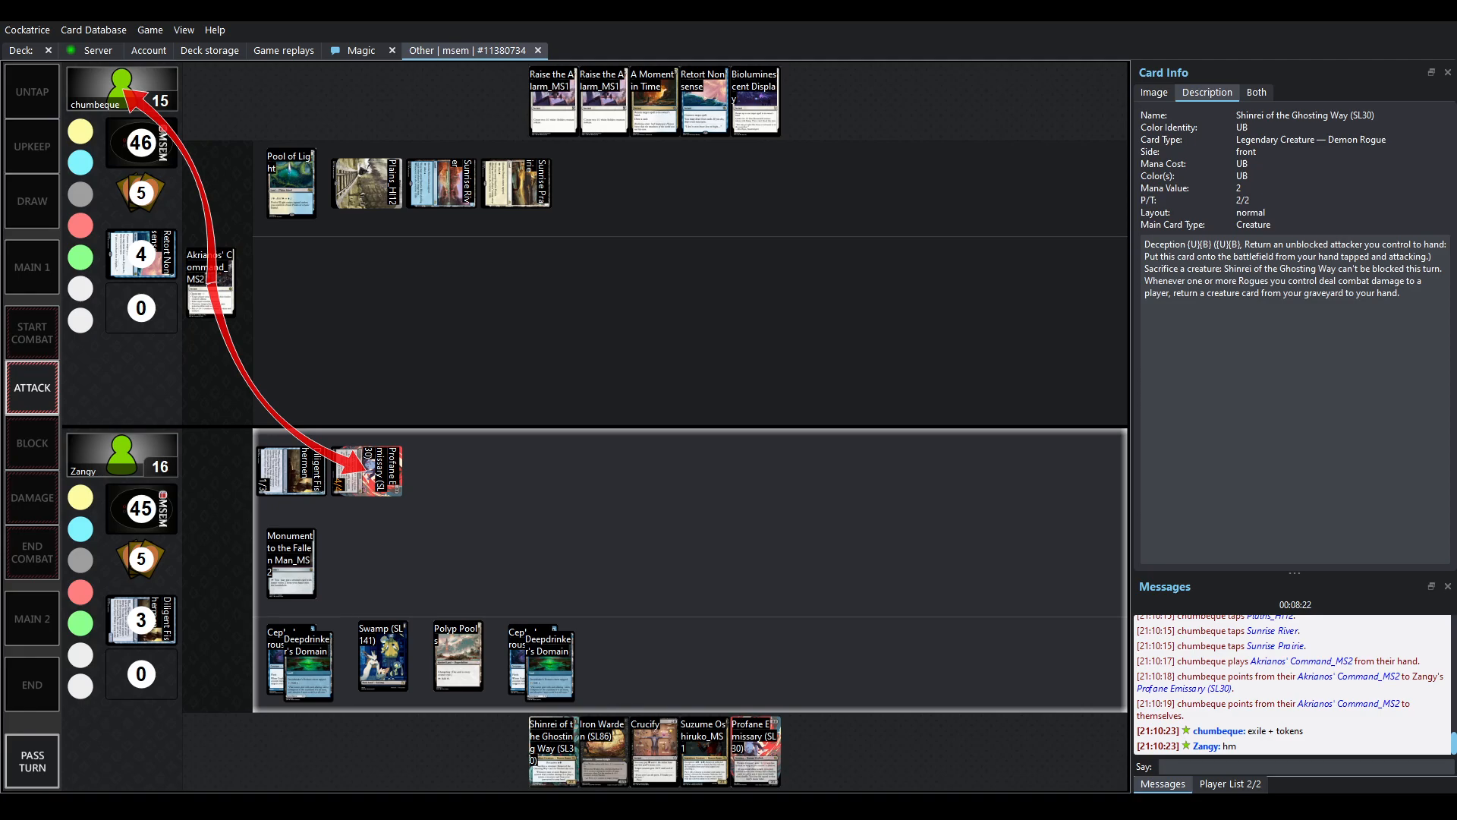
{"action": "left_click", "coordinate": [1151, 92]}
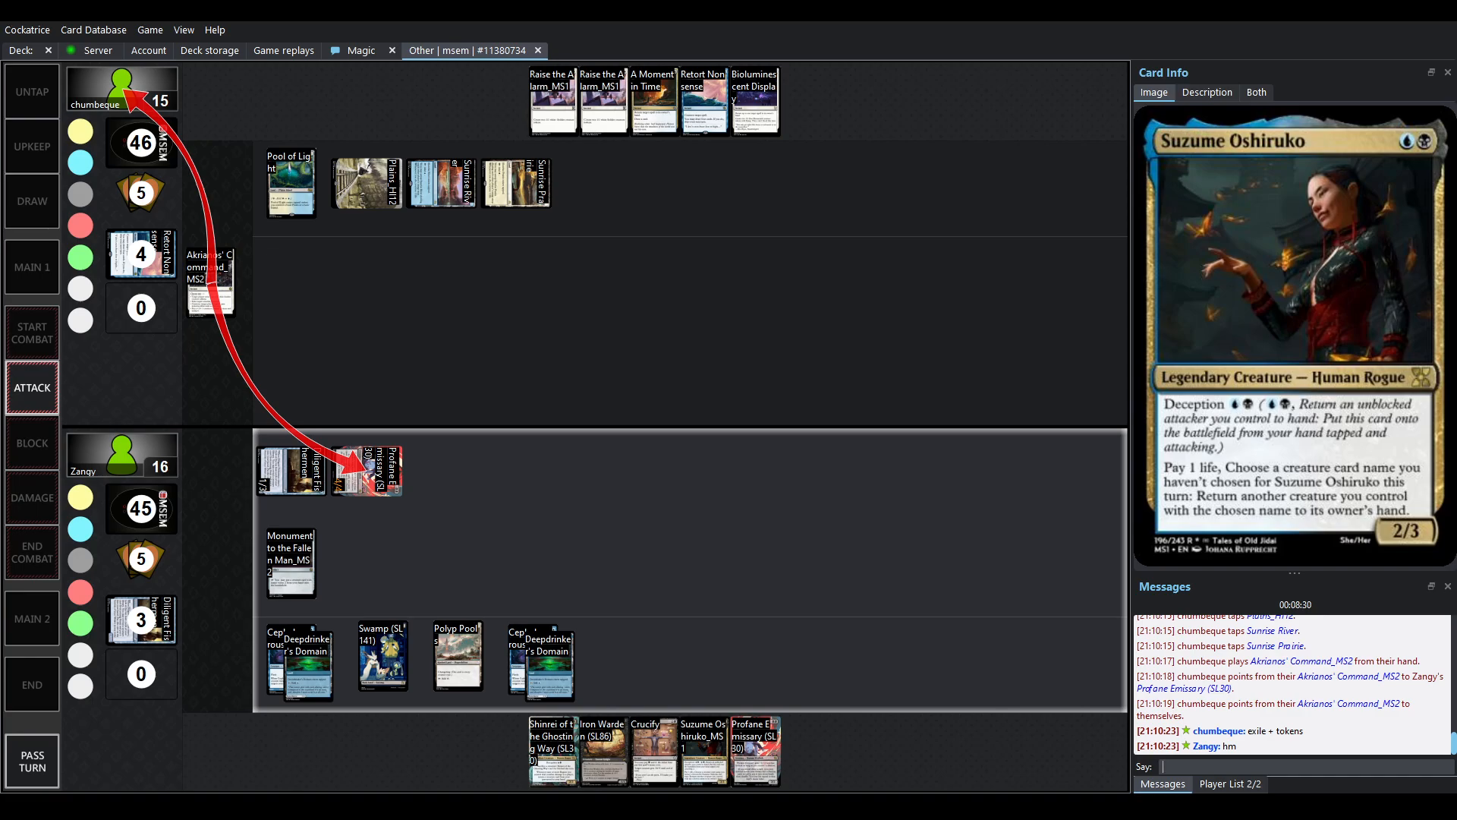
{"action": "left_click", "coordinate": [289, 562]}
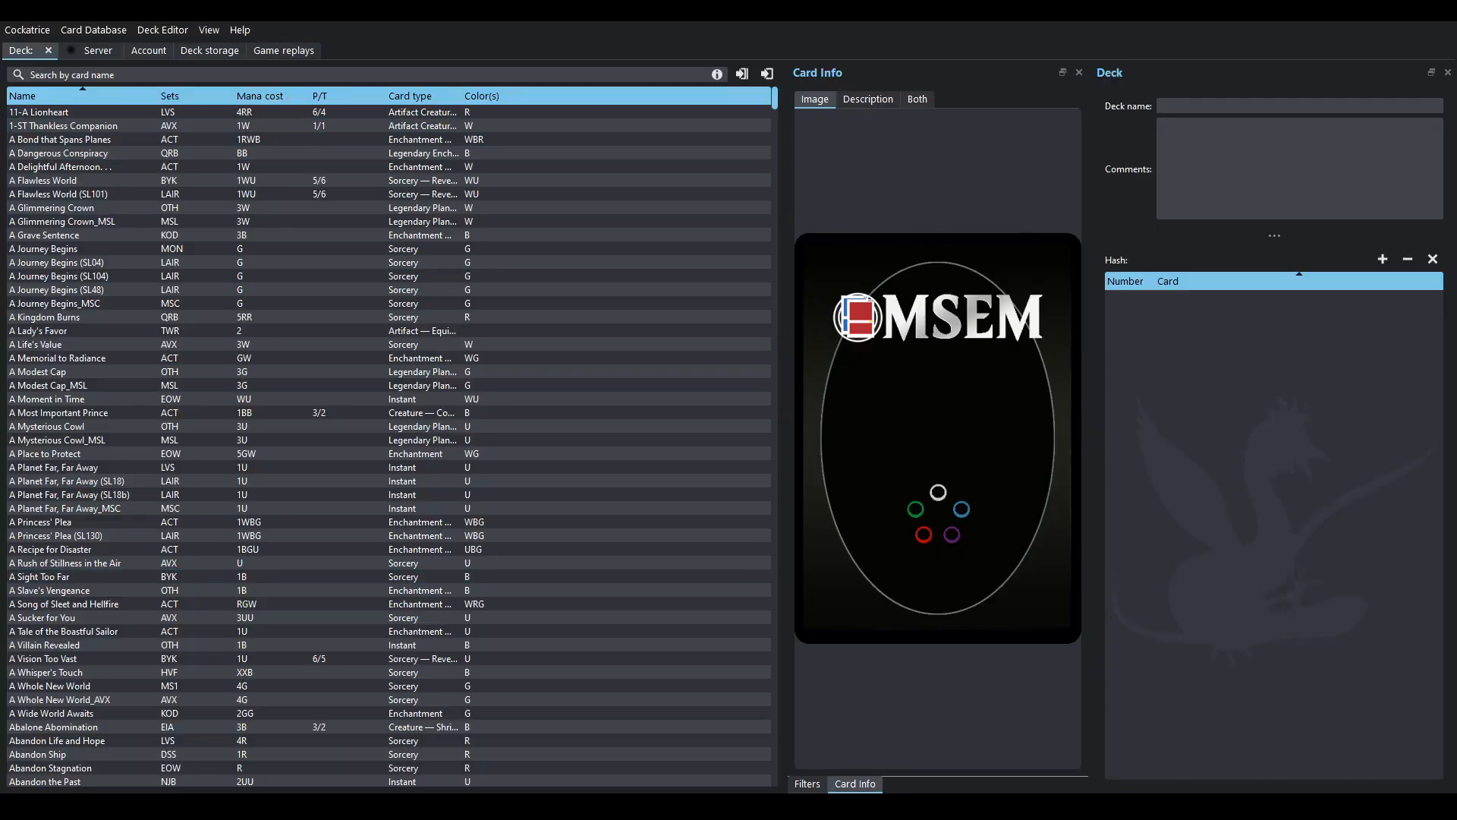
- Switch back to the game replay tab, now at Zangy's Suzume Oshiruko attack
{"action": "left_click", "coordinate": [148, 50]}
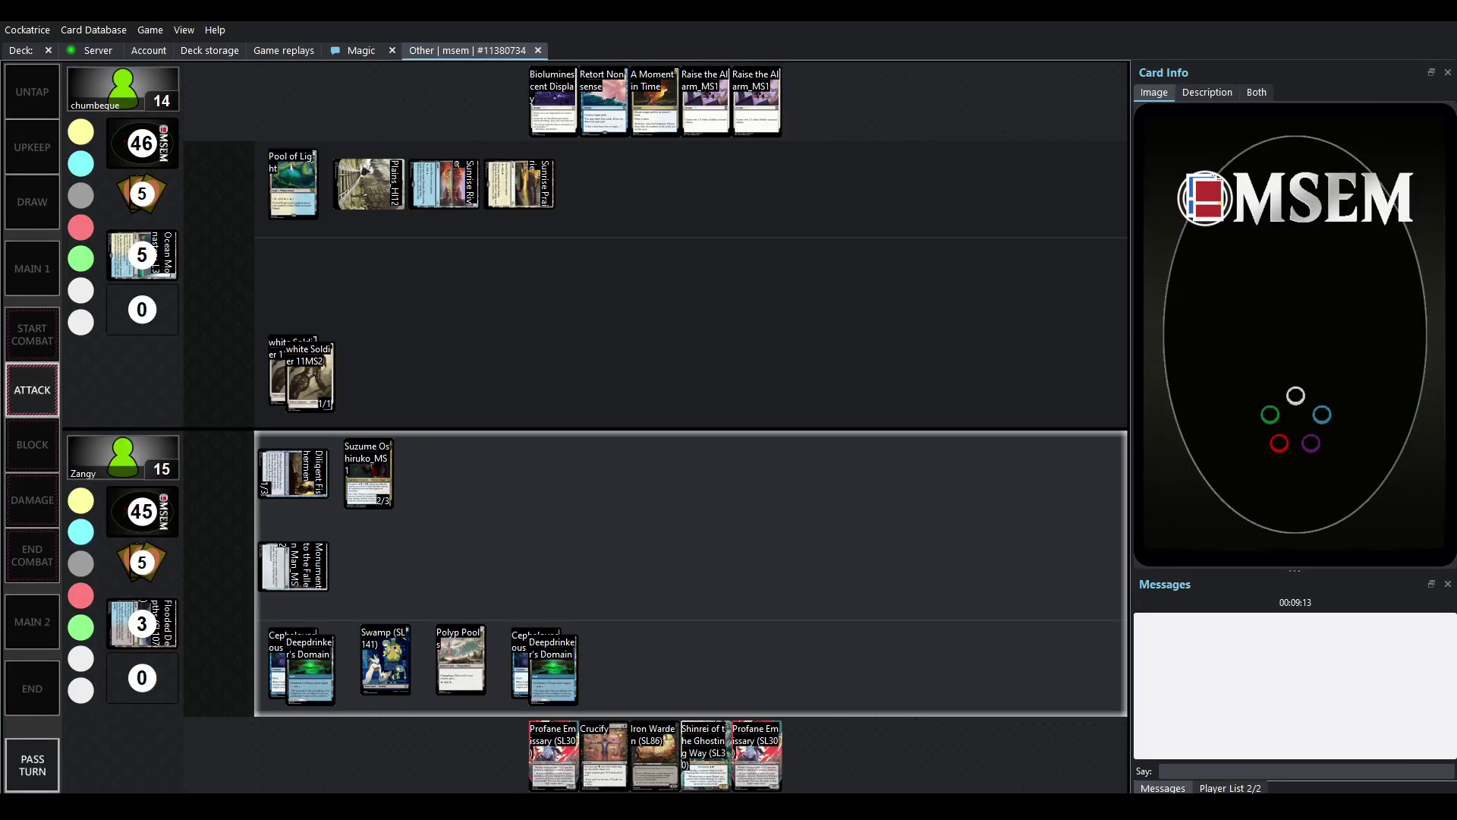
- Watch Zangy's unblocked attack resolve and Shinrei of the Ghosting Way enter play
{"action": "left_click", "coordinate": [32, 444]}
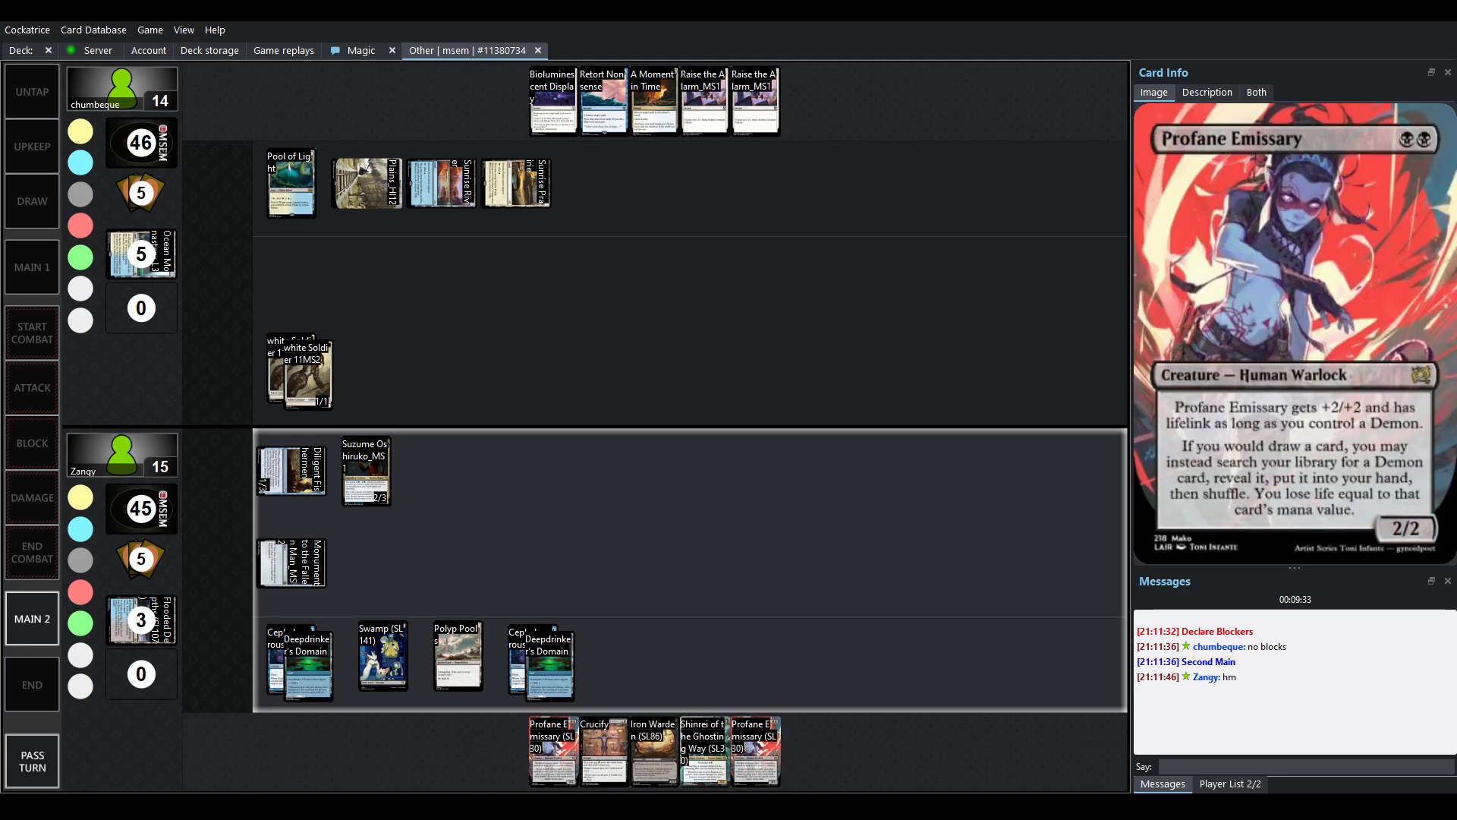
{"action": "left_click", "coordinate": [365, 469]}
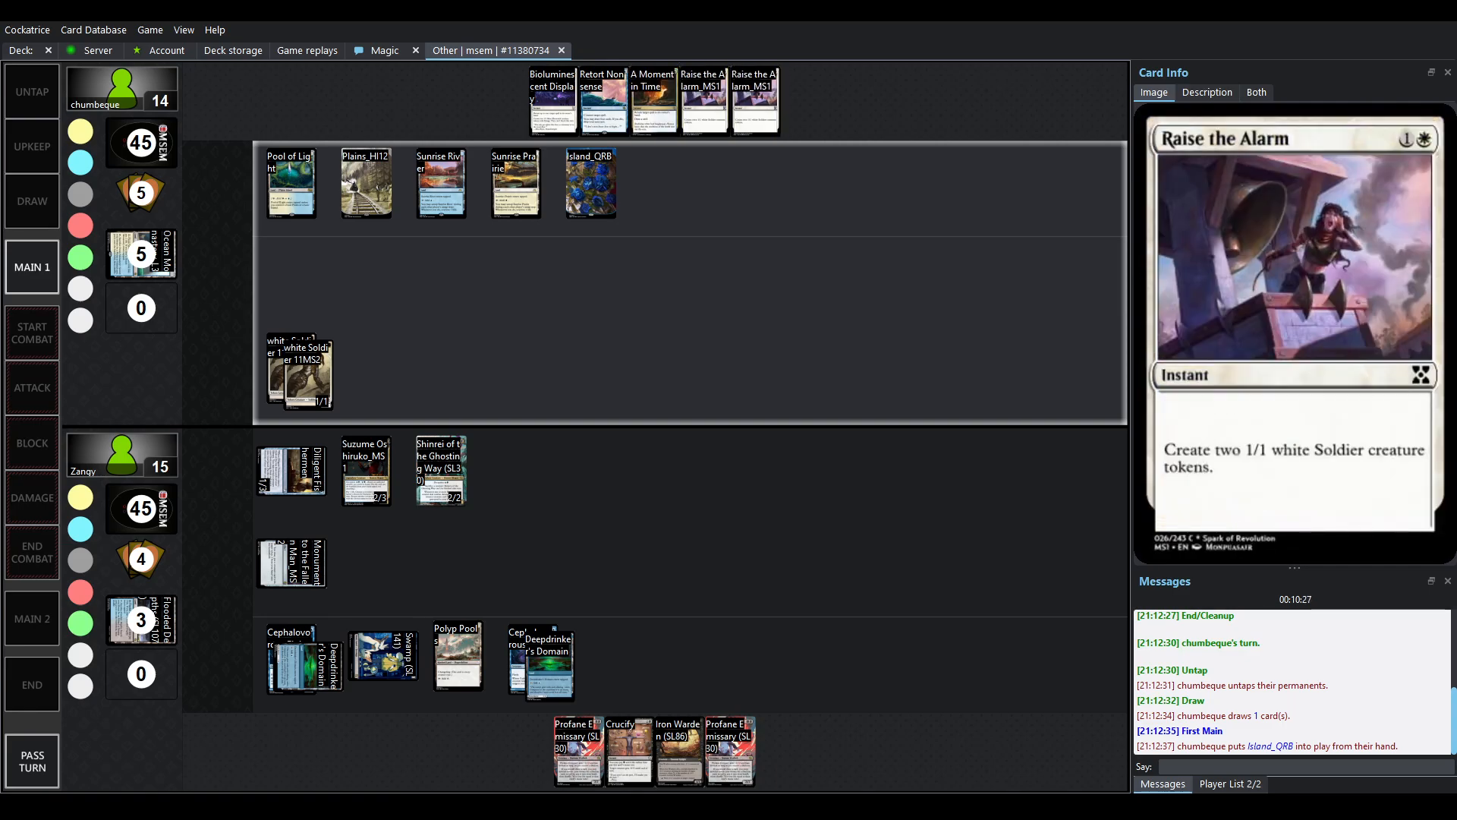
- Follow Nebula of Empty Gold at 13 life, then Iron Warden's damage killing a Soldier token
{"action": "left_click", "coordinate": [440, 469]}
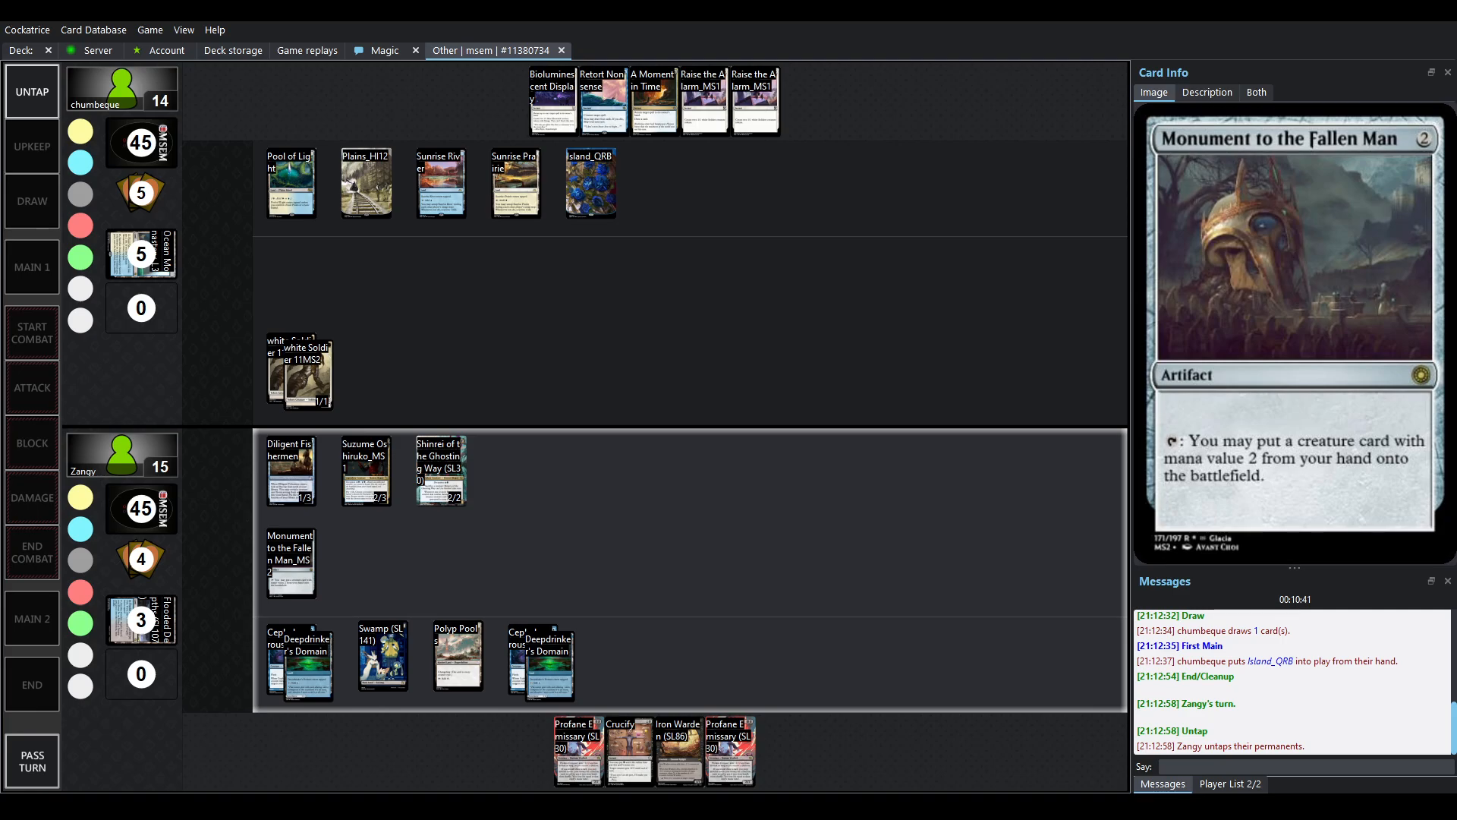
{"action": "left_click", "coordinate": [440, 472]}
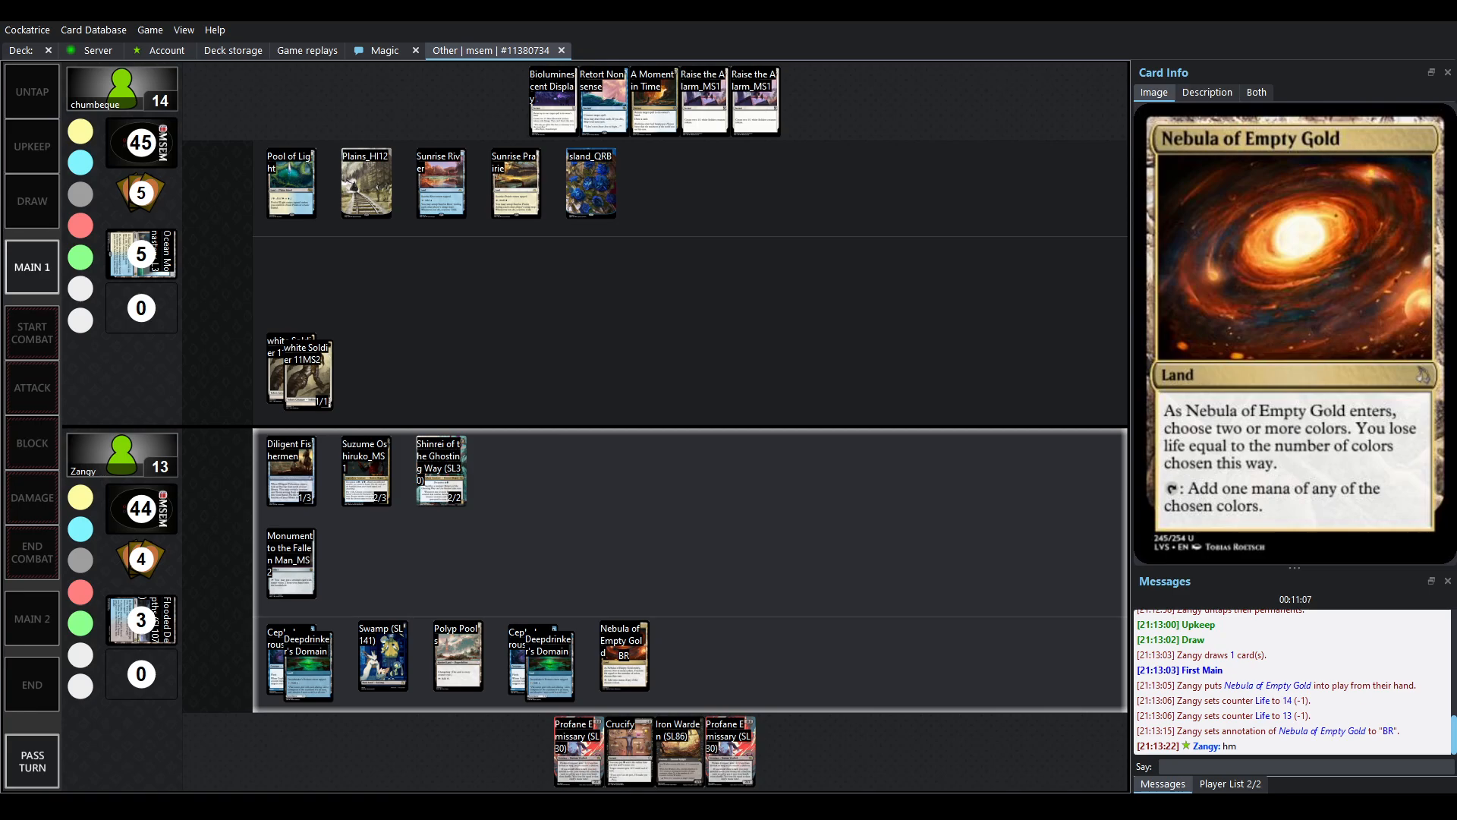
{"action": "left_click", "coordinate": [289, 560]}
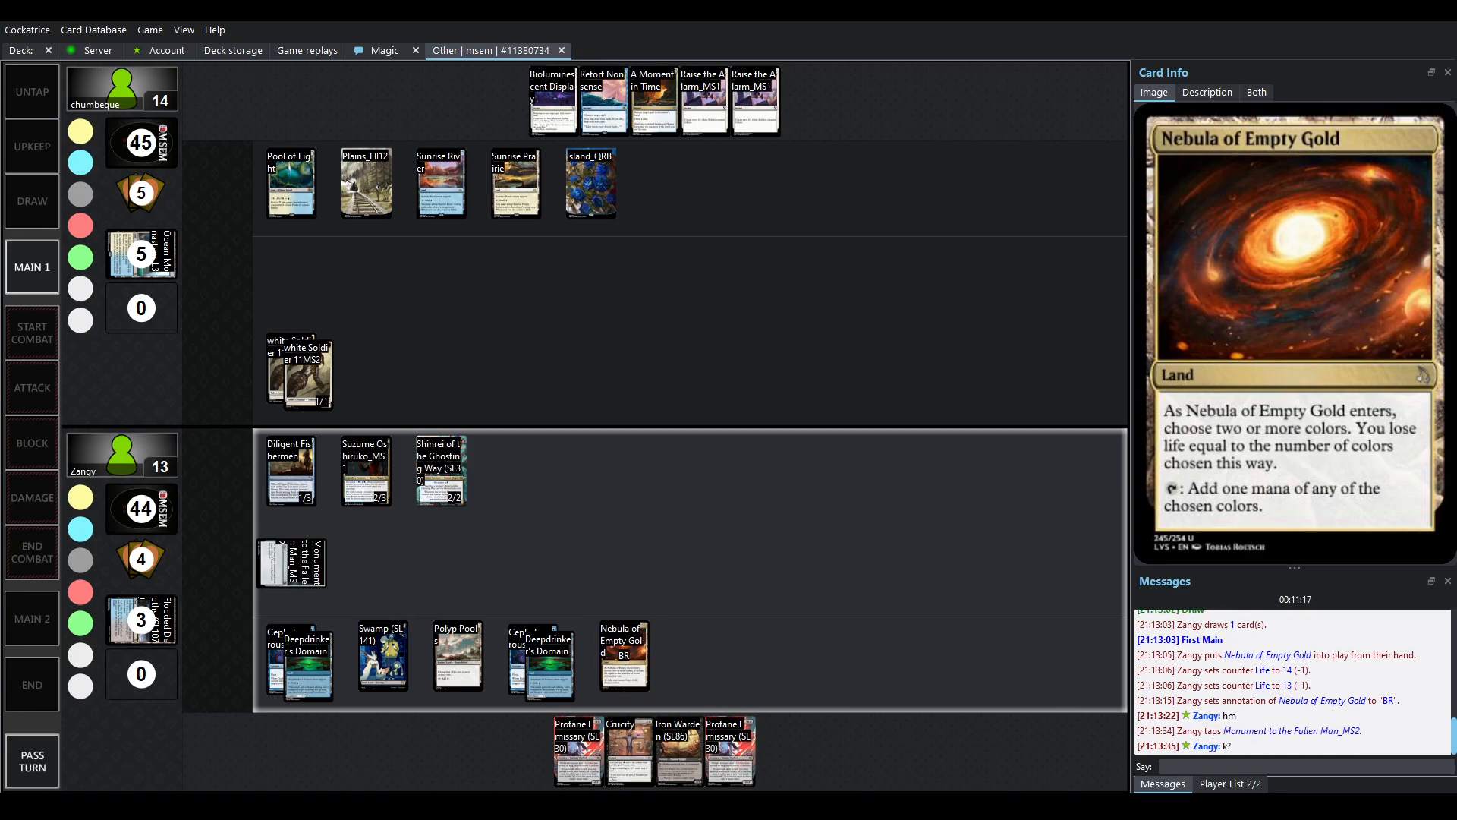
{"action": "left_click", "coordinate": [678, 751]}
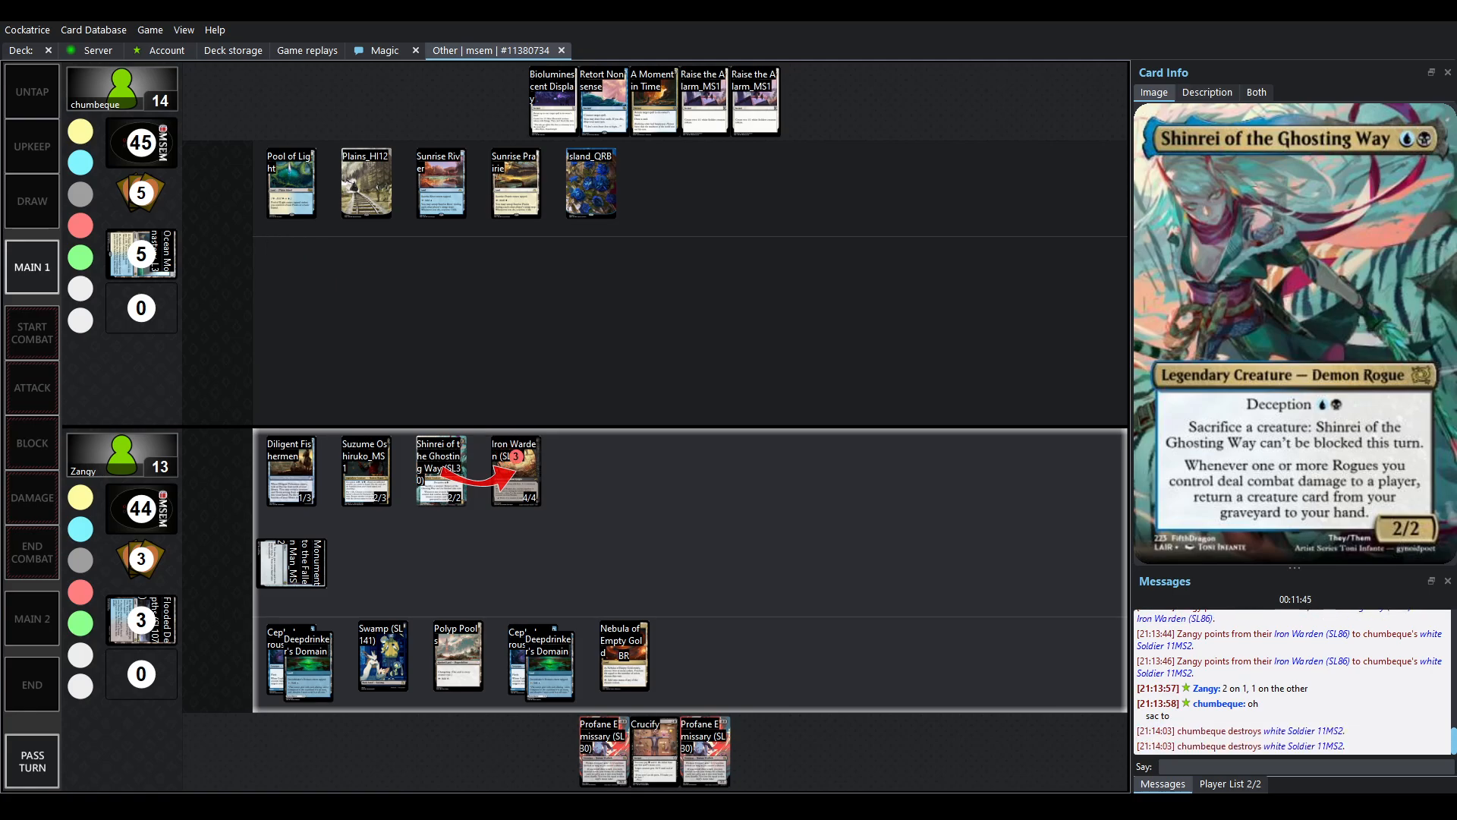
{"action": "left_click", "coordinate": [515, 469]}
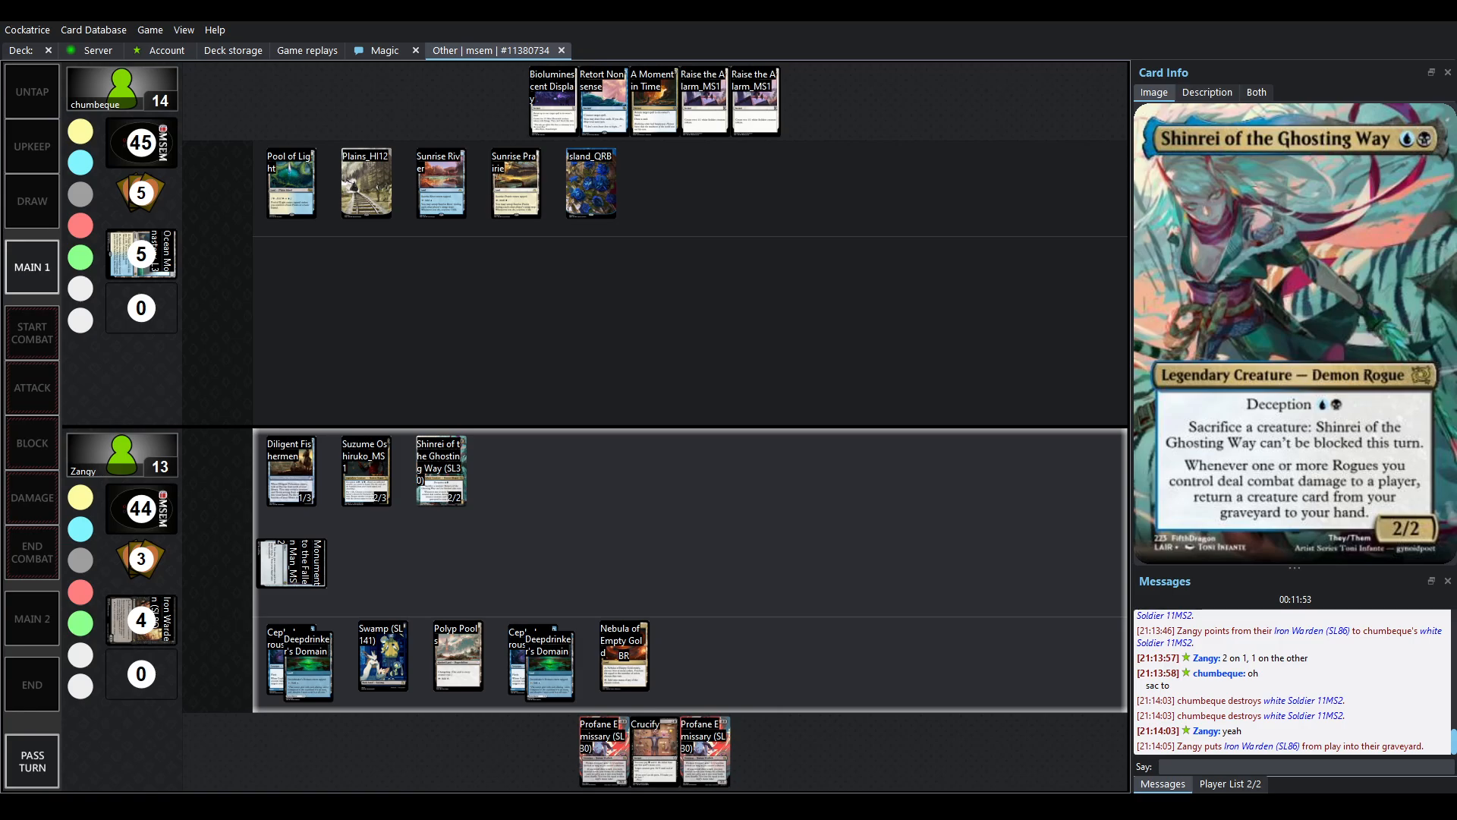
- Watch chumbeque fall to 9 life, Iron Warden return to hand, and an Island played
{"action": "left_click", "coordinate": [31, 386]}
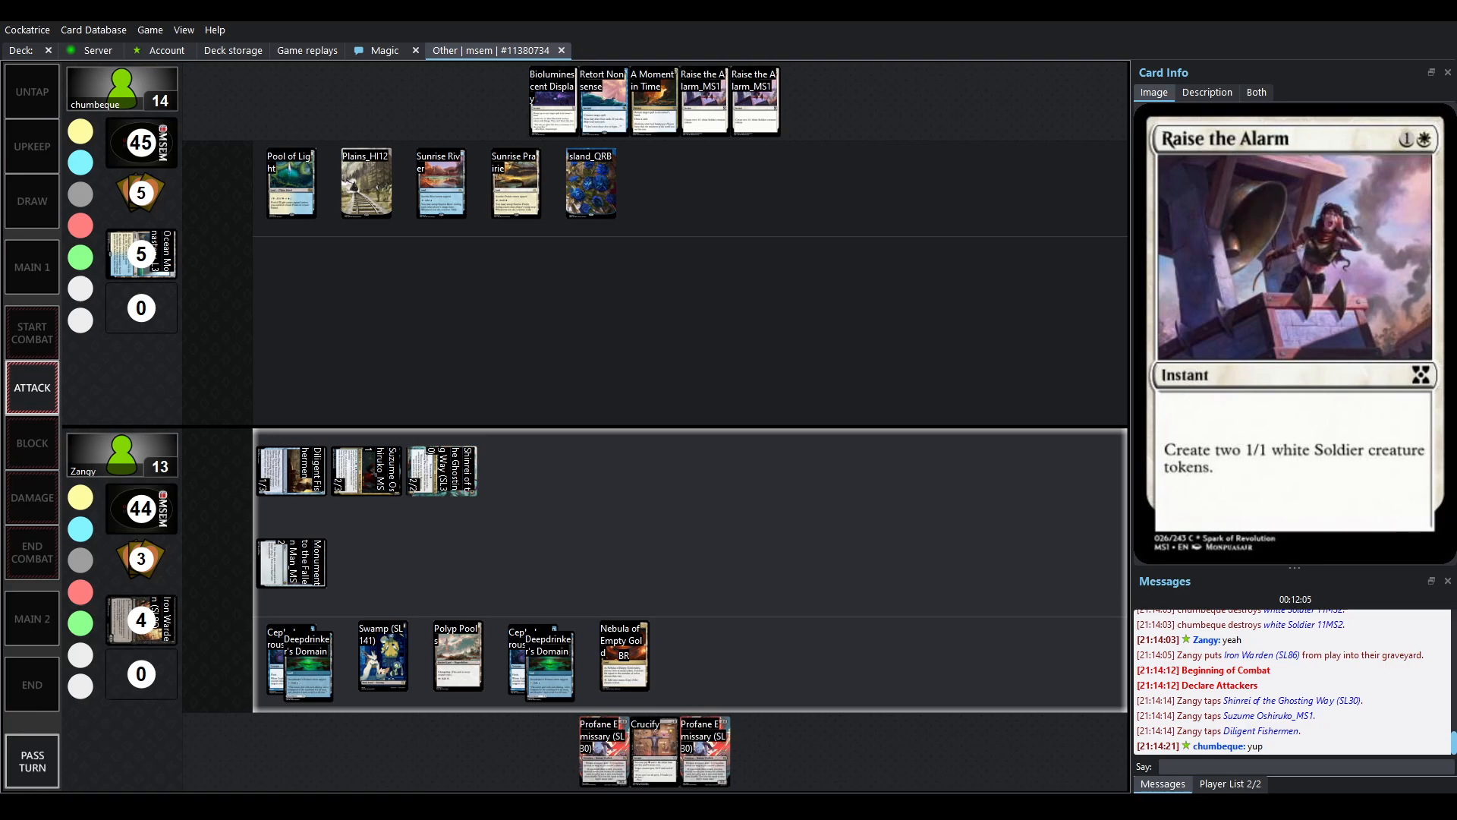
{"action": "left_click", "coordinate": [32, 442]}
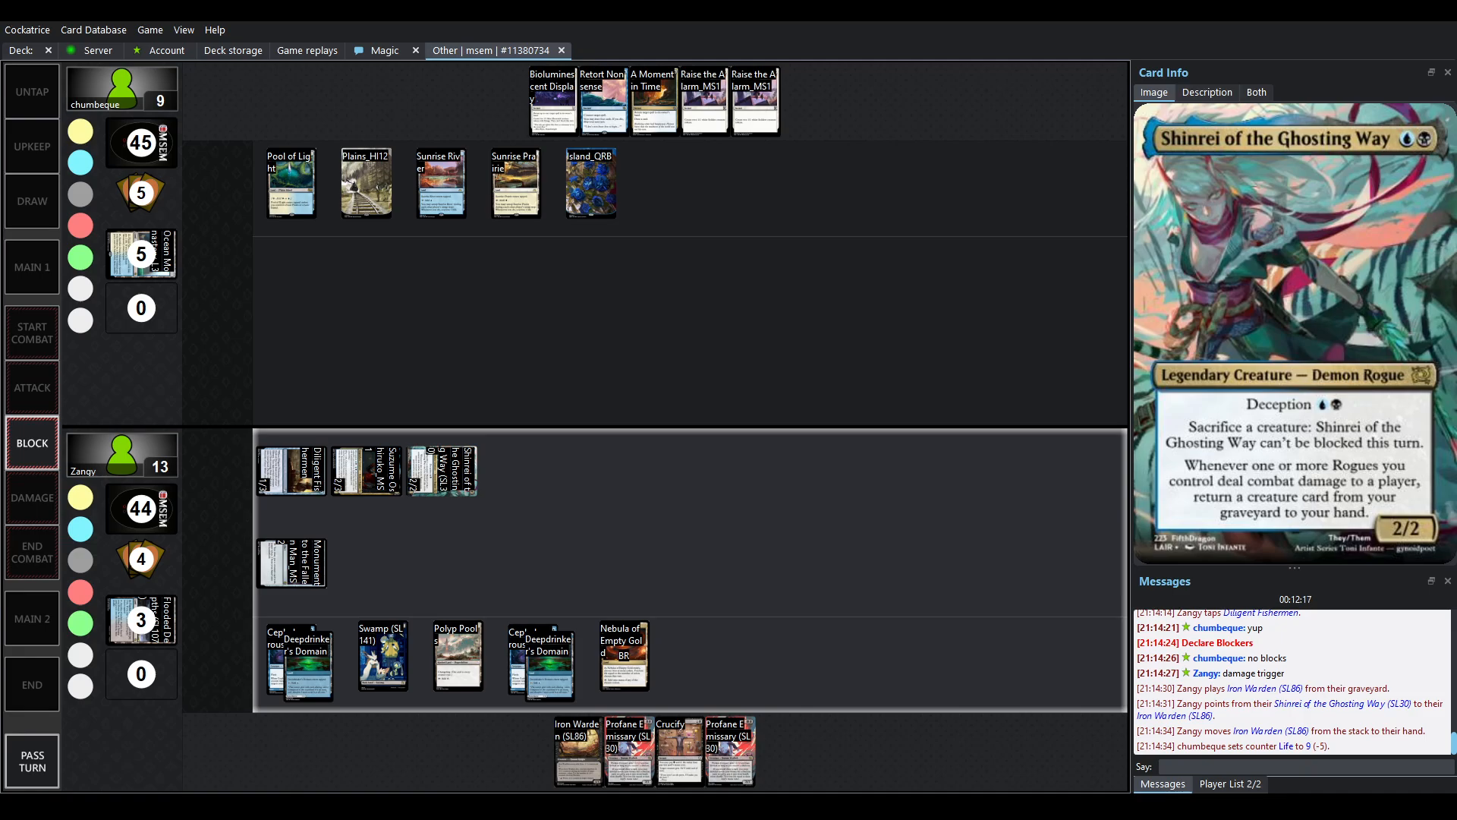
{"action": "left_click", "coordinate": [32, 617]}
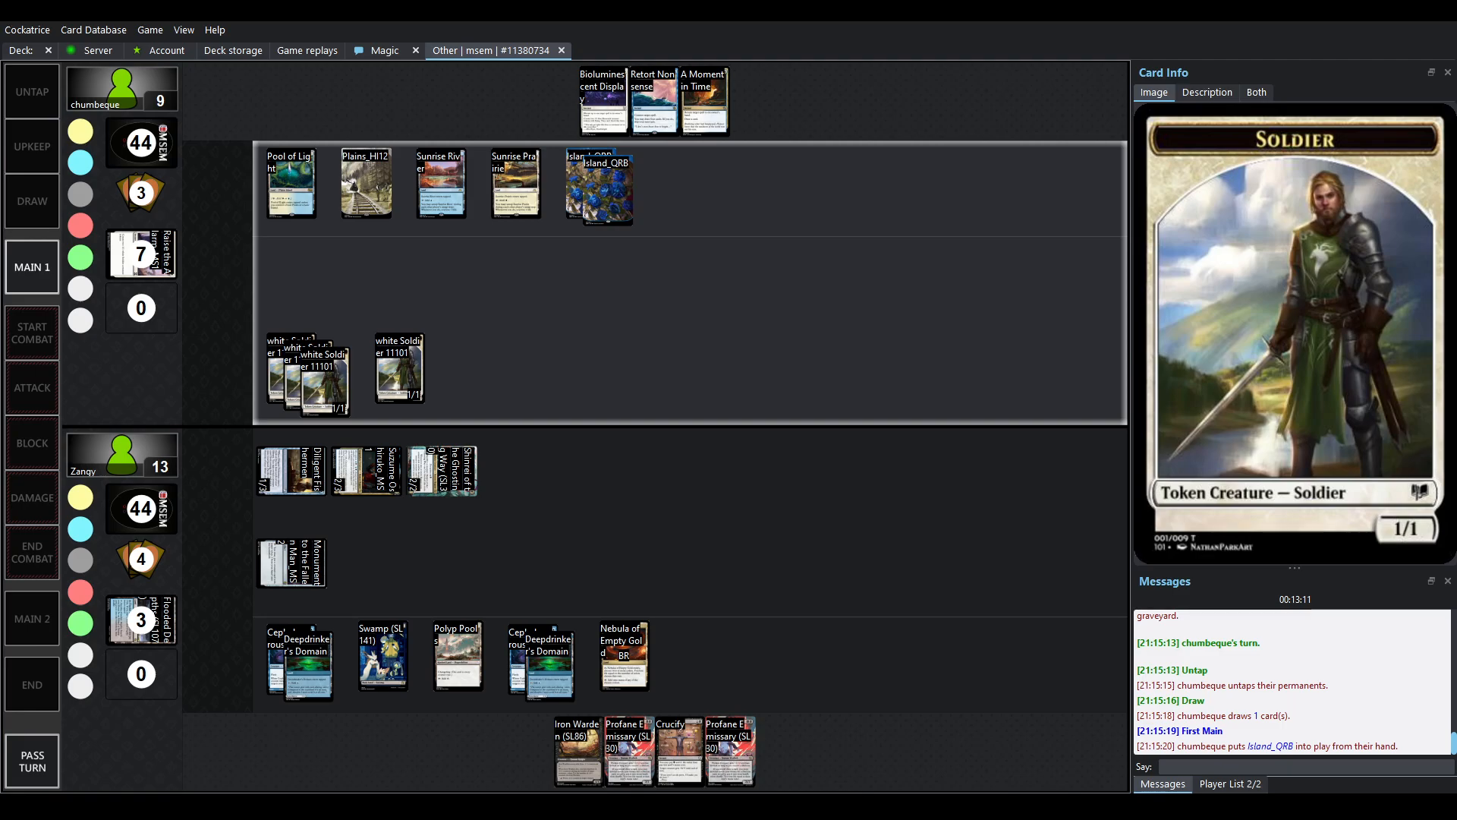
- Watch four Soldier tokens attack unblocked, dropping Zangy to 9, into Zangy's draw
{"action": "left_click", "coordinate": [31, 387]}
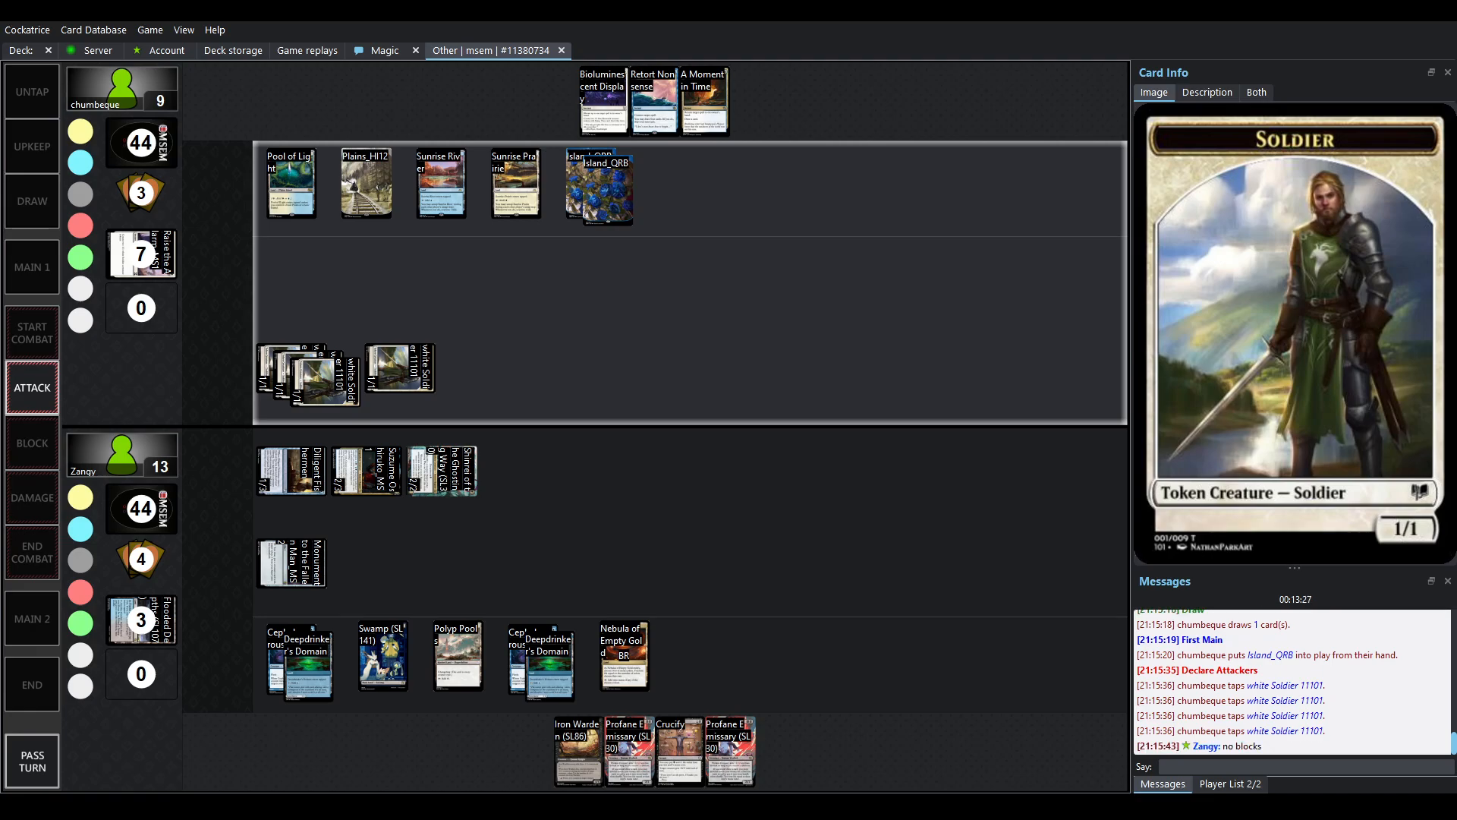
{"action": "left_click", "coordinate": [32, 497]}
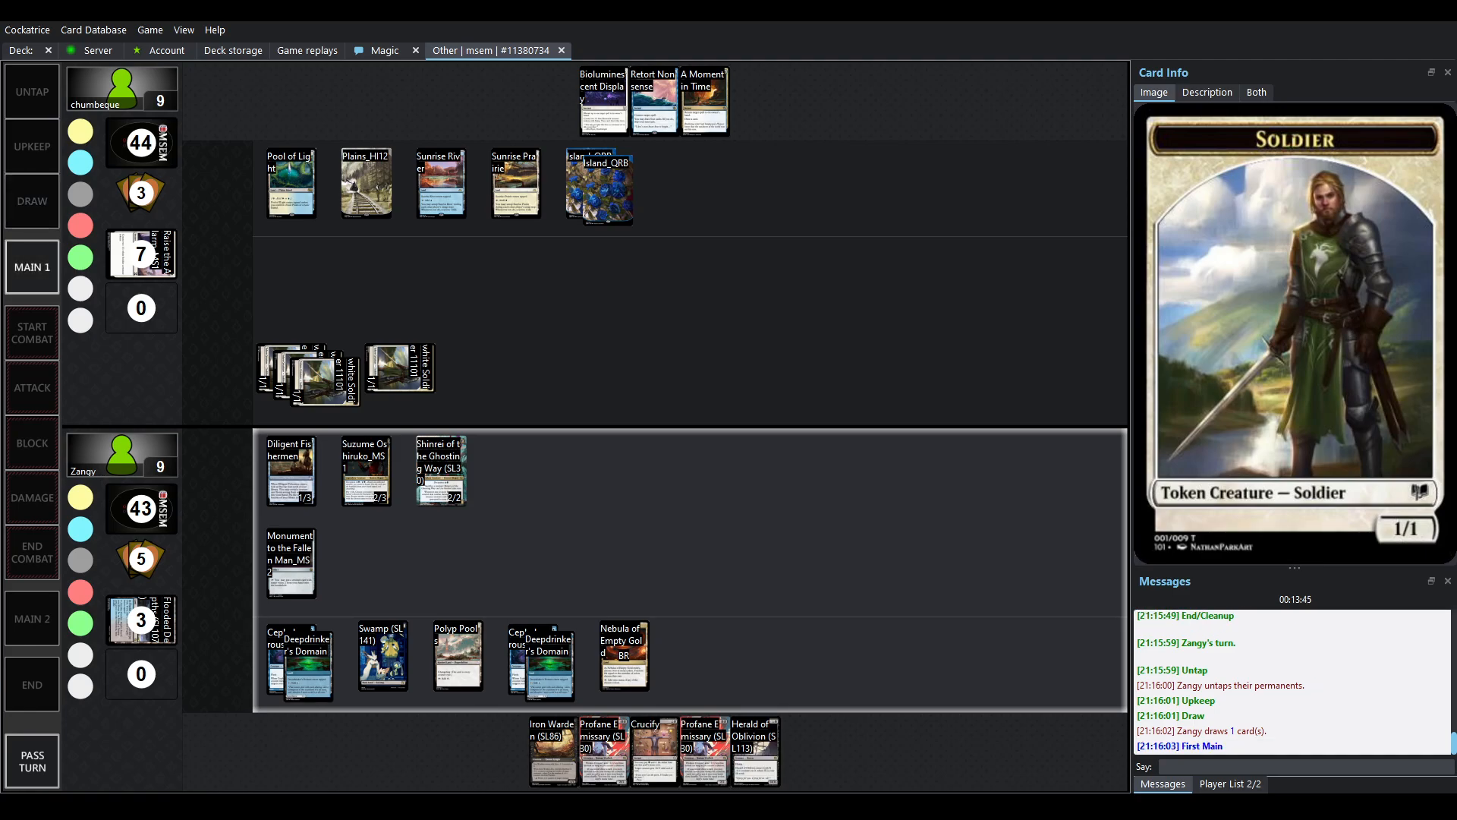
- Follow Zangy's attack to 4 life, then Iron Warden and Bioluminescent Display being played
{"action": "left_click", "coordinate": [381, 657]}
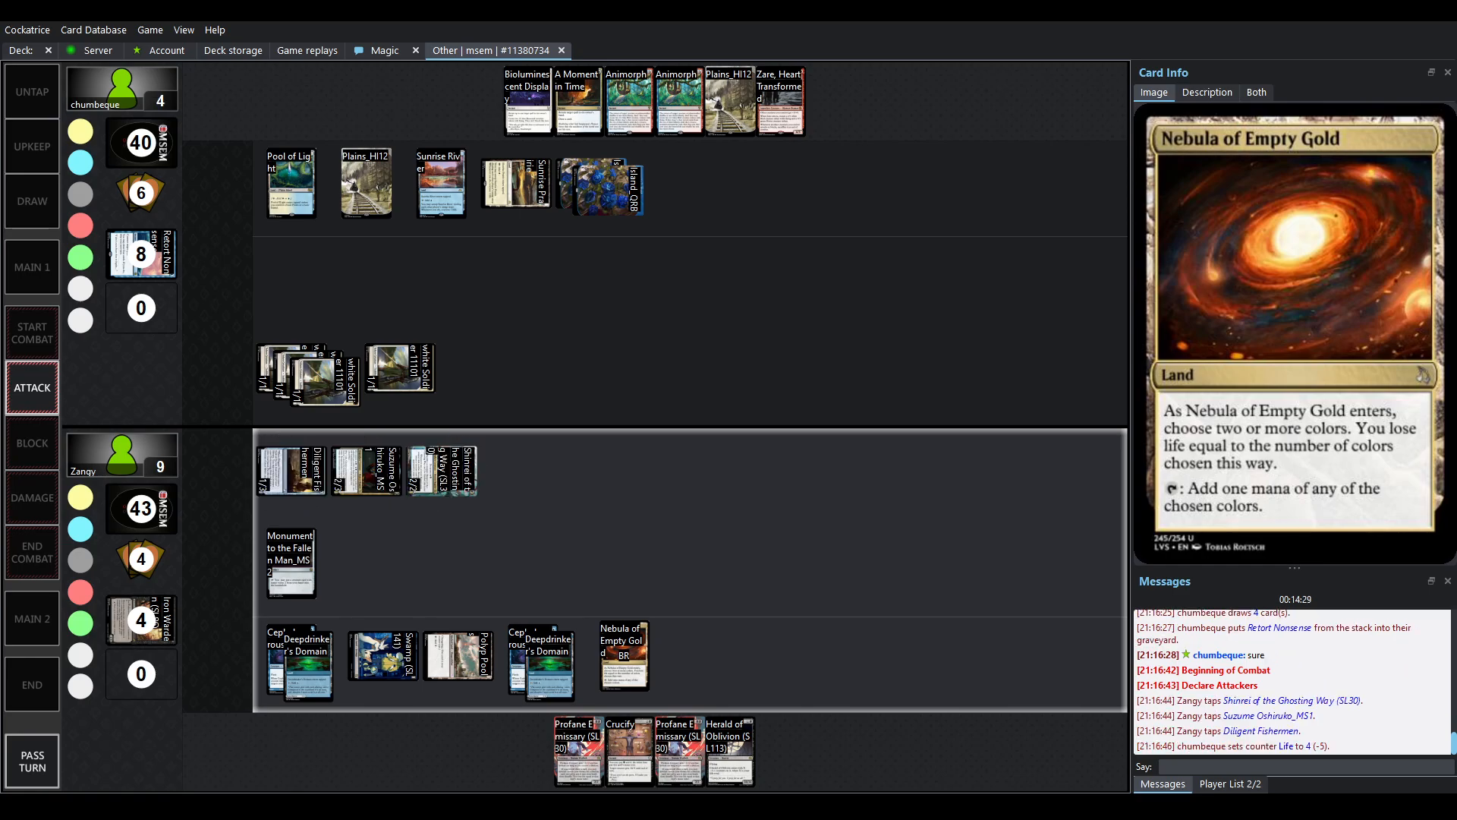
{"action": "left_click", "coordinate": [442, 469]}
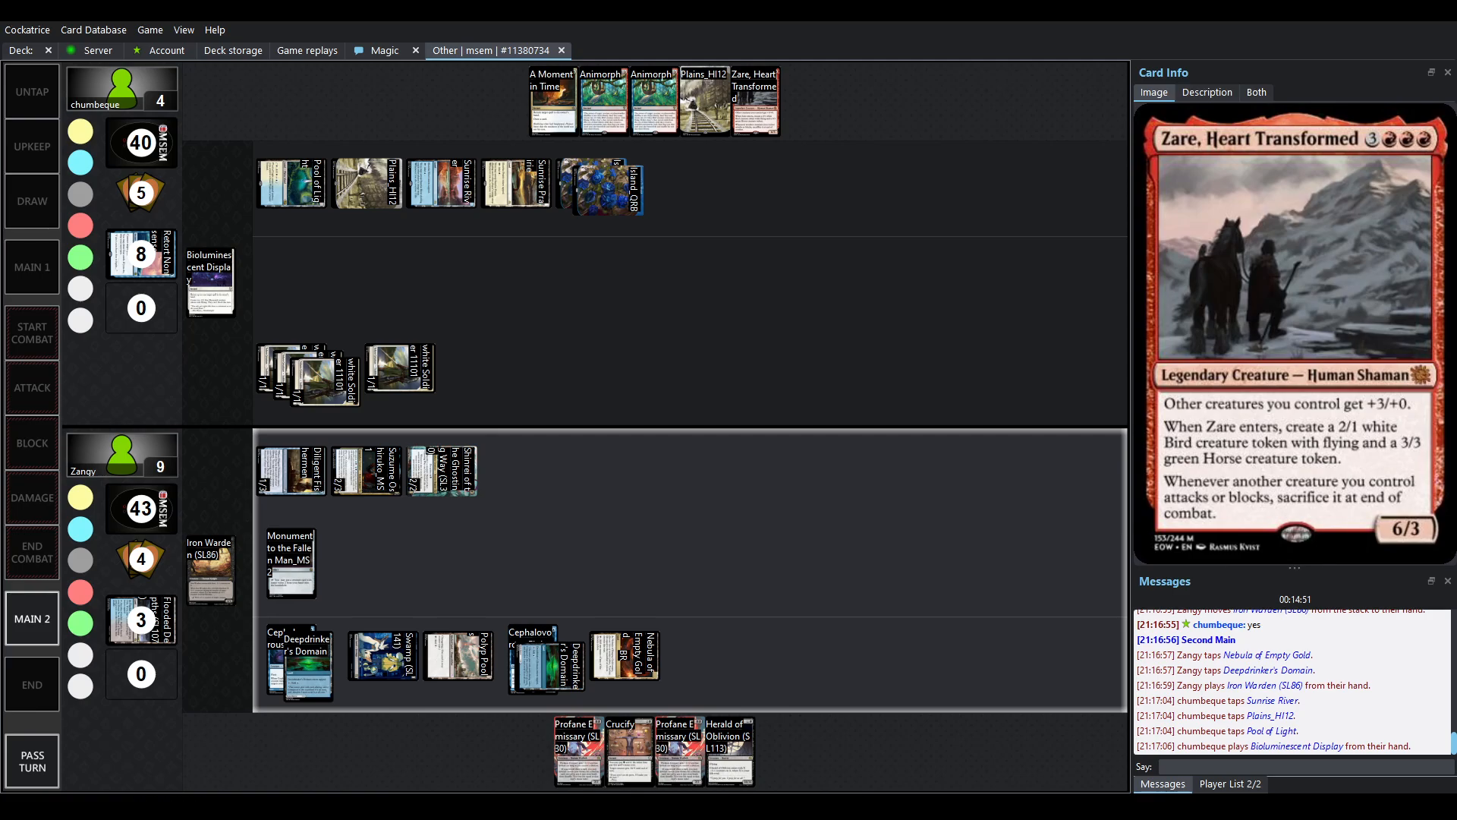
- Follow the two blue Elemental tokens, then Profane Emissary growing to 4/4 through End/Cleanup
{"action": "left_click", "coordinate": [654, 100]}
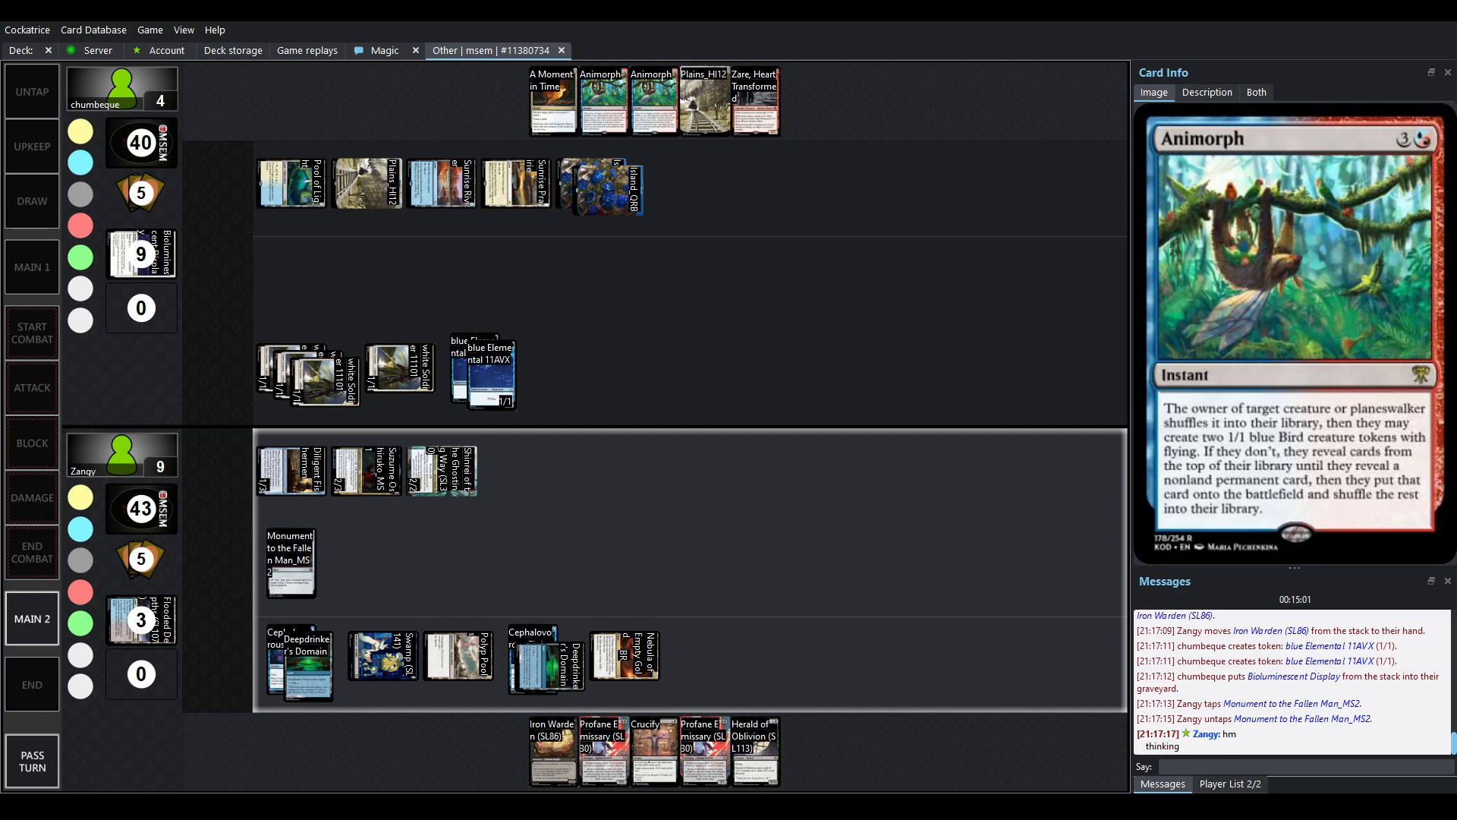
{"action": "left_click", "coordinate": [703, 100]}
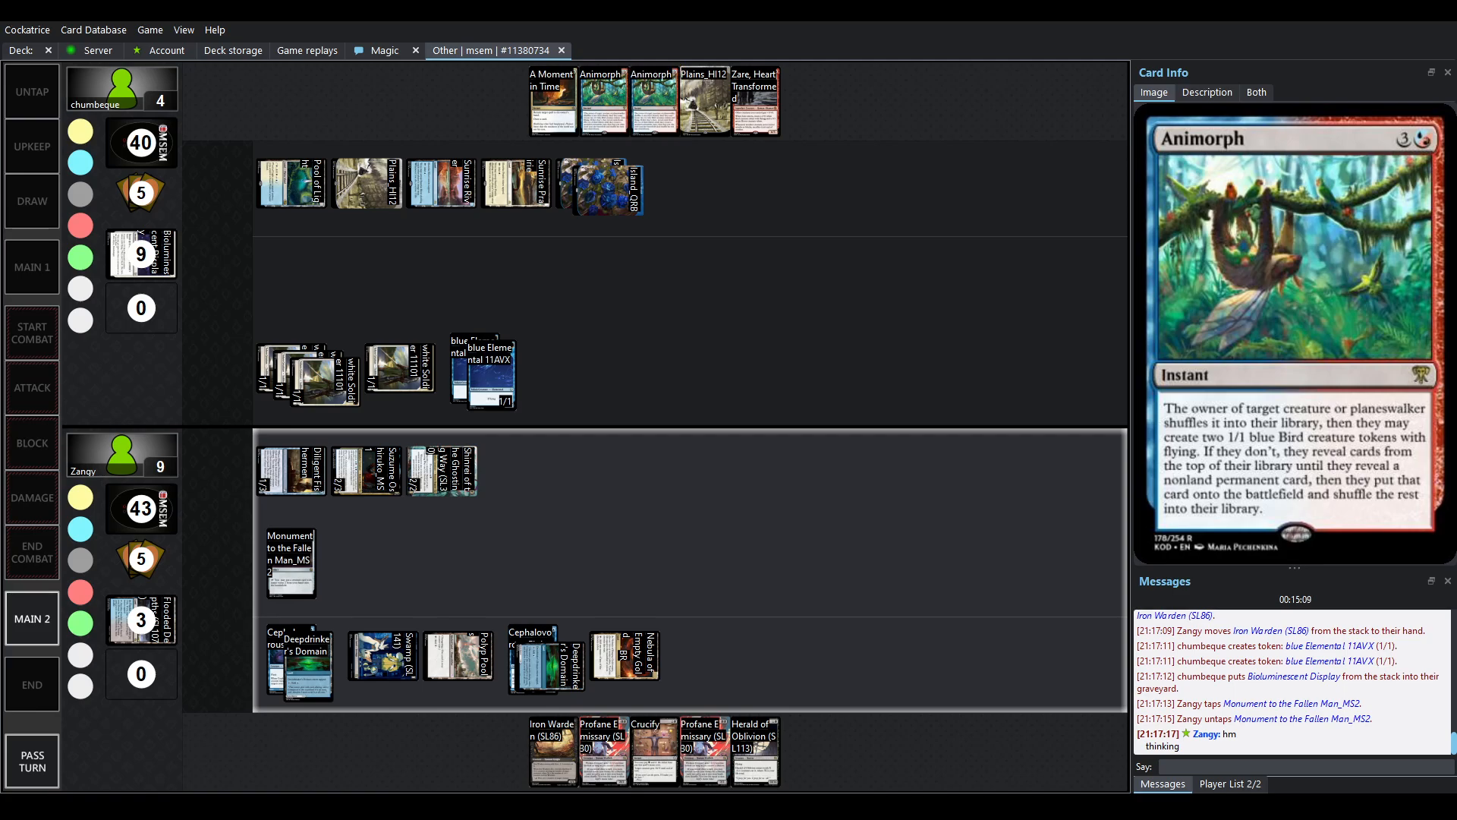
{"action": "left_click", "coordinate": [704, 751]}
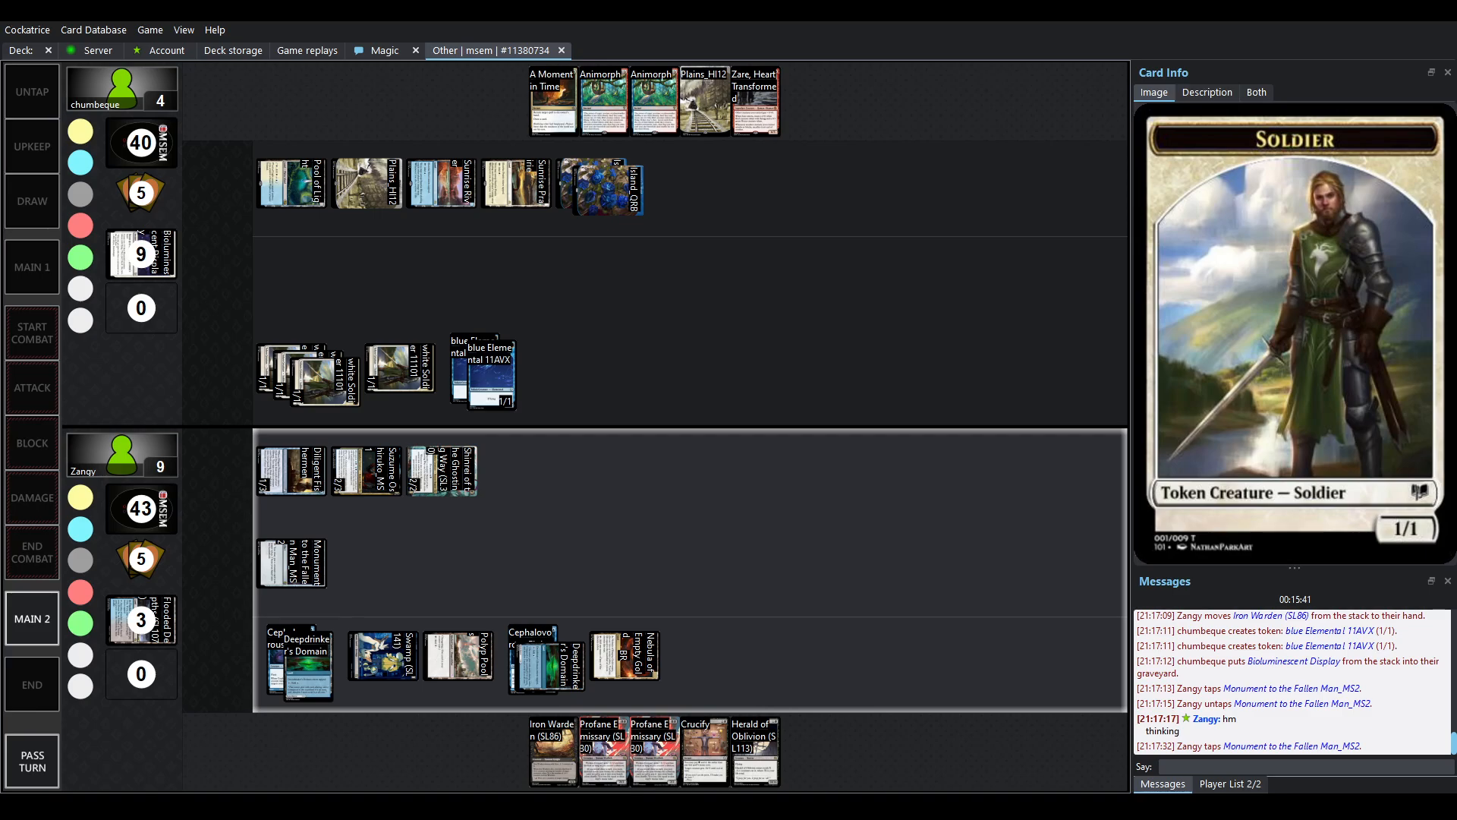
{"action": "left_click", "coordinate": [703, 750]}
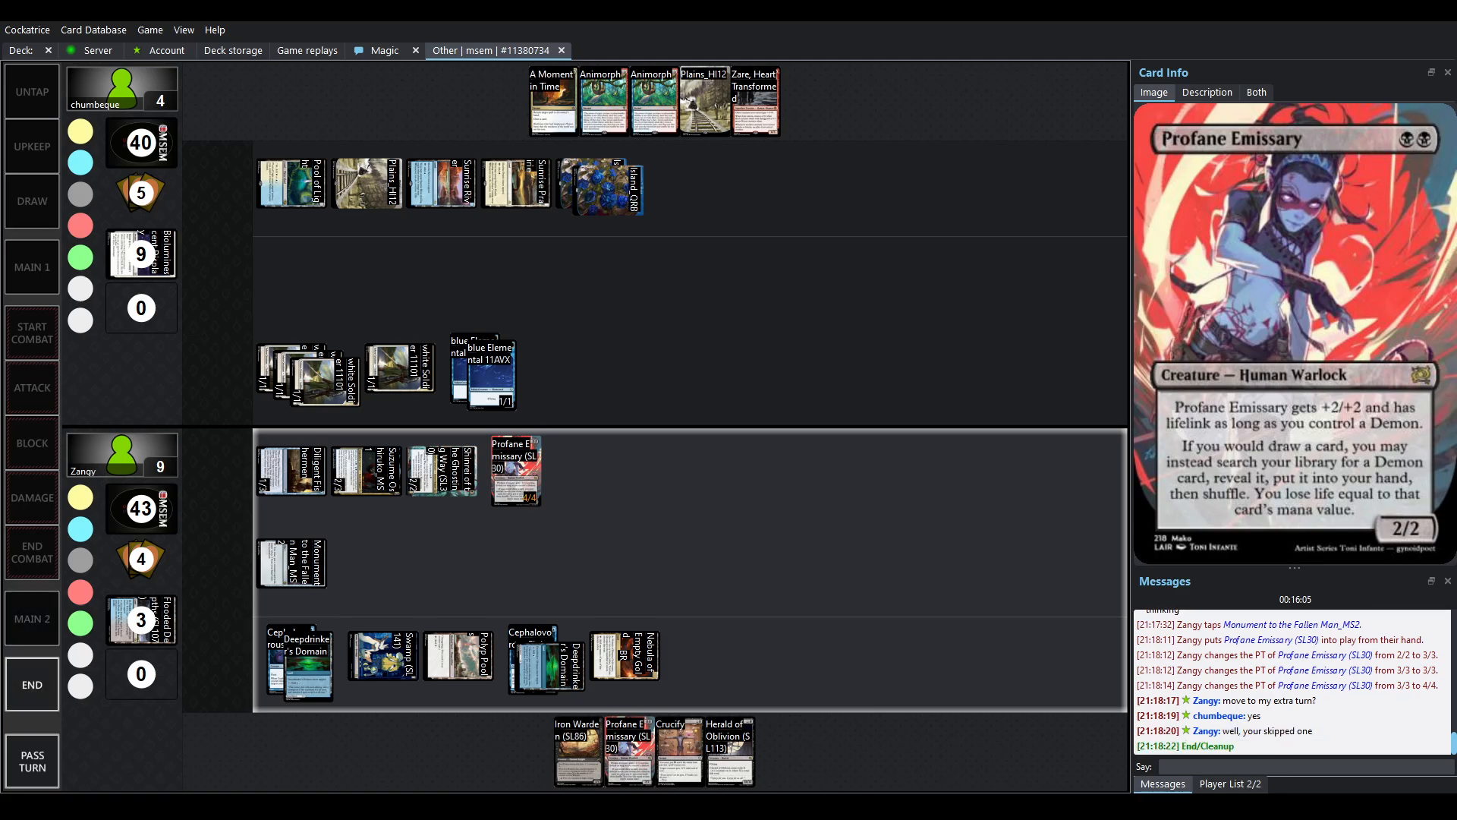
- Watch Iron Warden destroy a Soldier and both Elementals at 2 life, then view the Round 4 bracket
{"action": "left_click", "coordinate": [32, 92]}
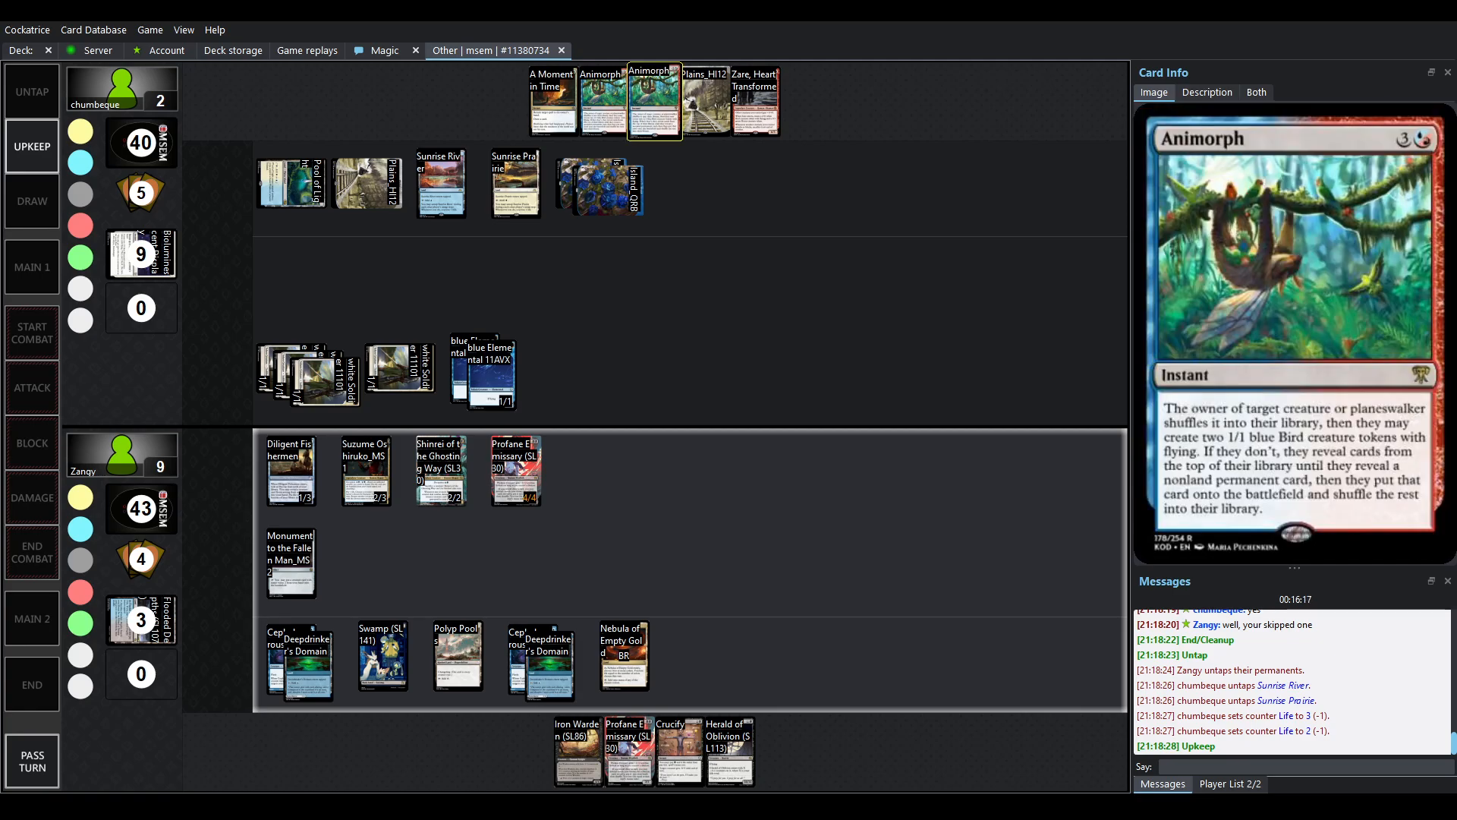
{"action": "left_click", "coordinate": [31, 201]}
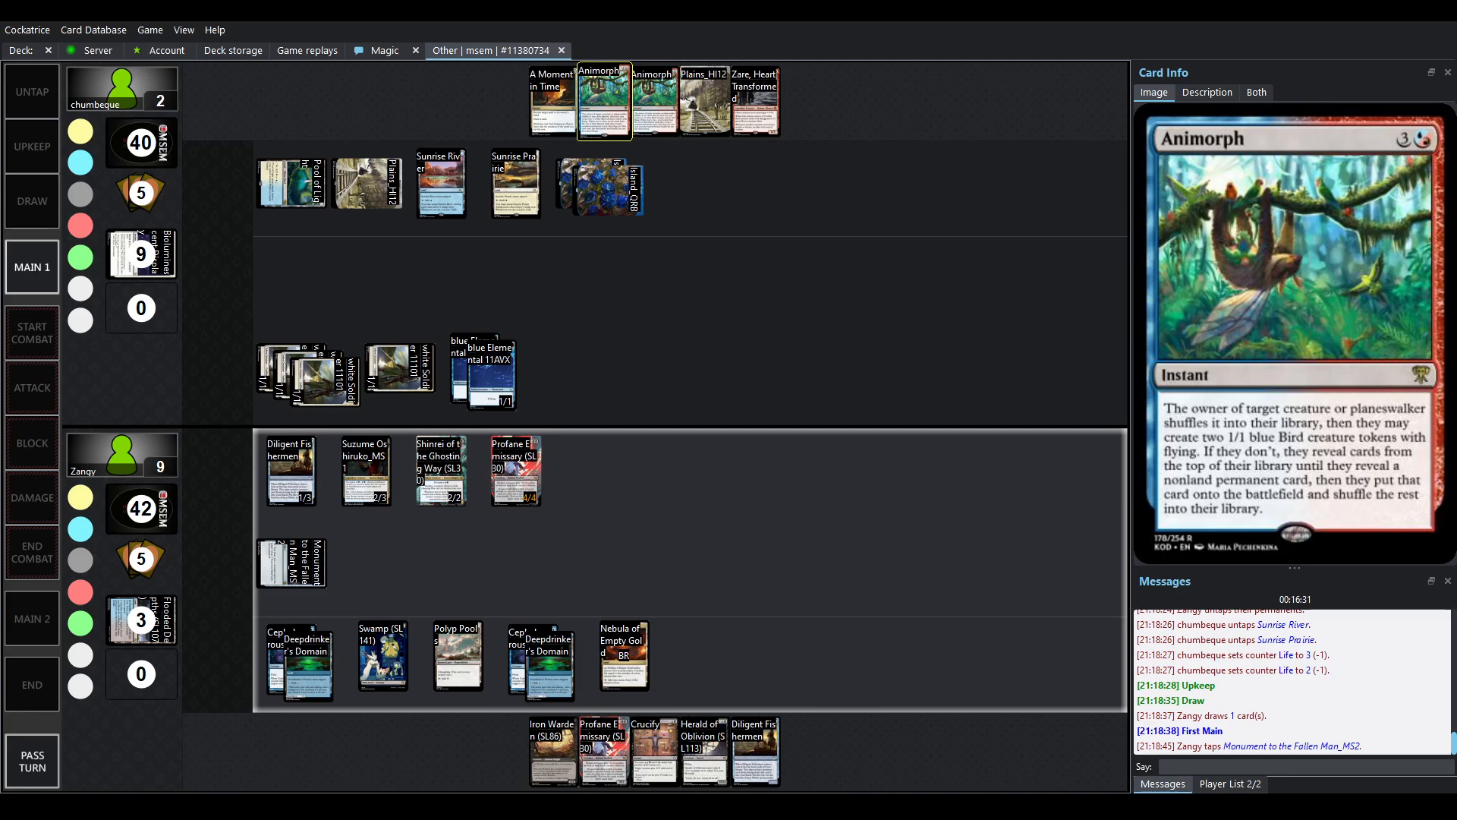
{"action": "left_click", "coordinate": [552, 100]}
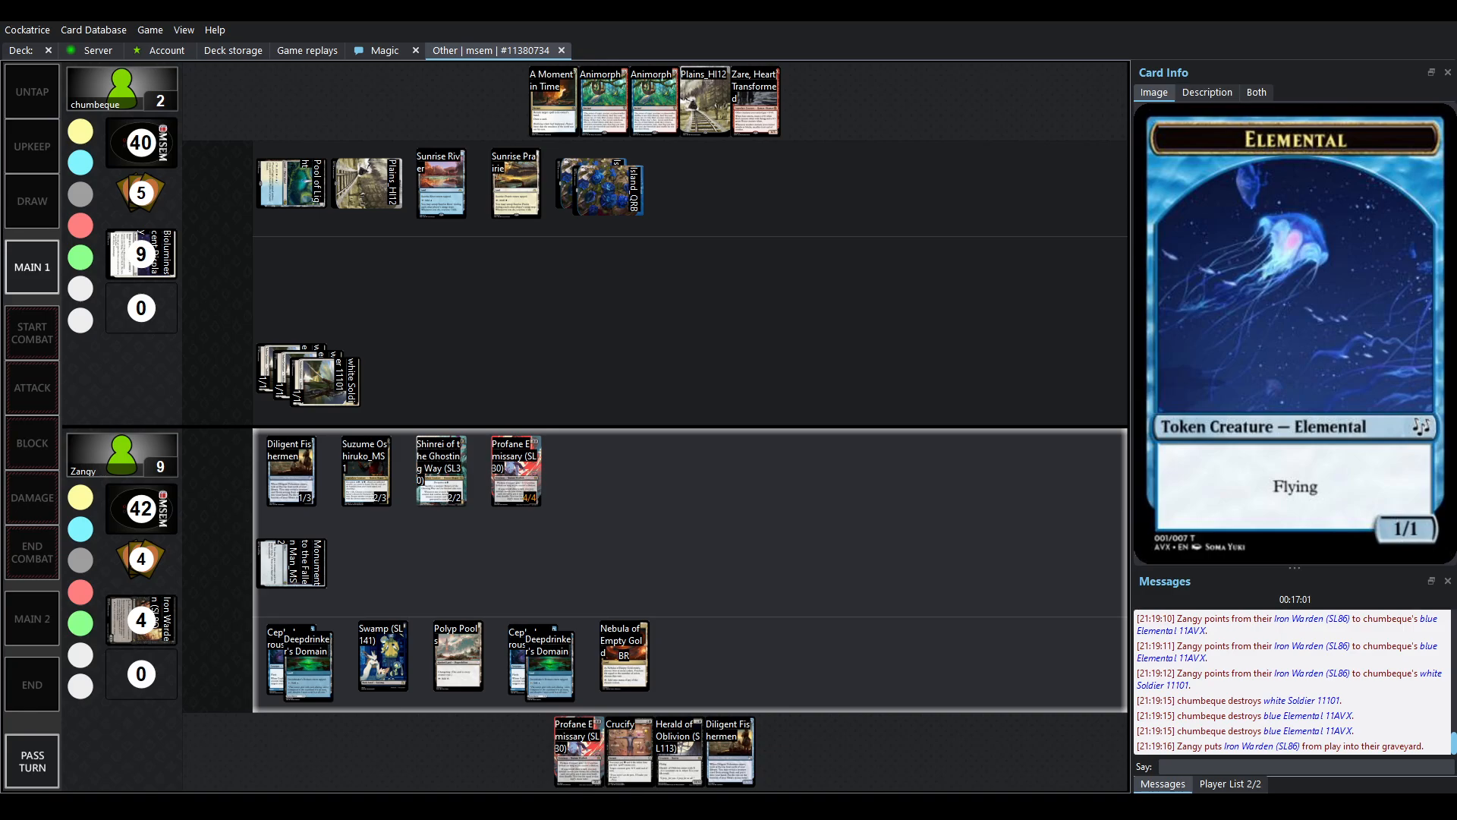
{"action": "left_click", "coordinate": [32, 388]}
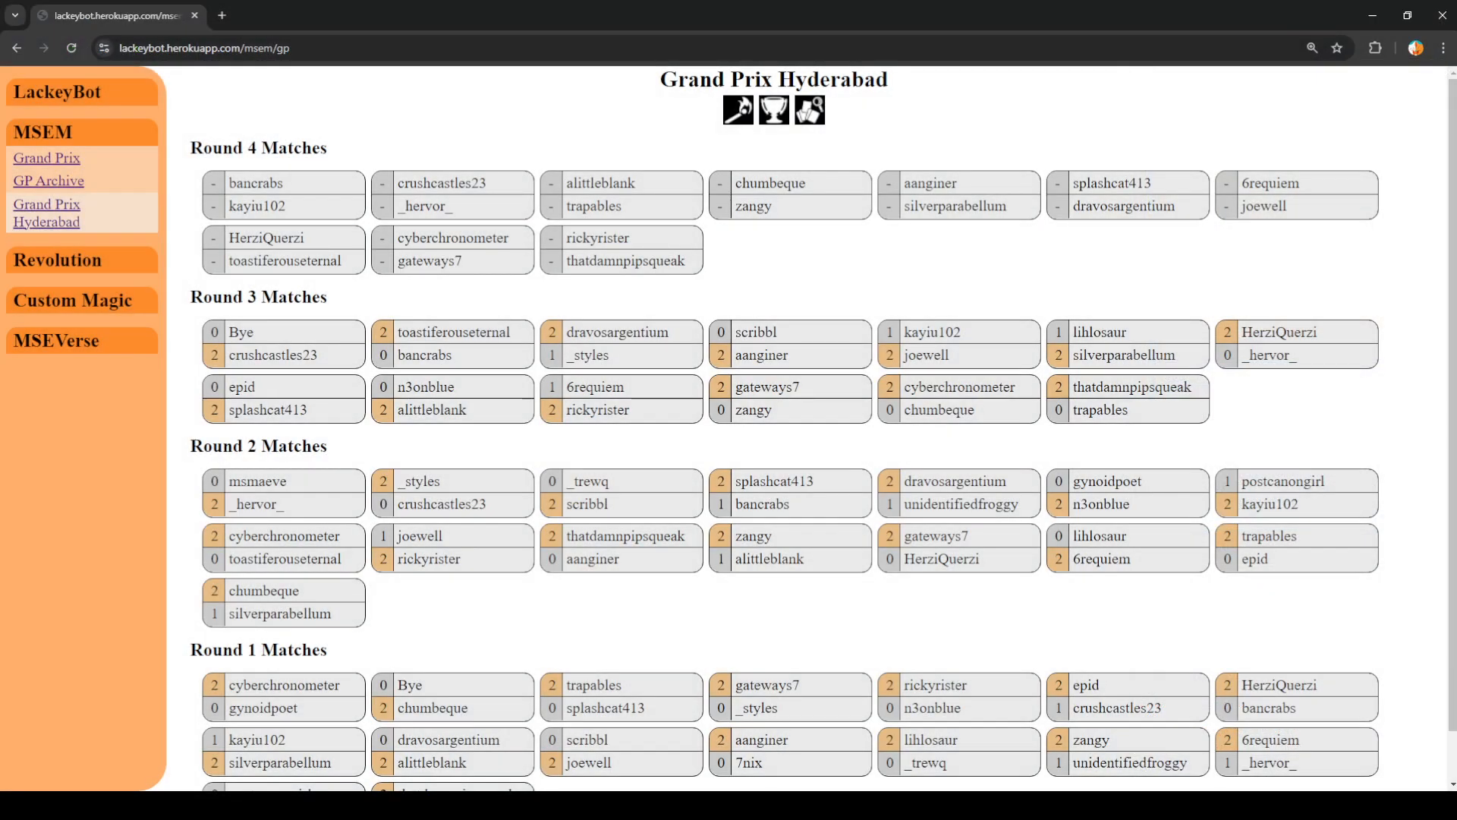
{"action": "left_click", "coordinate": [771, 183]}
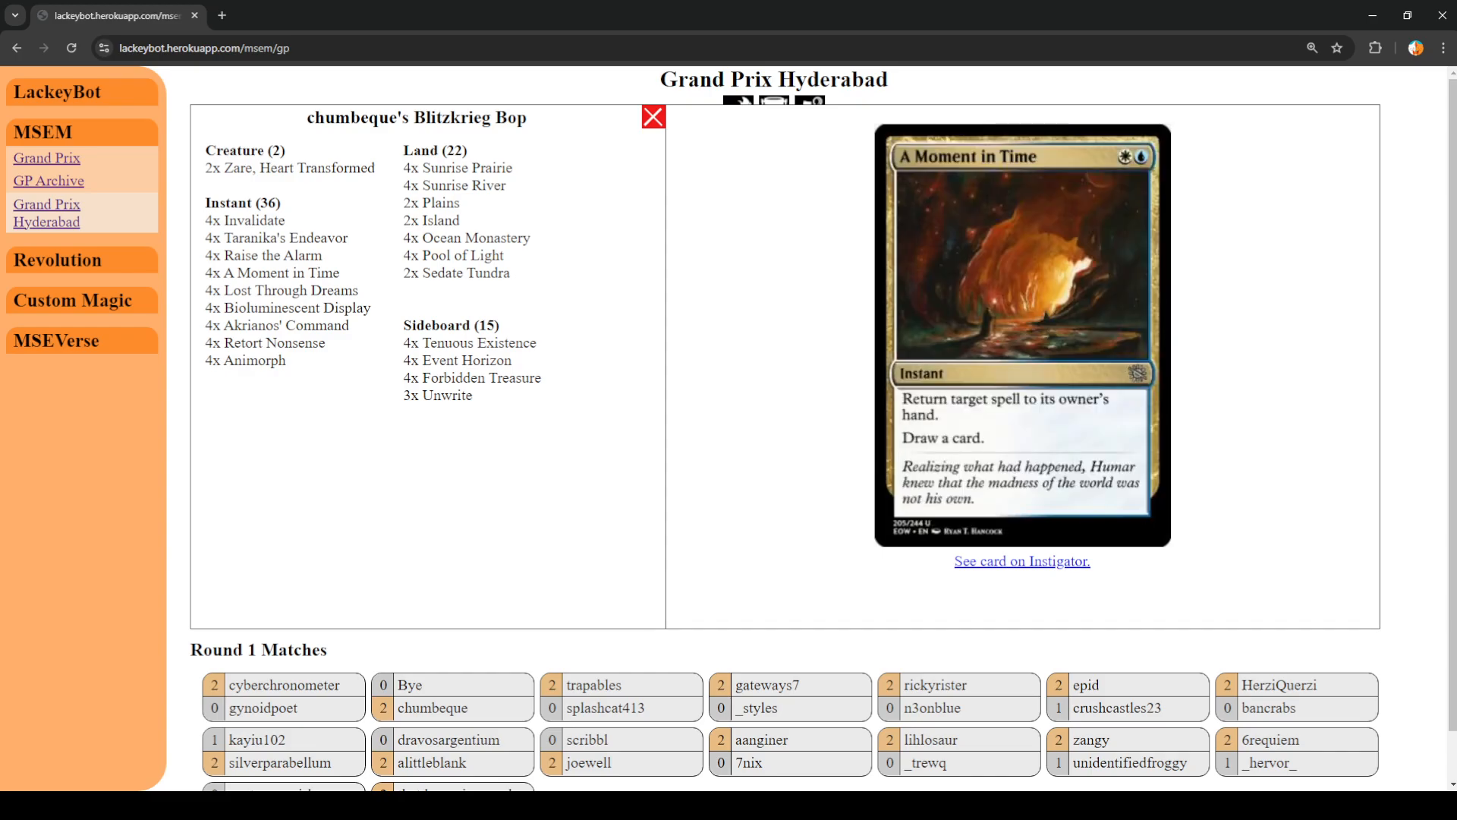
{"action": "left_click", "coordinate": [272, 291]}
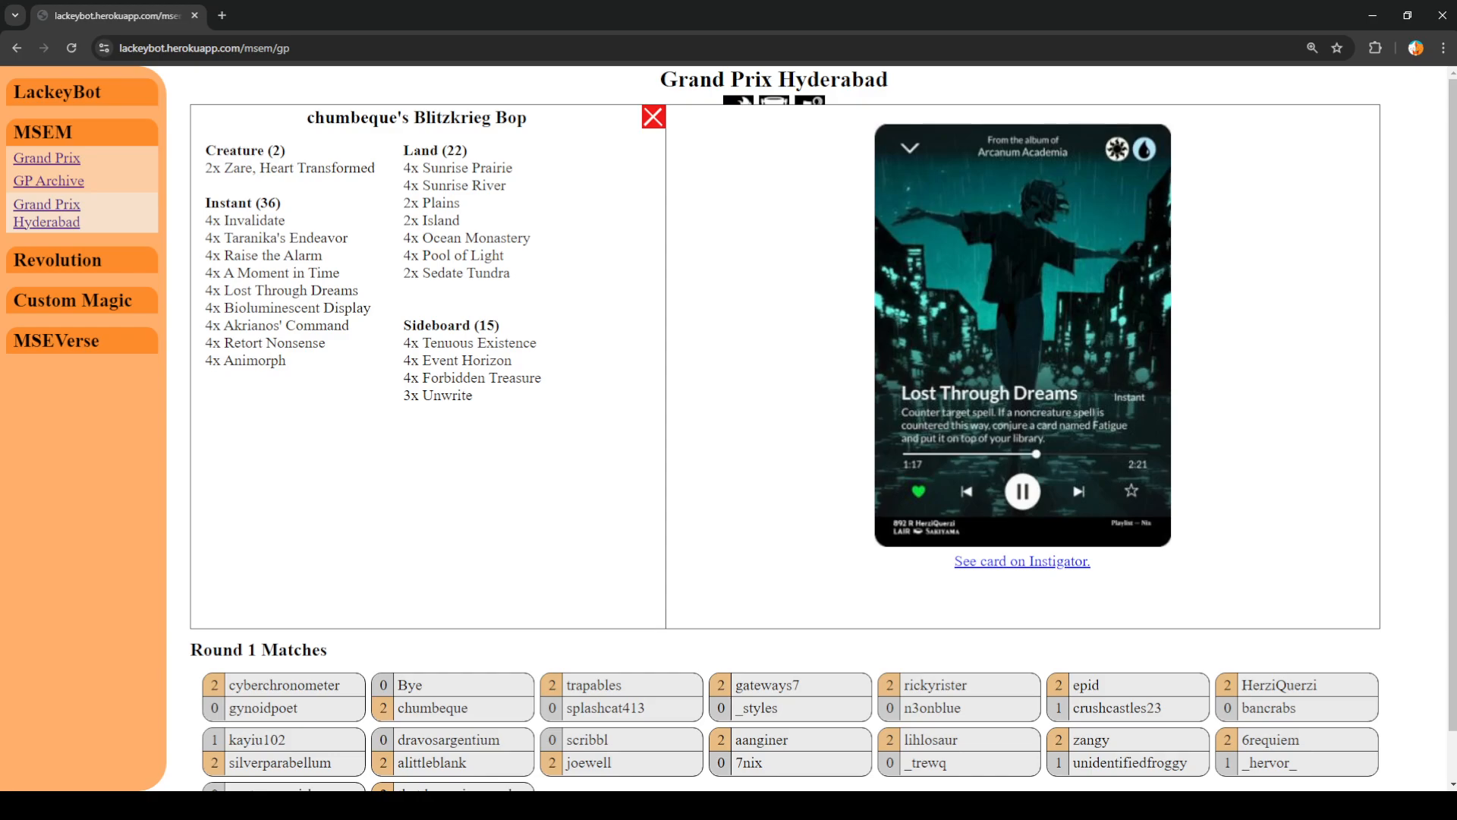
{"action": "left_click", "coordinate": [289, 307]}
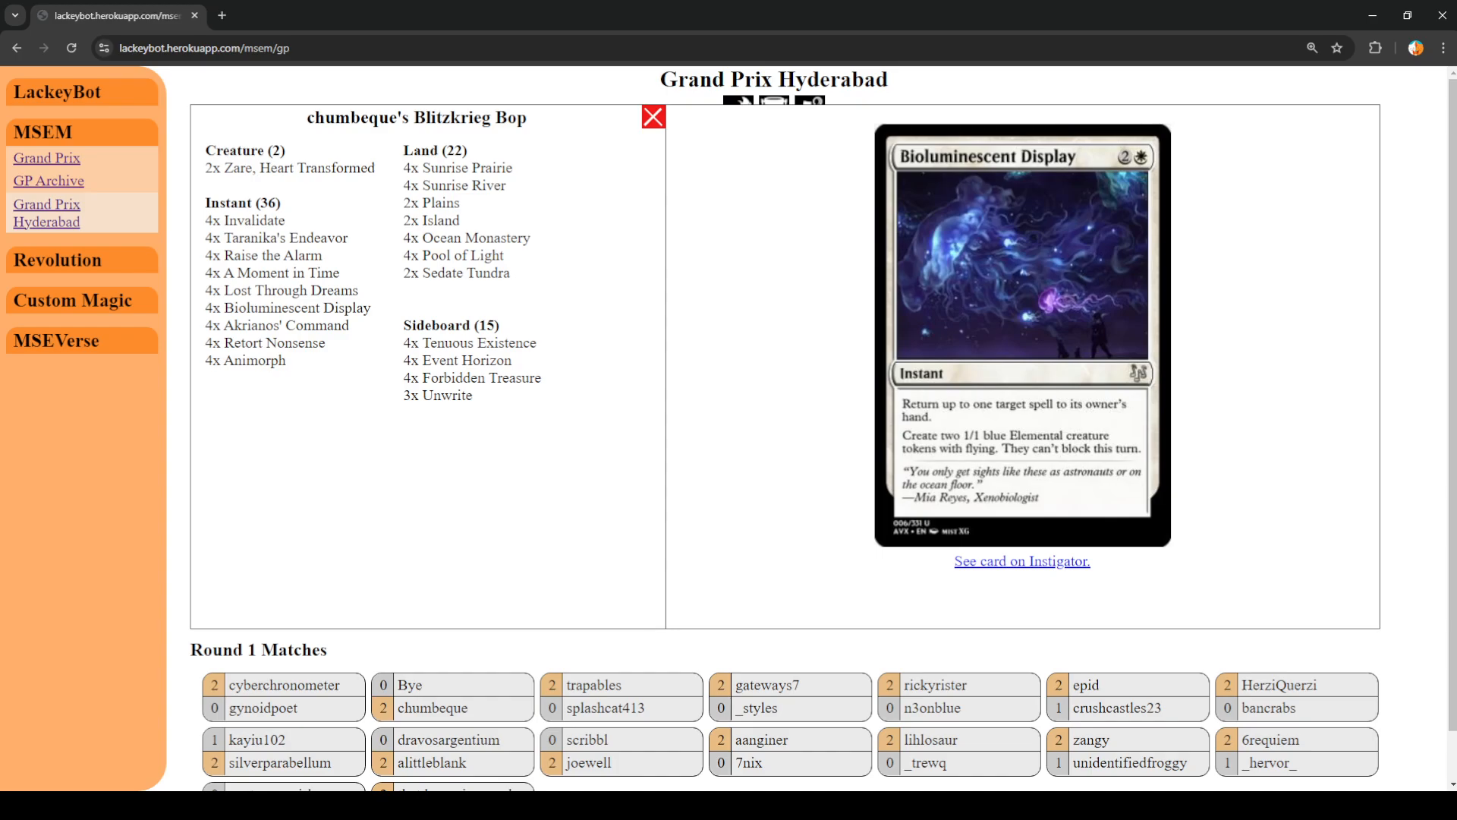
{"action": "left_click", "coordinate": [283, 326]}
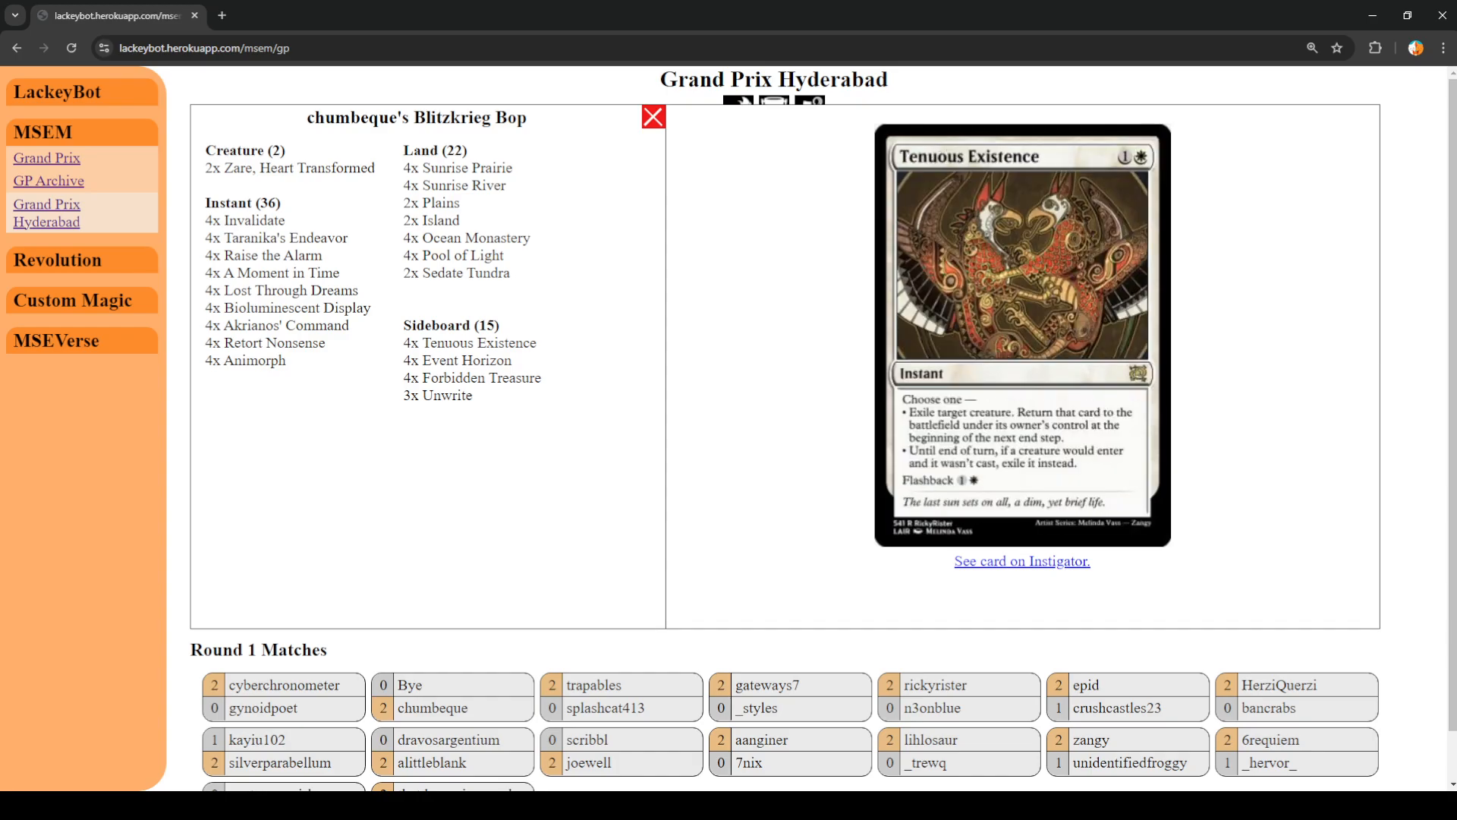
{"action": "left_click", "coordinate": [653, 117]}
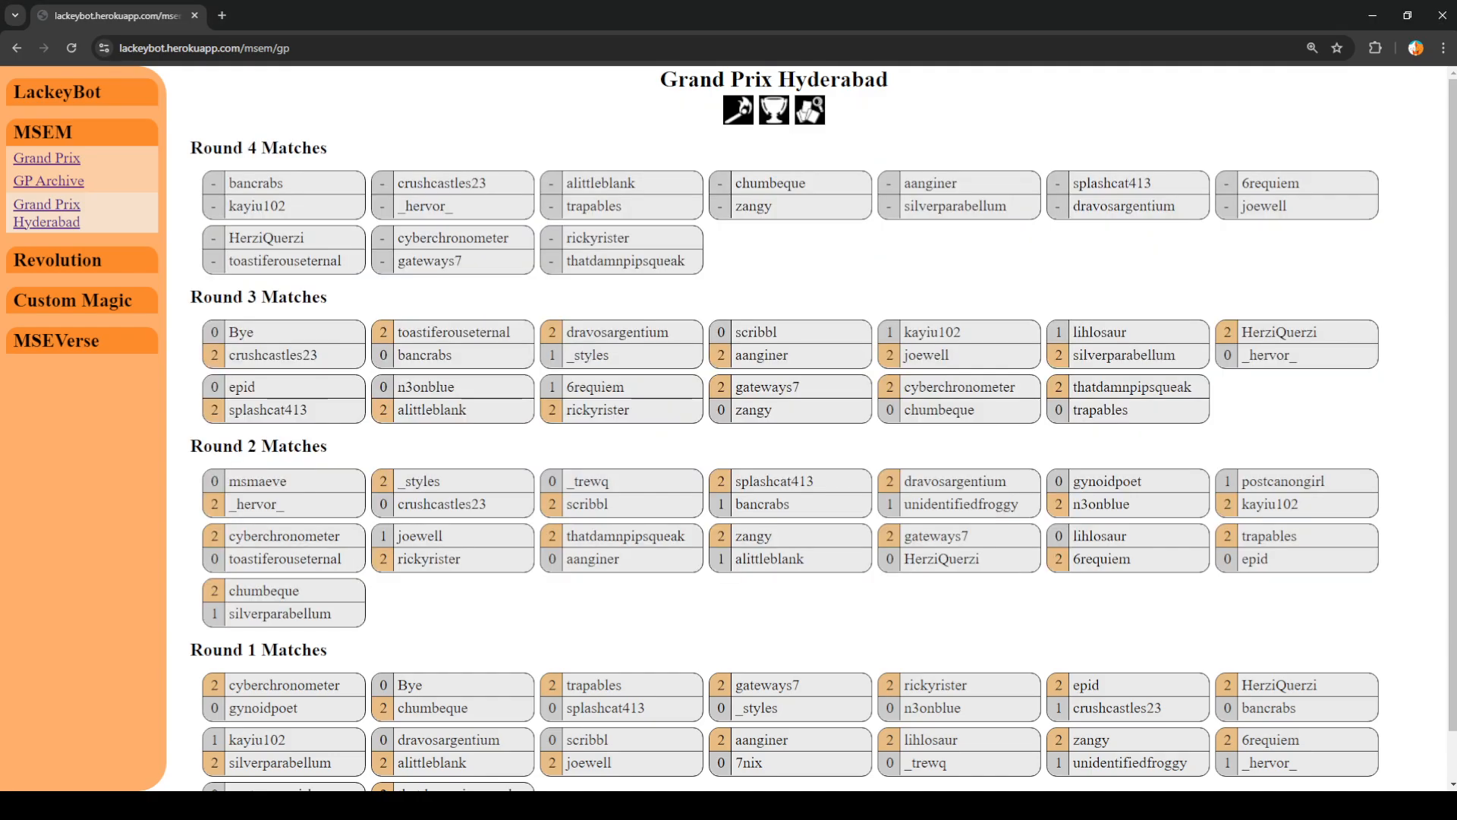
- Open Zangy's Bleeding Ninjas decklist, preview Crucify and Rattlecage Terror, then return to the replay
{"action": "left_click", "coordinate": [752, 206]}
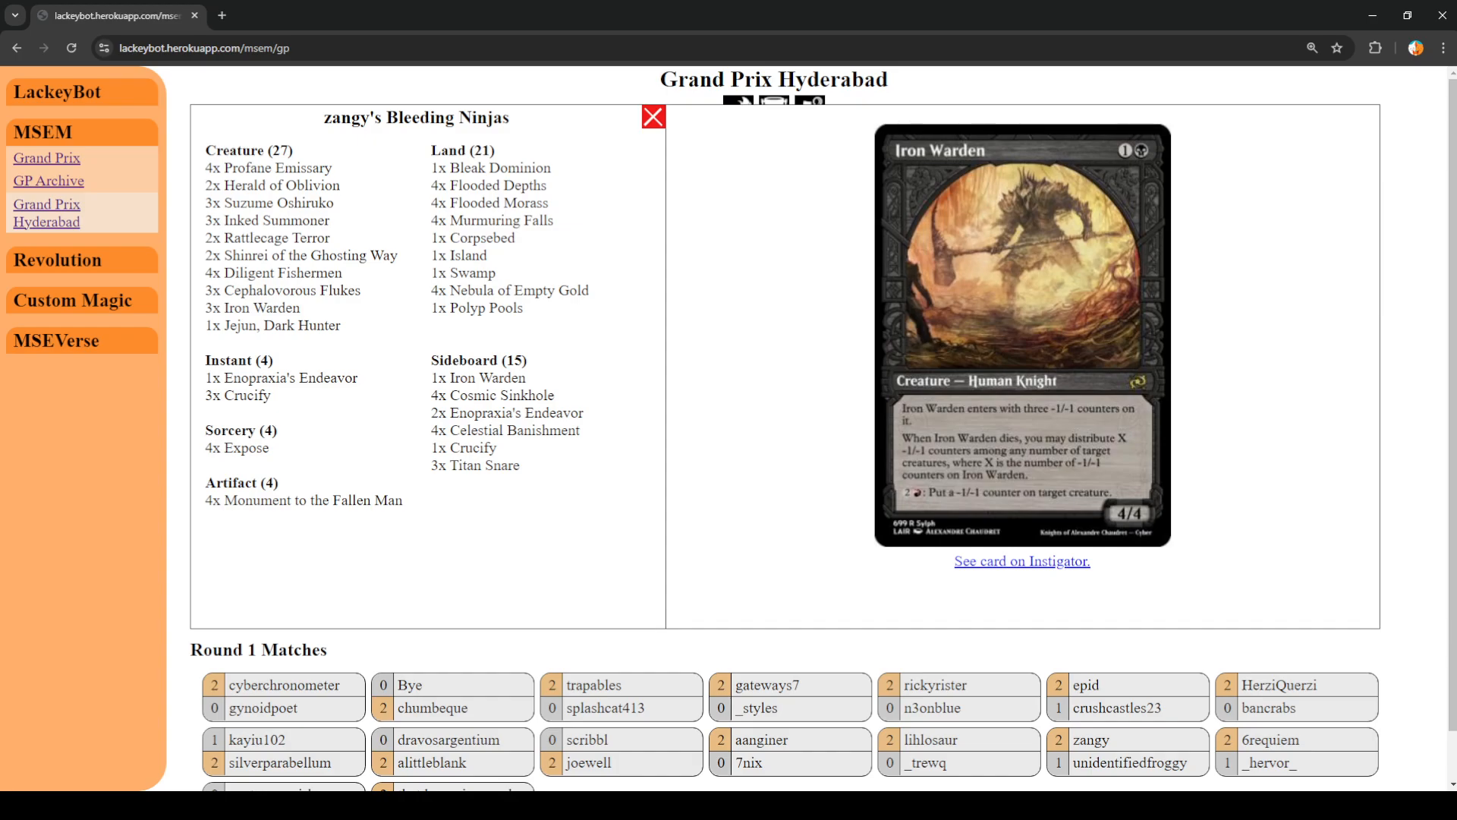
{"action": "left_click", "coordinate": [236, 448]}
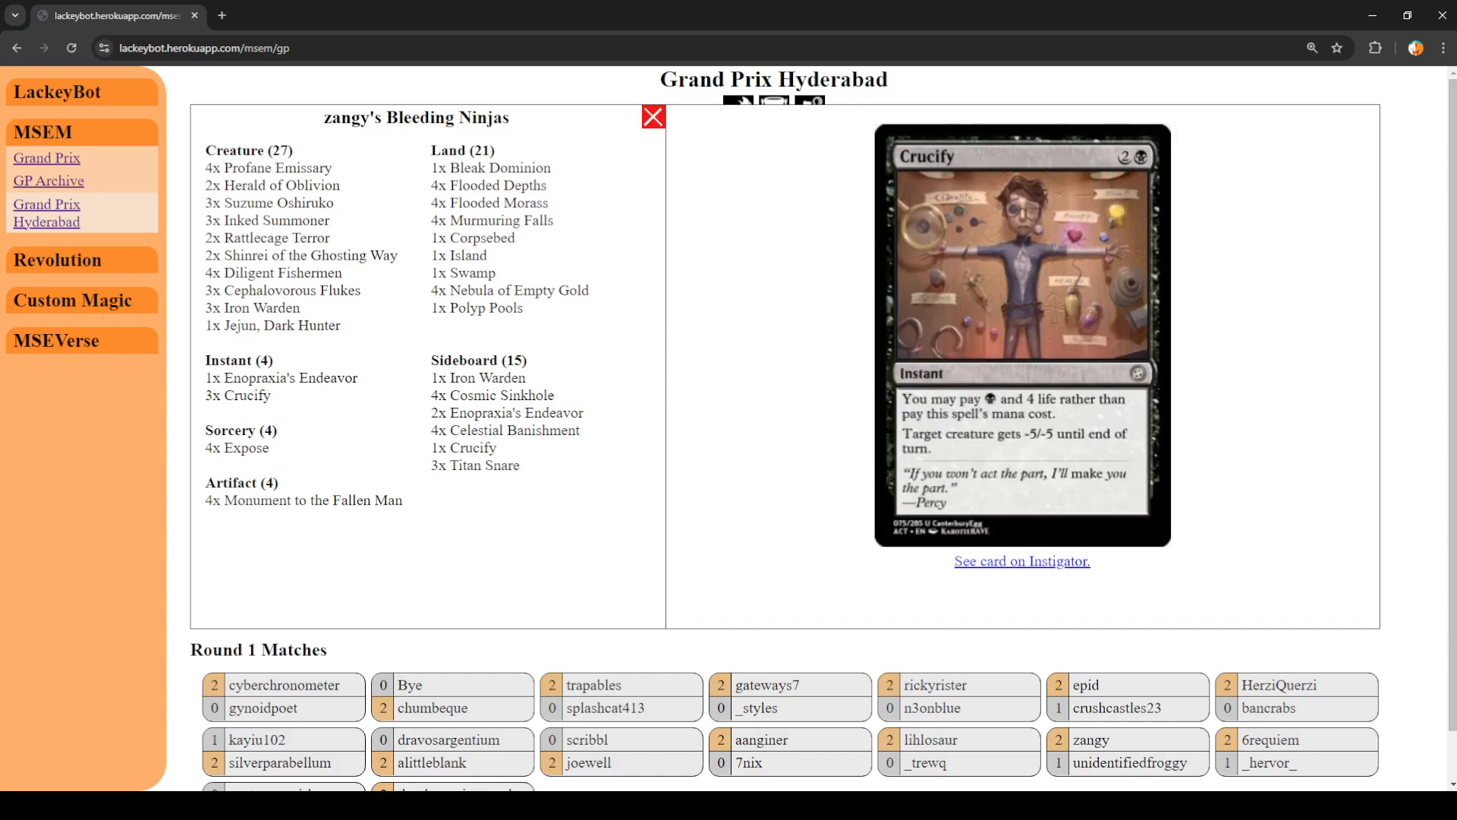
{"action": "left_click", "coordinate": [272, 326]}
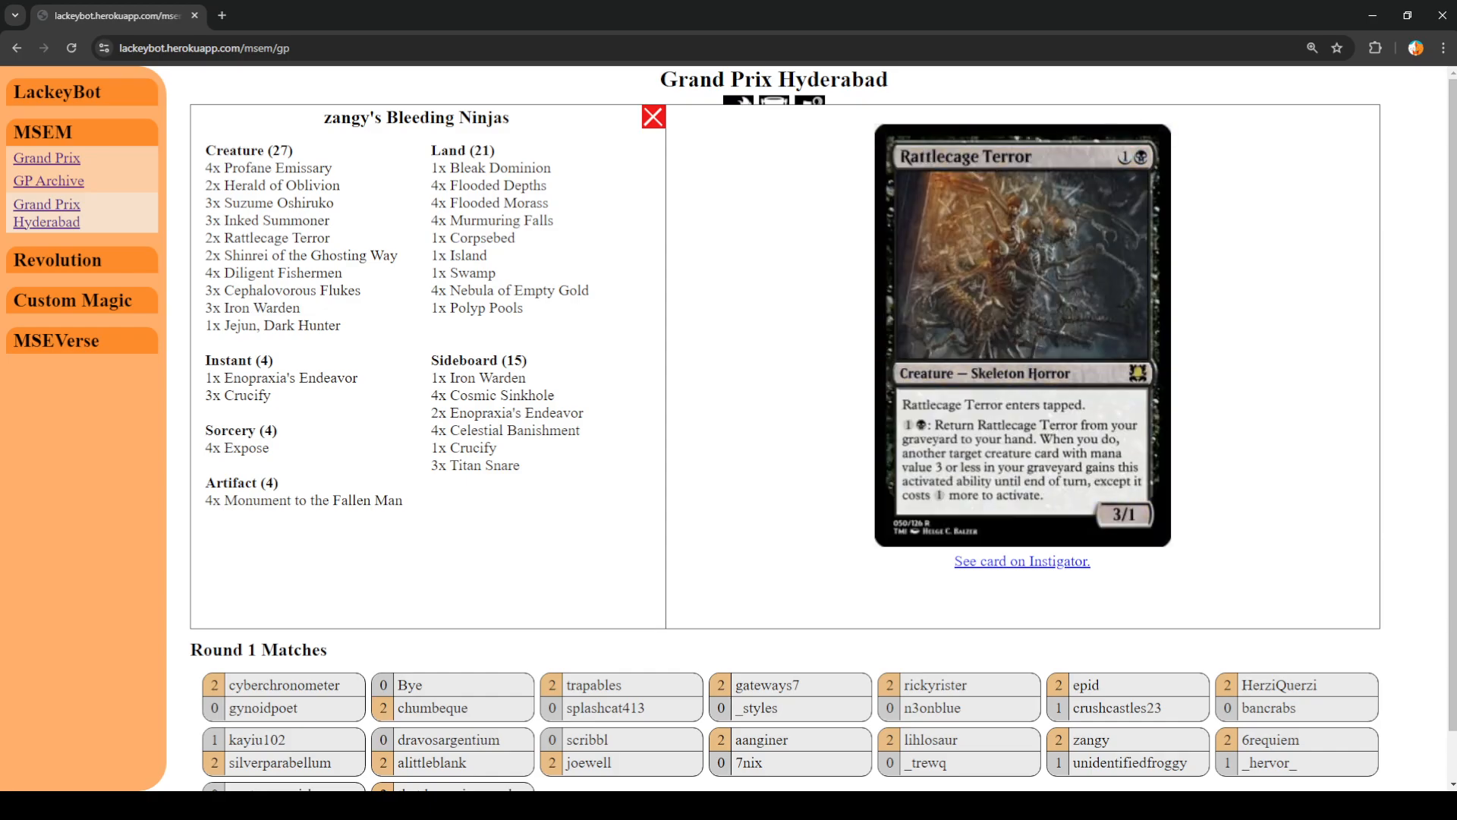
{"action": "left_click", "coordinate": [273, 220]}
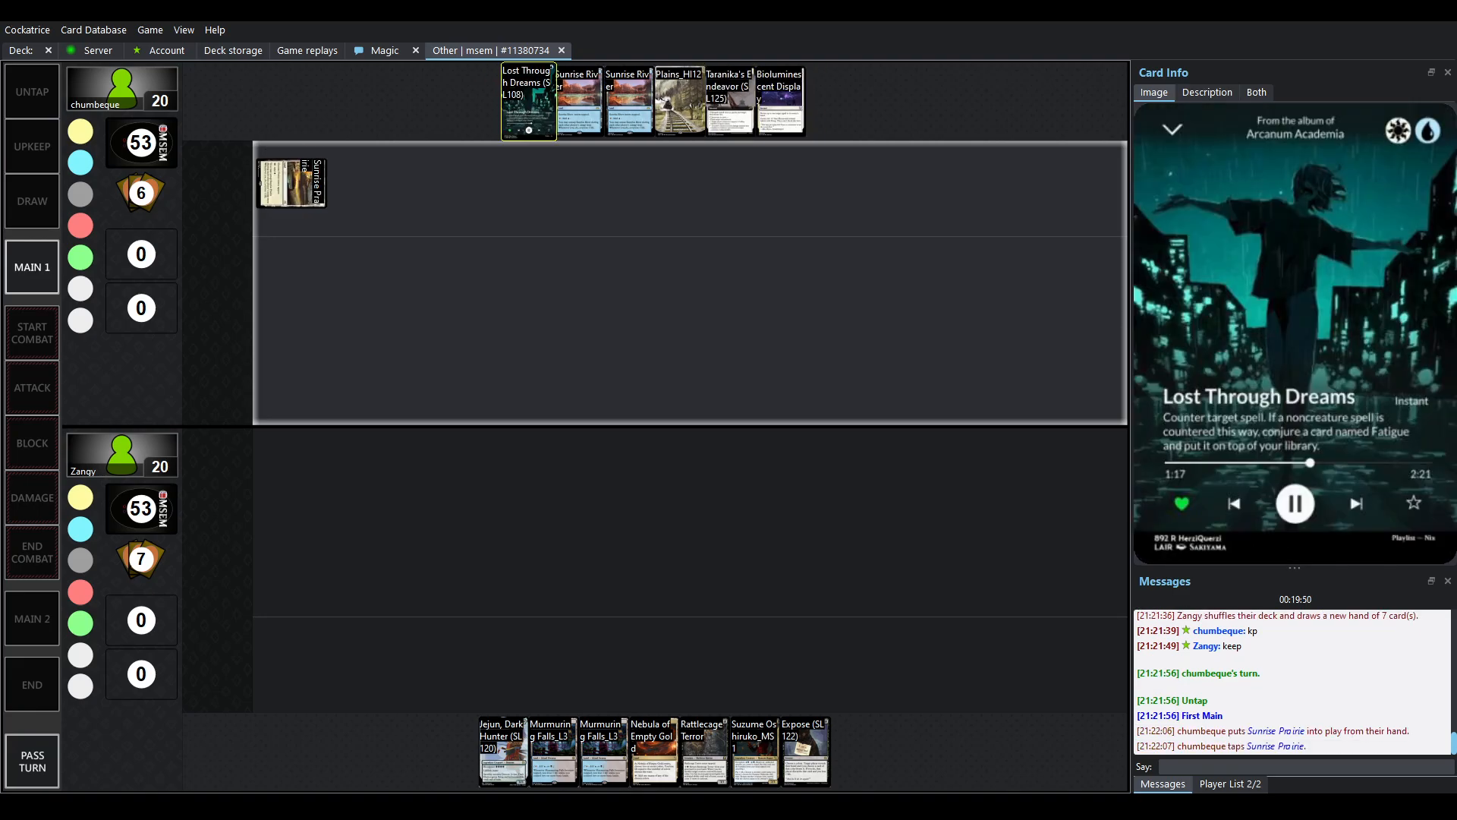
- Run the replay until Expose and Lost Through Dreams reach graveyards, life at 19 to 17
{"action": "left_click", "coordinate": [31, 684]}
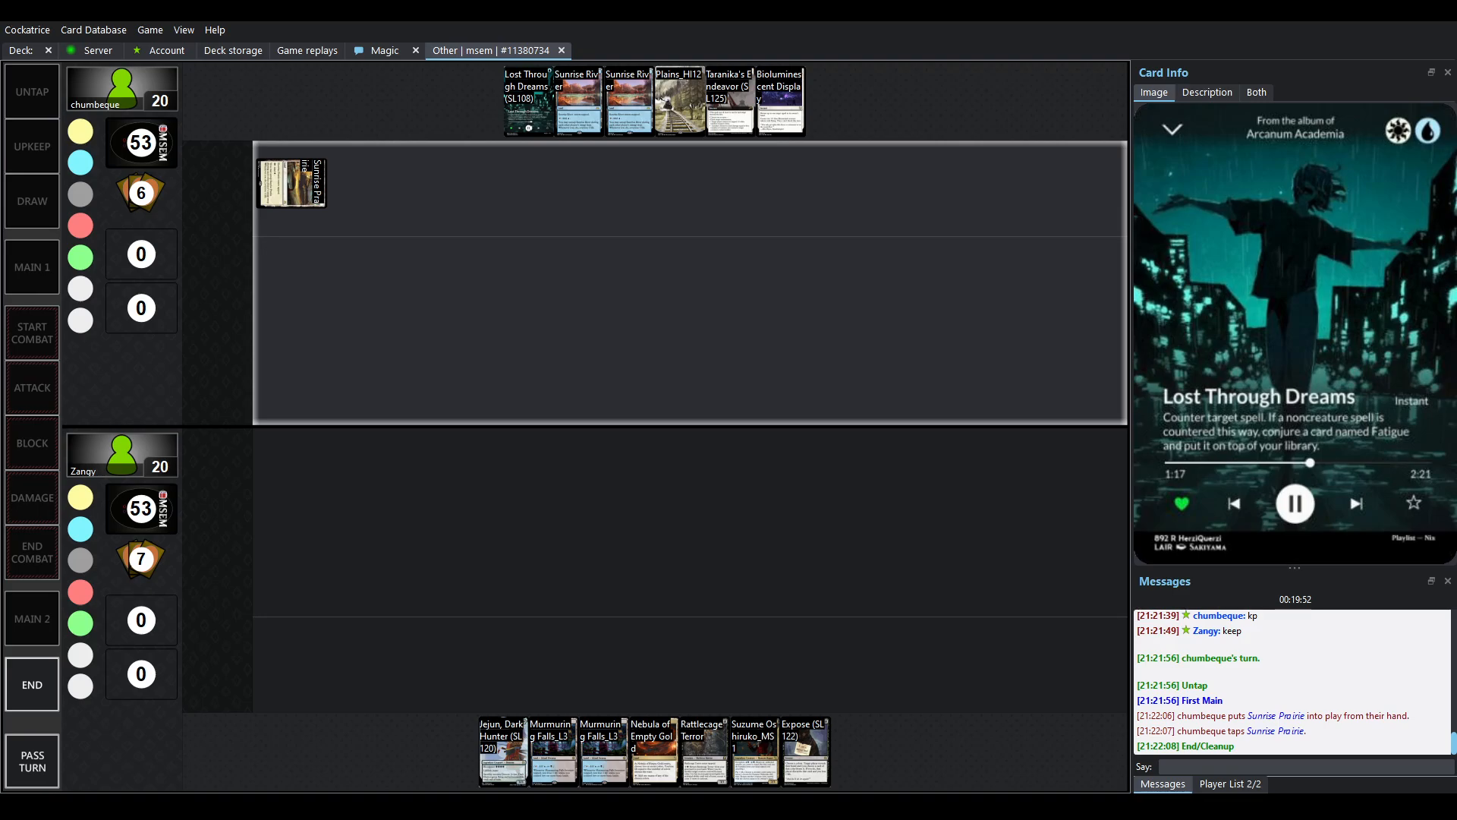
{"action": "left_click", "coordinate": [753, 749]}
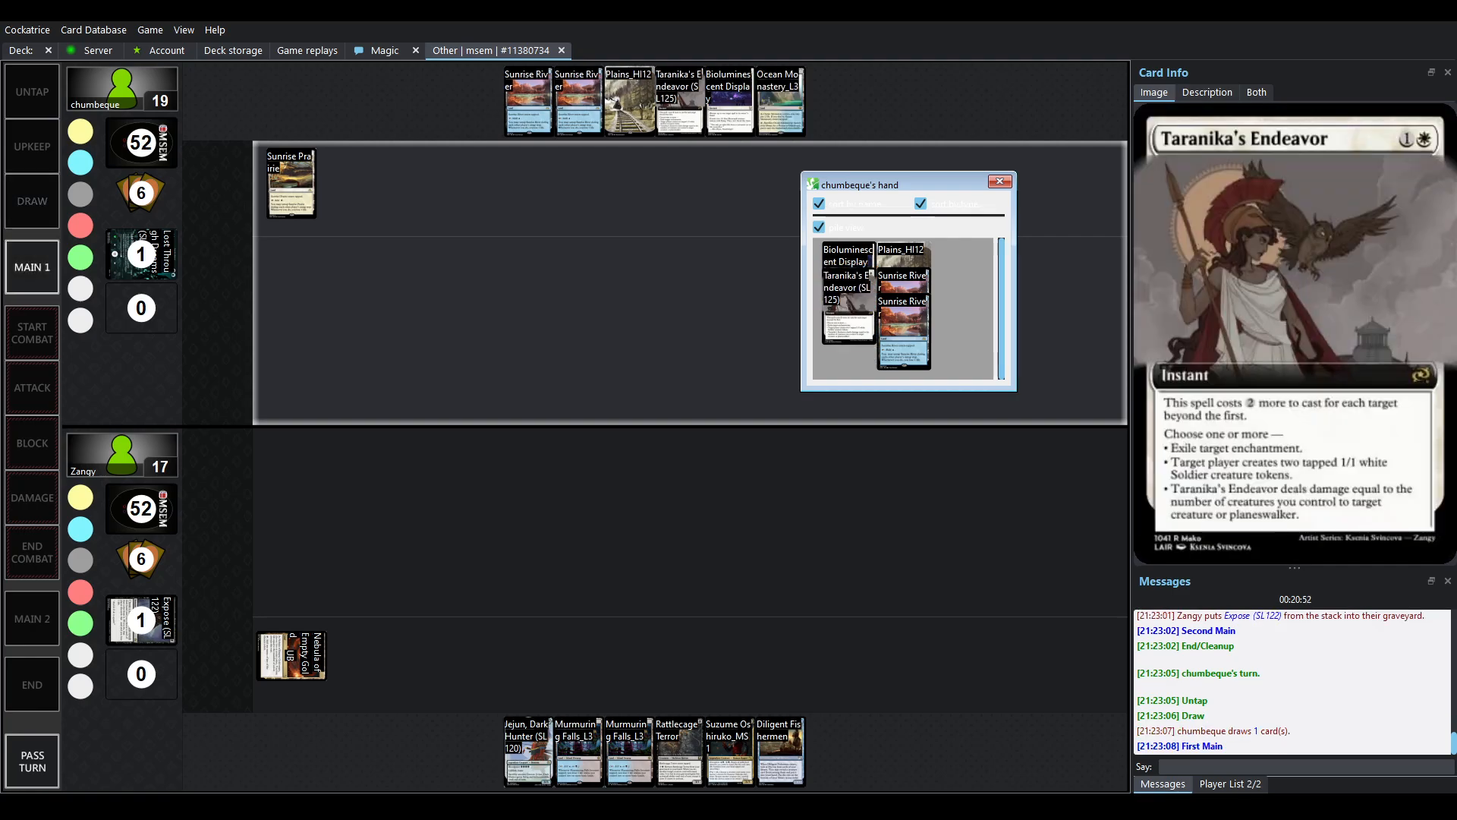
- Watch Profane Emissary arrive and Taranika's Endeavor make two Soldier tokens, life at 18 to 16
{"action": "left_click", "coordinate": [1001, 181]}
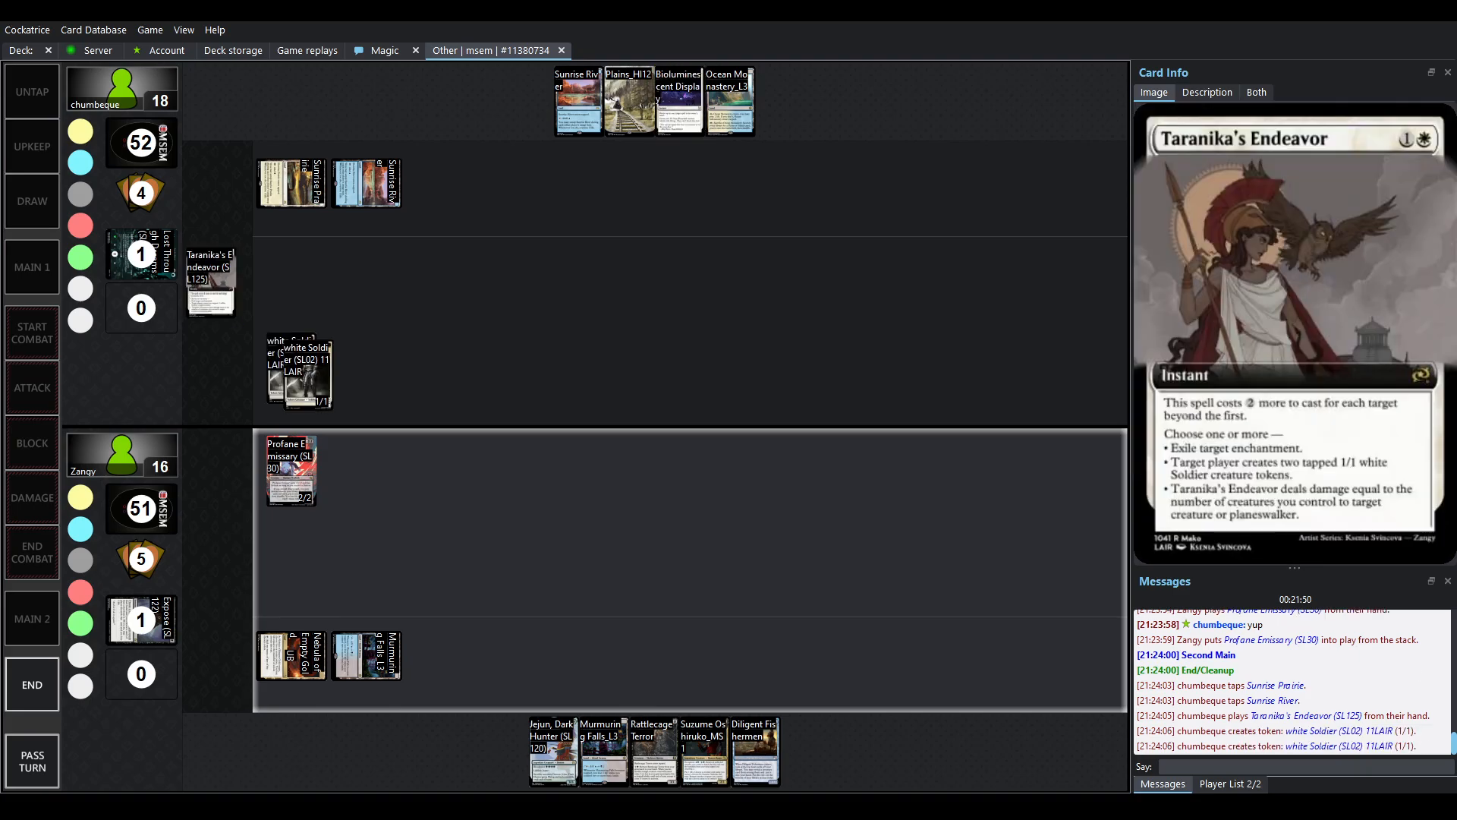
{"action": "left_click", "coordinate": [298, 372]}
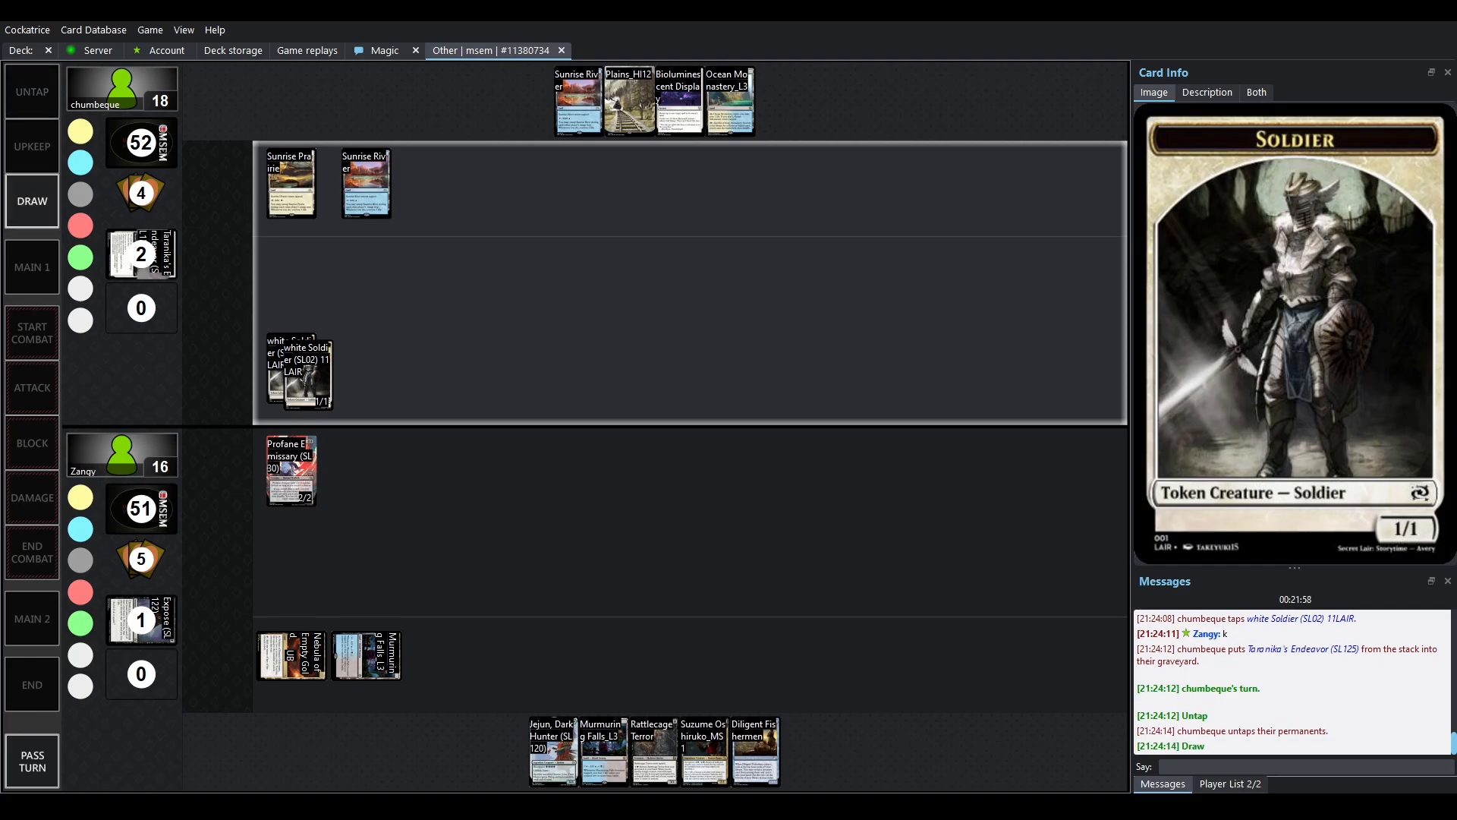
- Follow the Plains drop and Zangy's Polyp Pools and Rattlecage Terror, leaving life at 14 to 20
{"action": "left_click", "coordinate": [31, 201]}
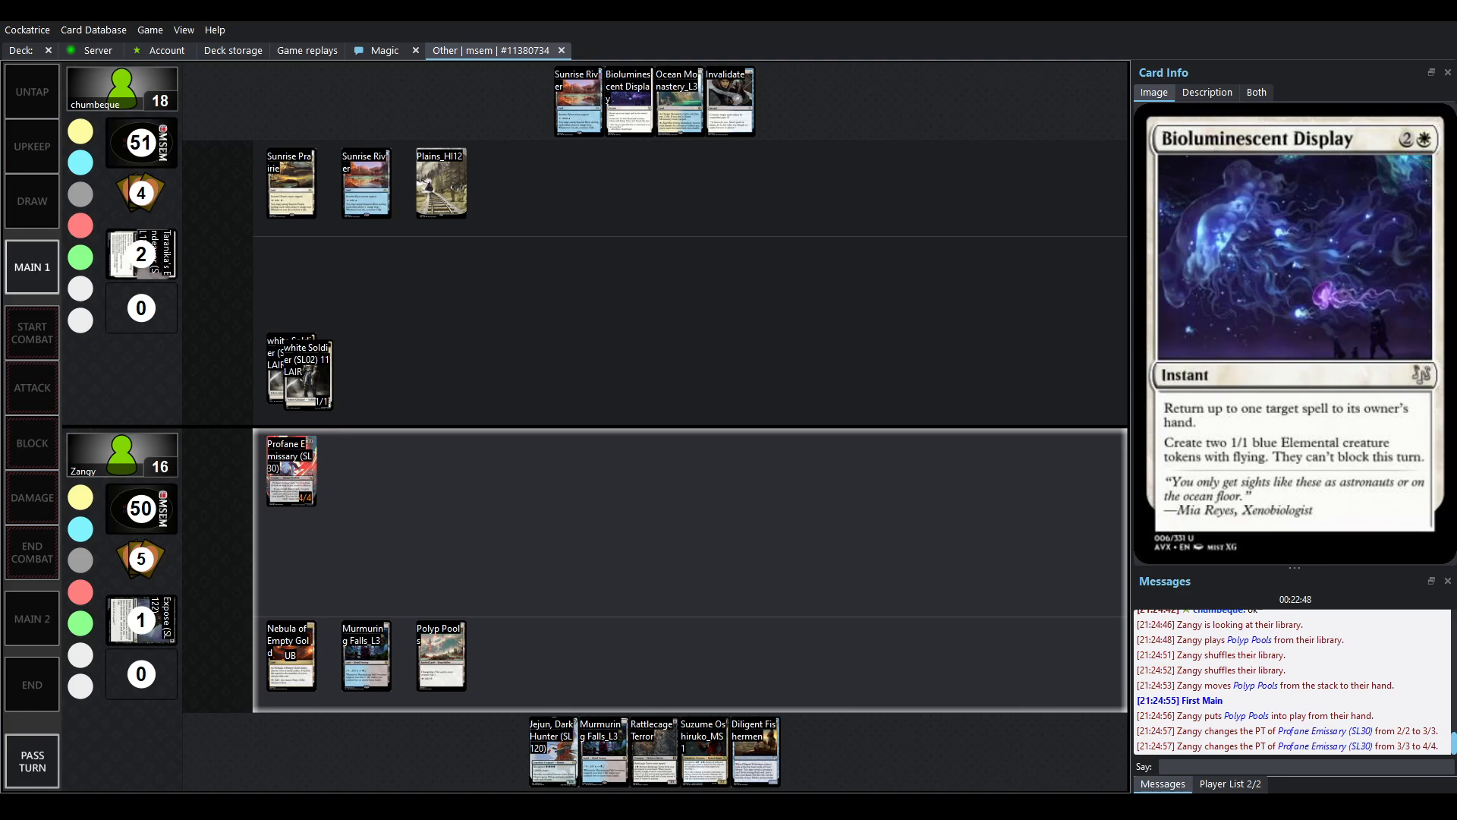
{"action": "left_click", "coordinate": [289, 655]}
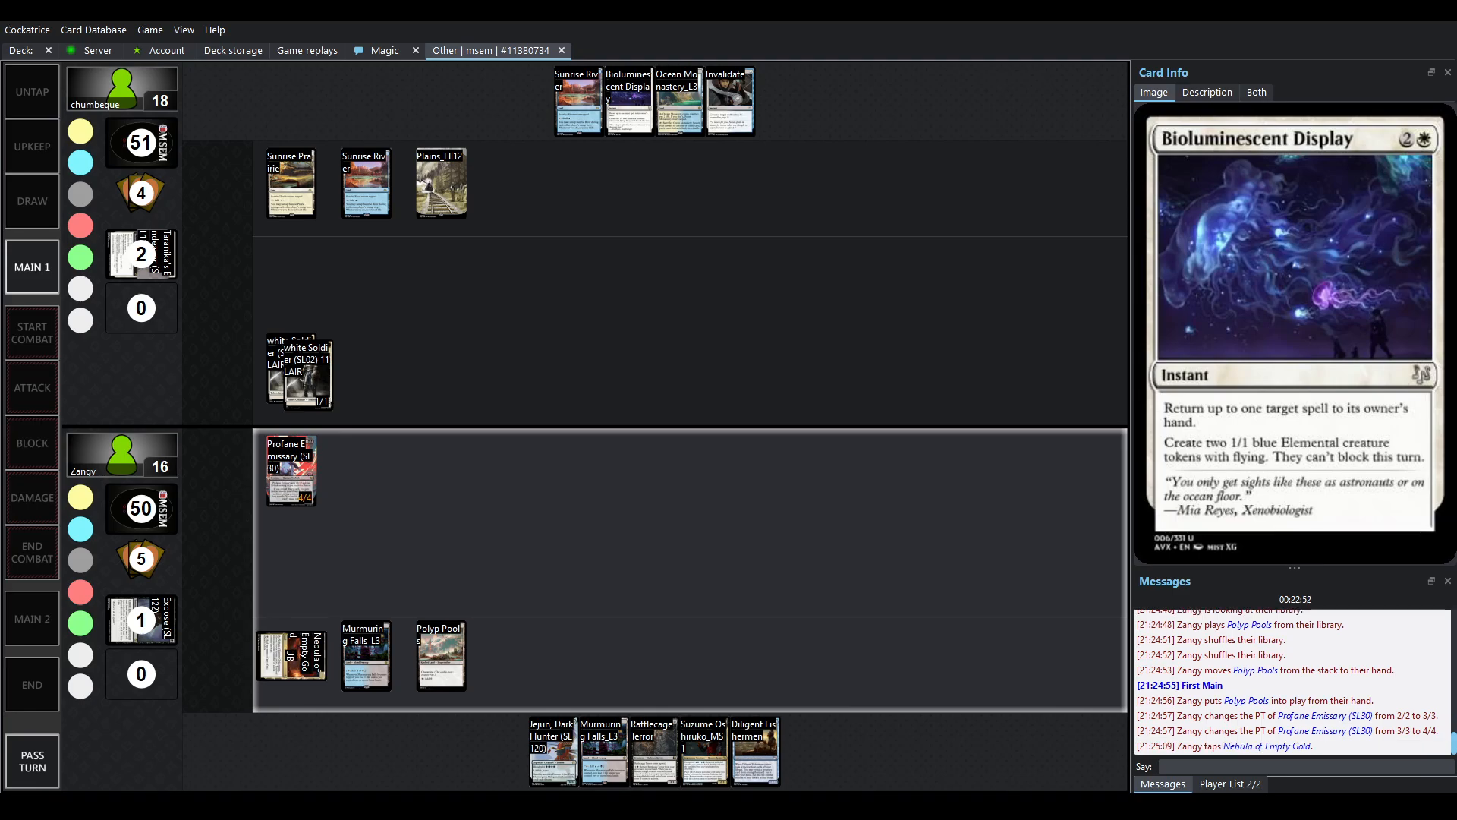
{"action": "left_click", "coordinate": [656, 750]}
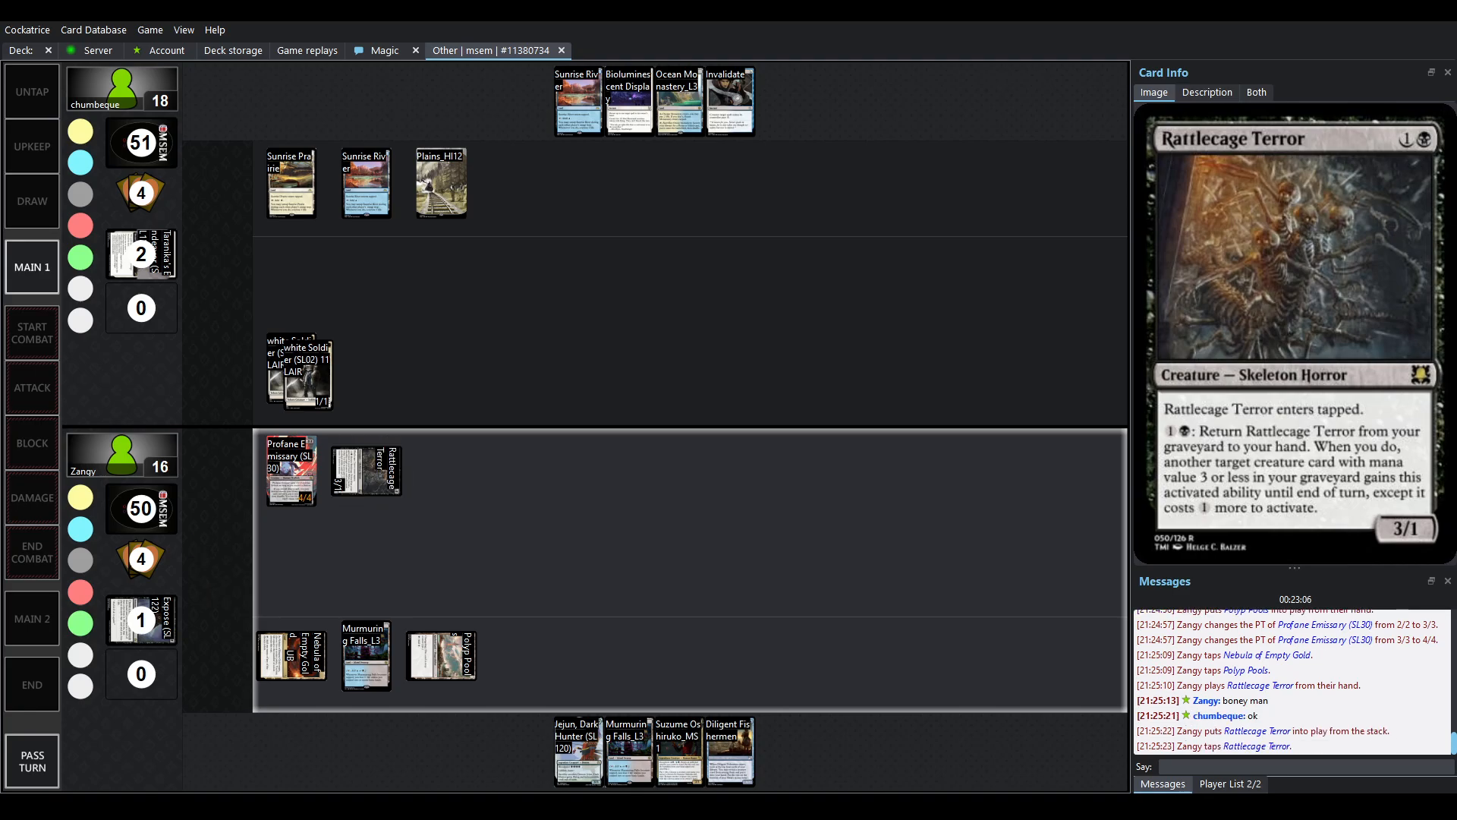
{"action": "left_click", "coordinate": [31, 388]}
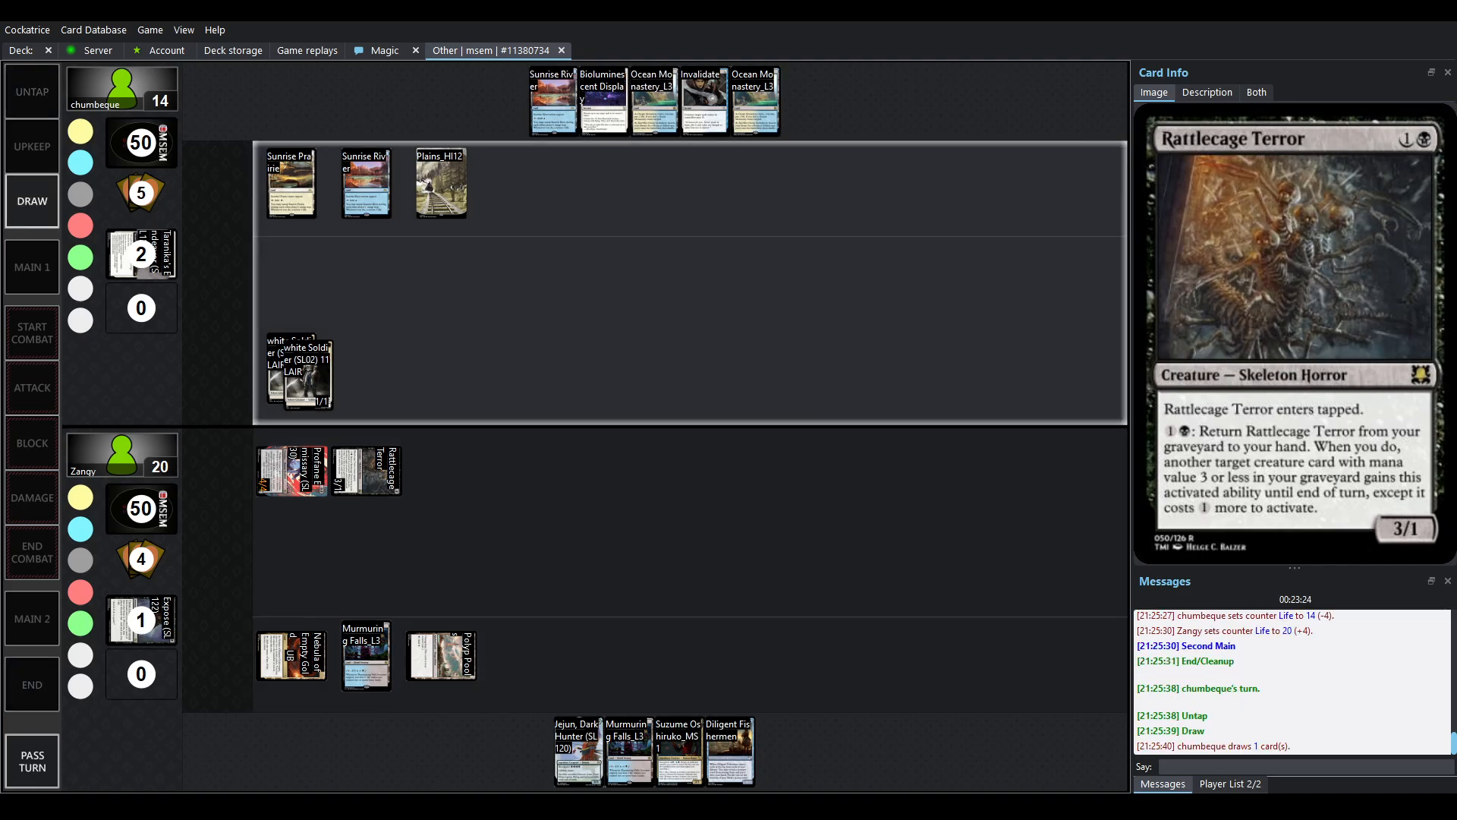
- Watch chumbeque add Ocean Monastery, then Zangy play Murmuring Falls in First Main
{"action": "left_click", "coordinate": [32, 266]}
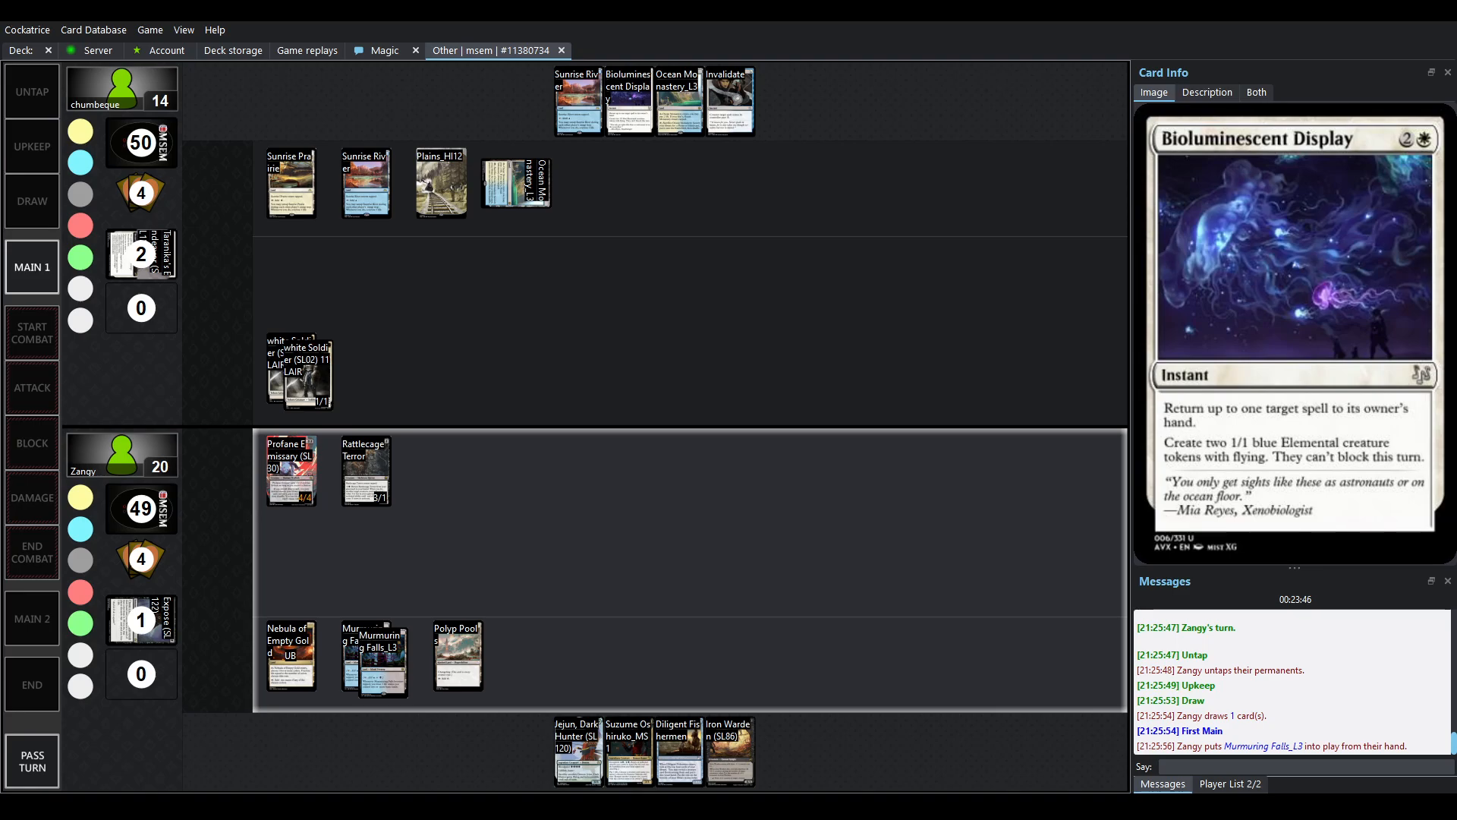
- Follow Zangy's attack draining chumbeque to 10, Rattlecage Terror and a Soldier dying, and Iron Warden cast
{"action": "left_click", "coordinate": [31, 332]}
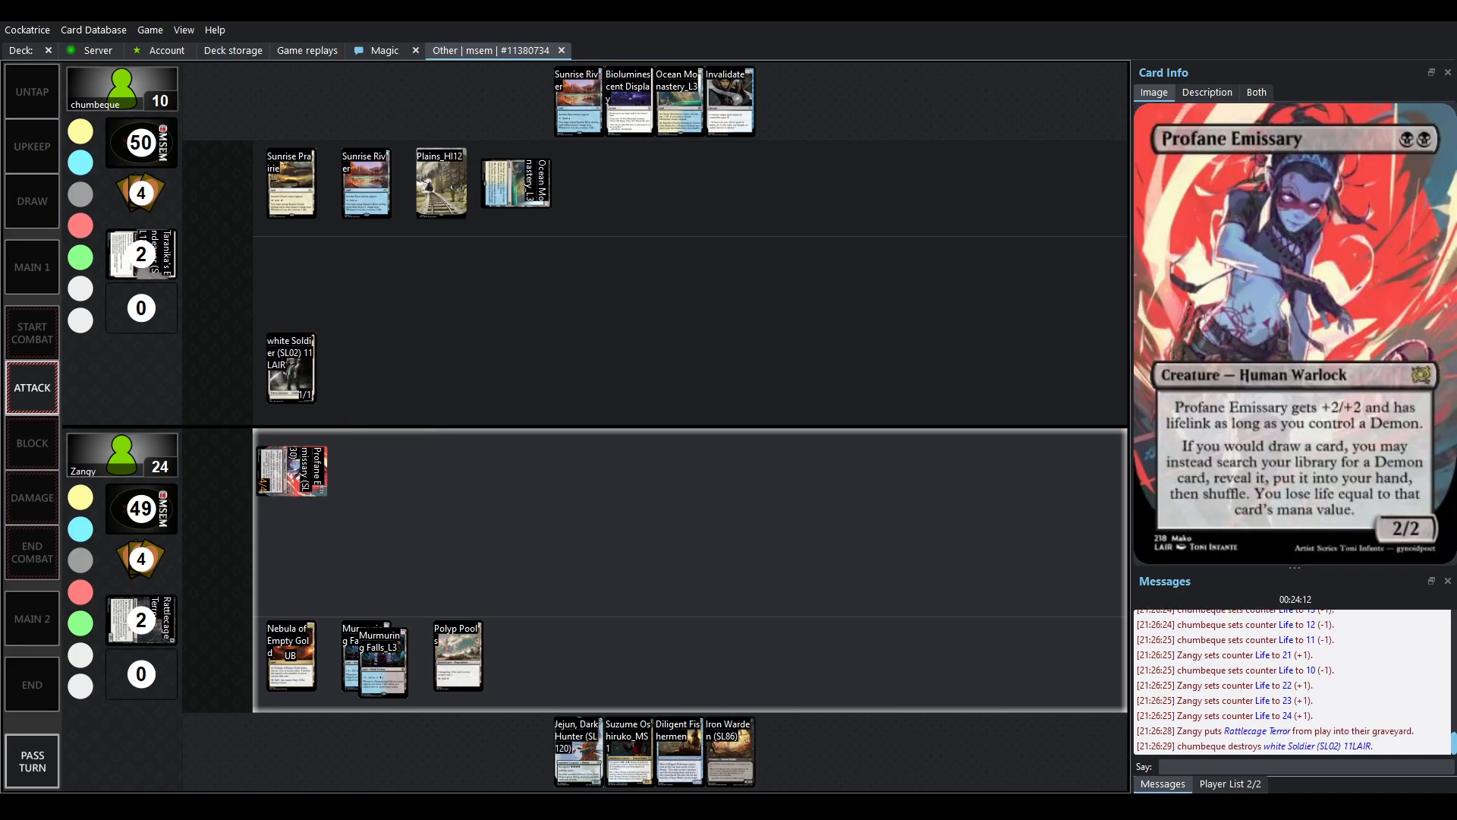
{"action": "left_click", "coordinate": [32, 388]}
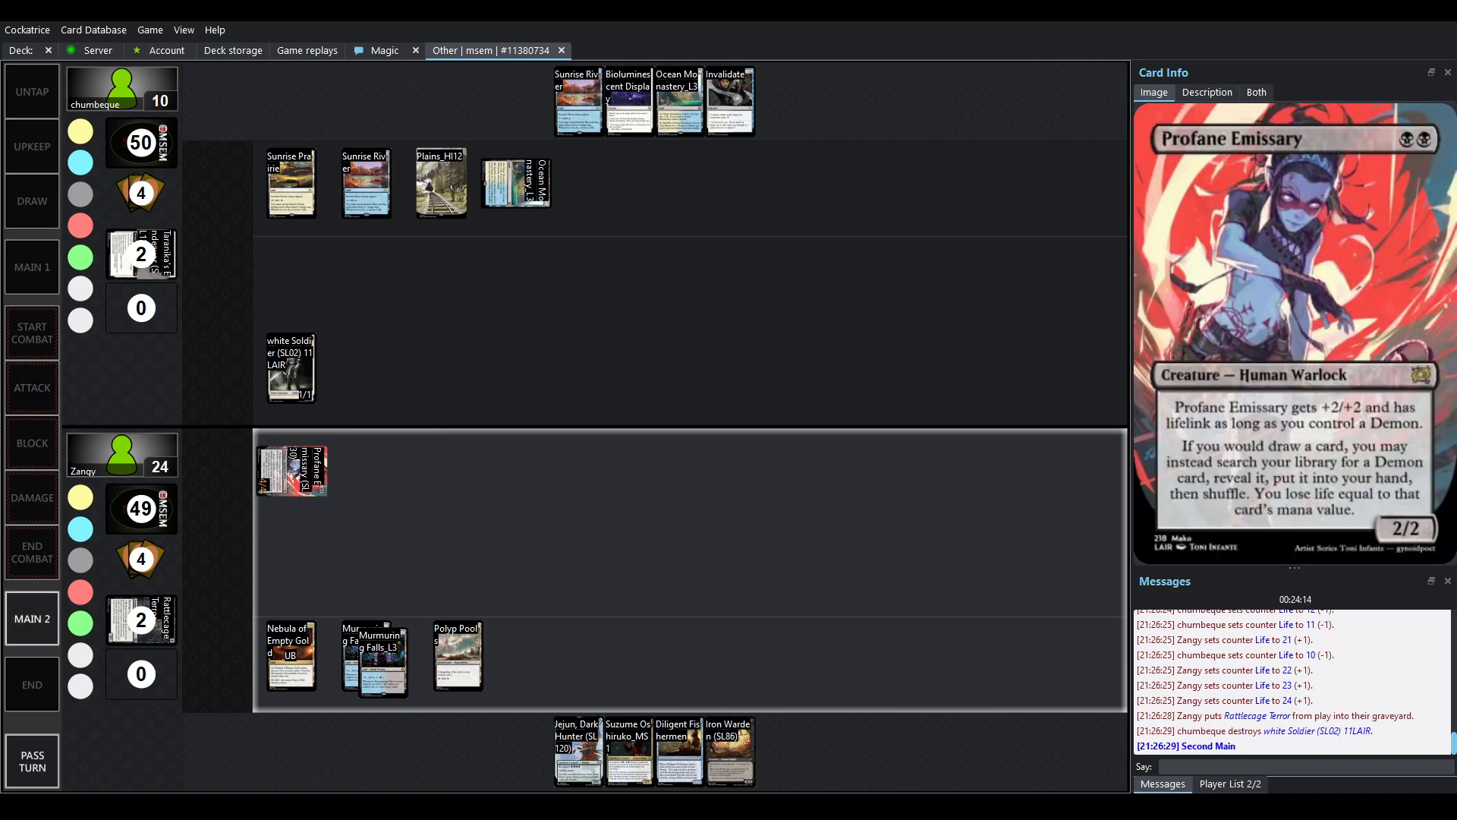
{"action": "left_click", "coordinate": [290, 657]}
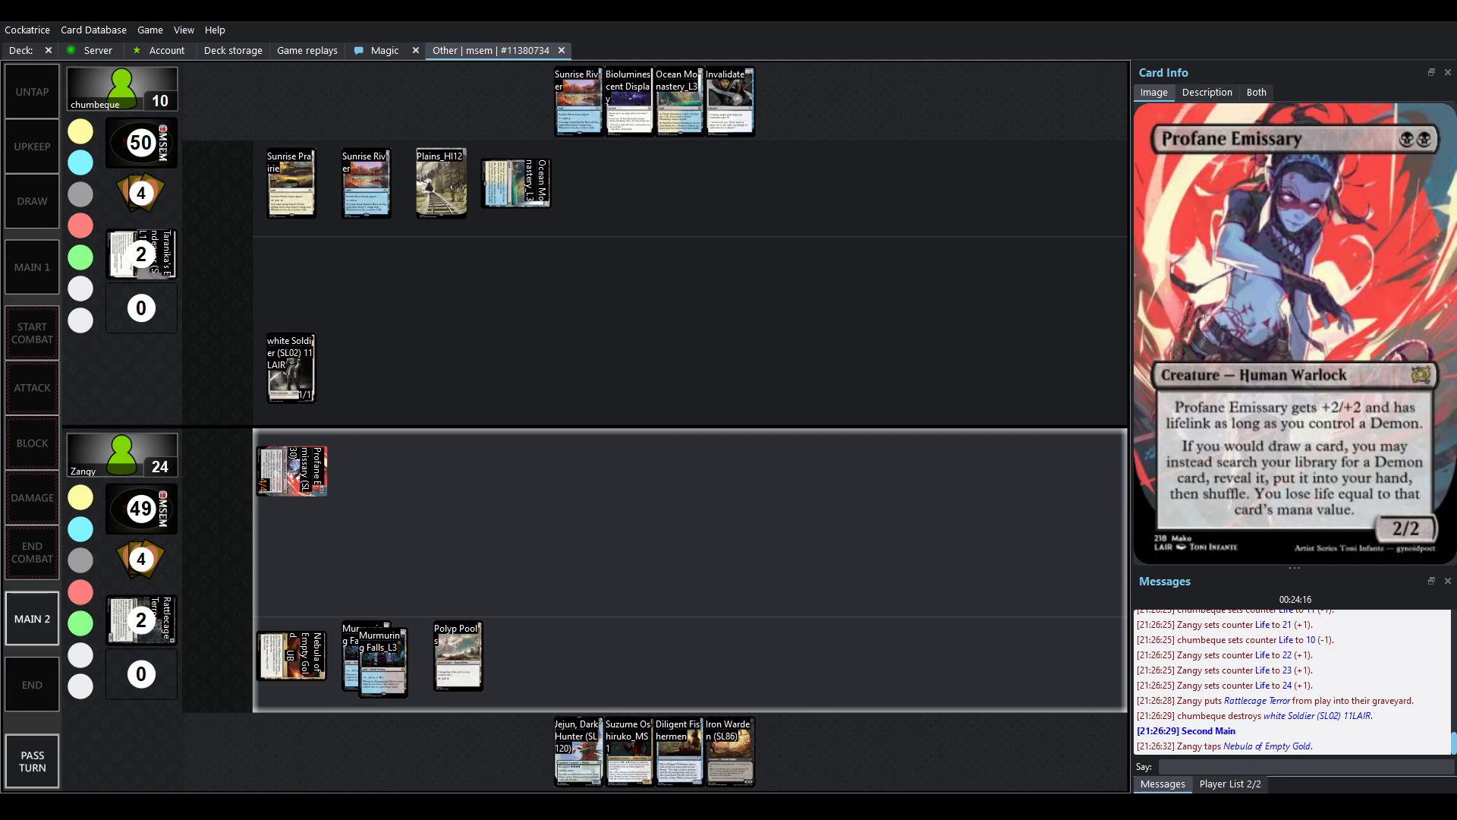
{"action": "left_click", "coordinate": [456, 654]}
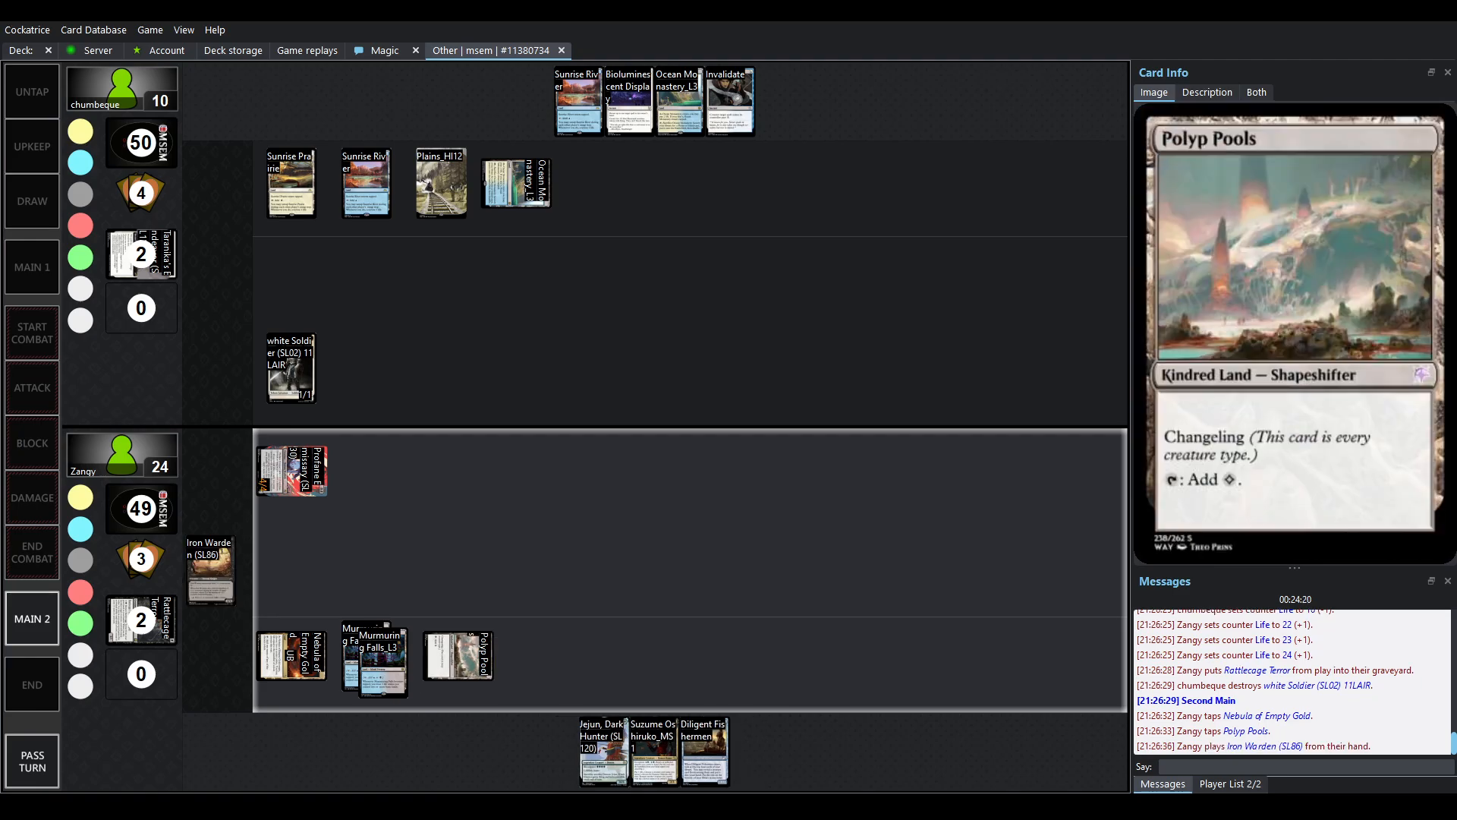
- Watch Iron Warden resolve as a 1/1, two blue Elemental tokens appear, and Ocean Monastery played
{"action": "left_click", "coordinate": [679, 100]}
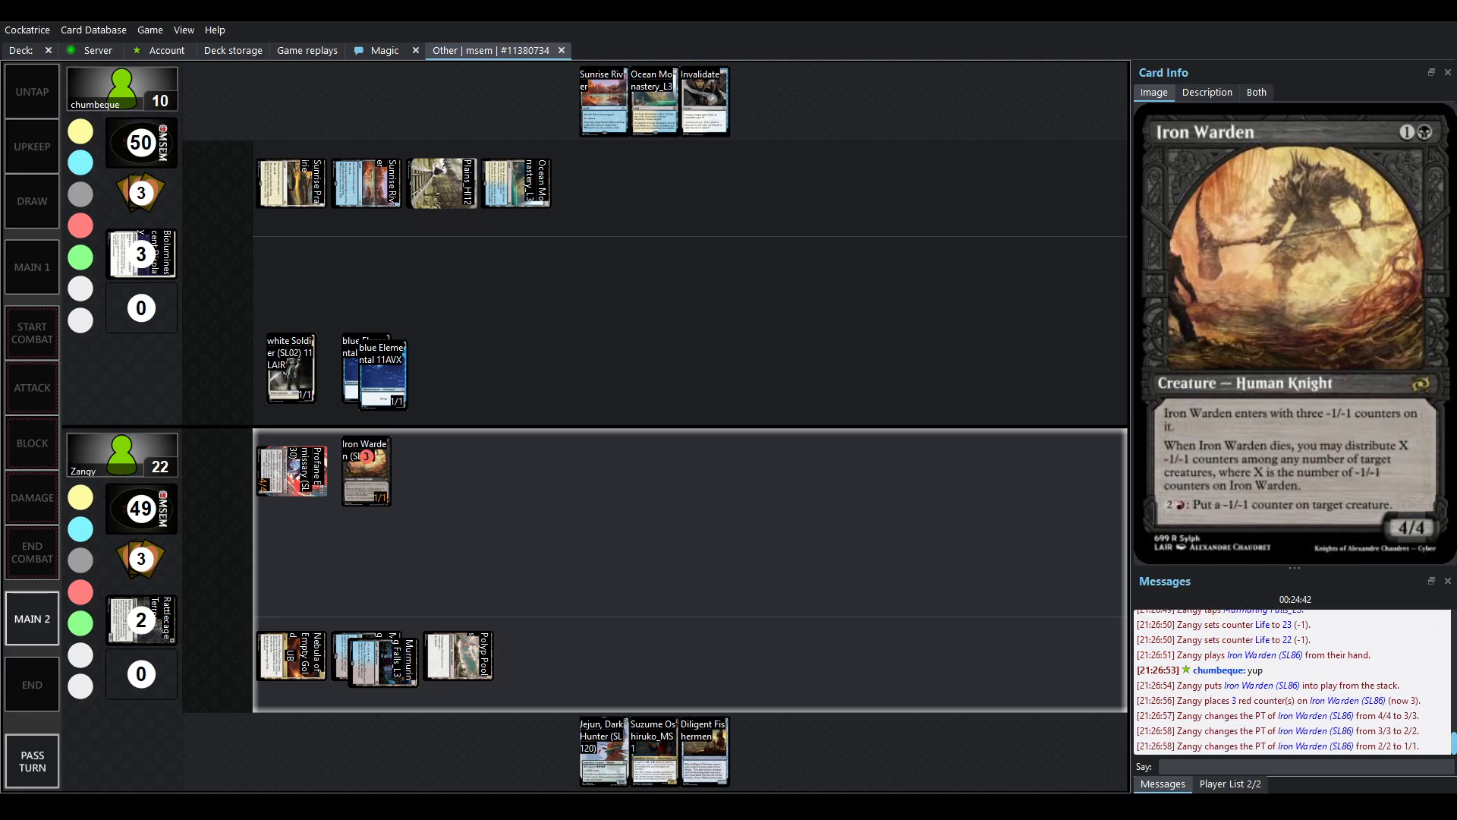
{"action": "left_click", "coordinate": [32, 760]}
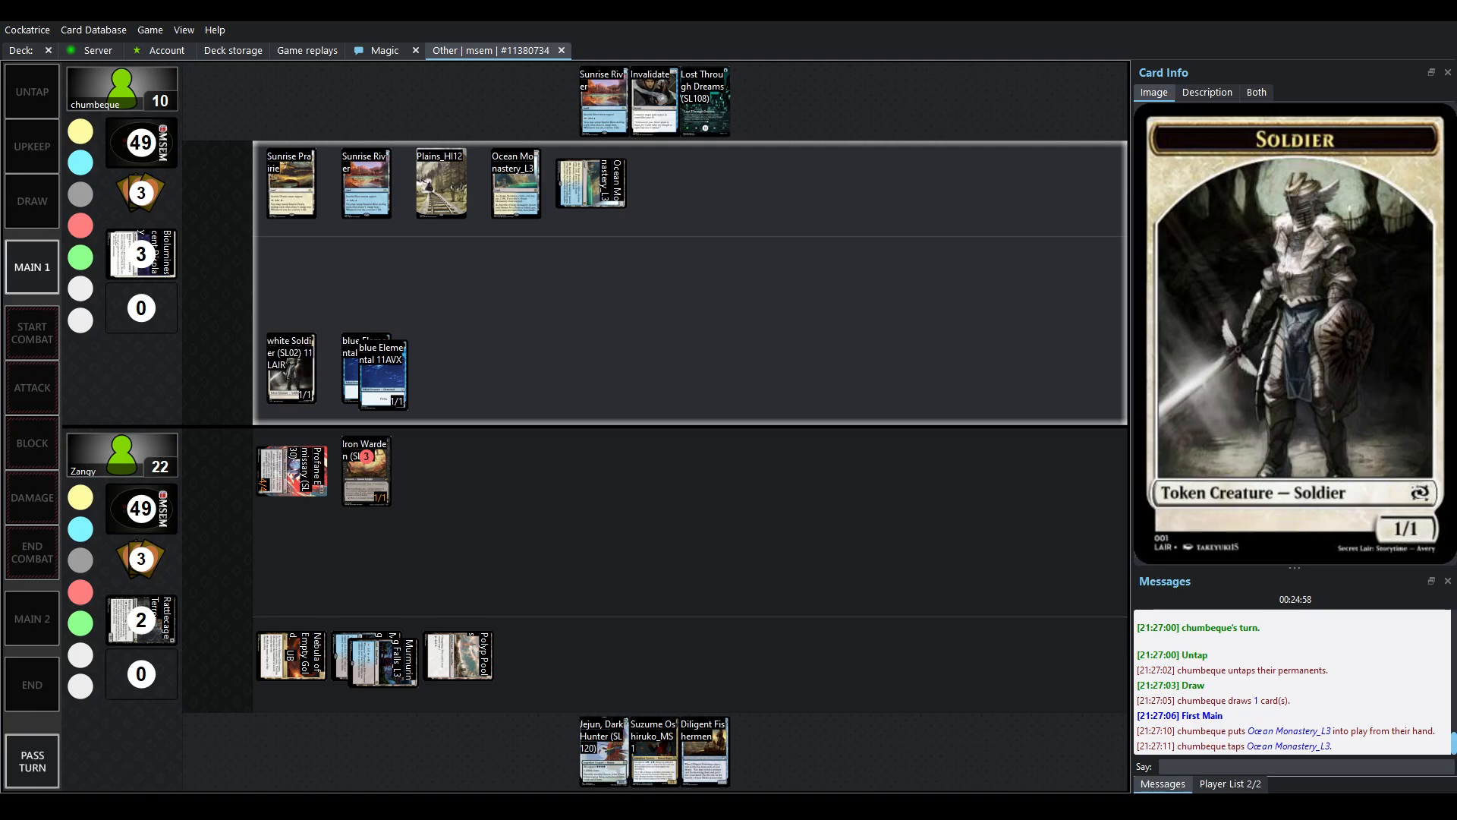
- Follow Profane Emissary paying 2 life to fetch Shinrei of the Ghosting Way, Zangy to 20
{"action": "left_click", "coordinate": [30, 388]}
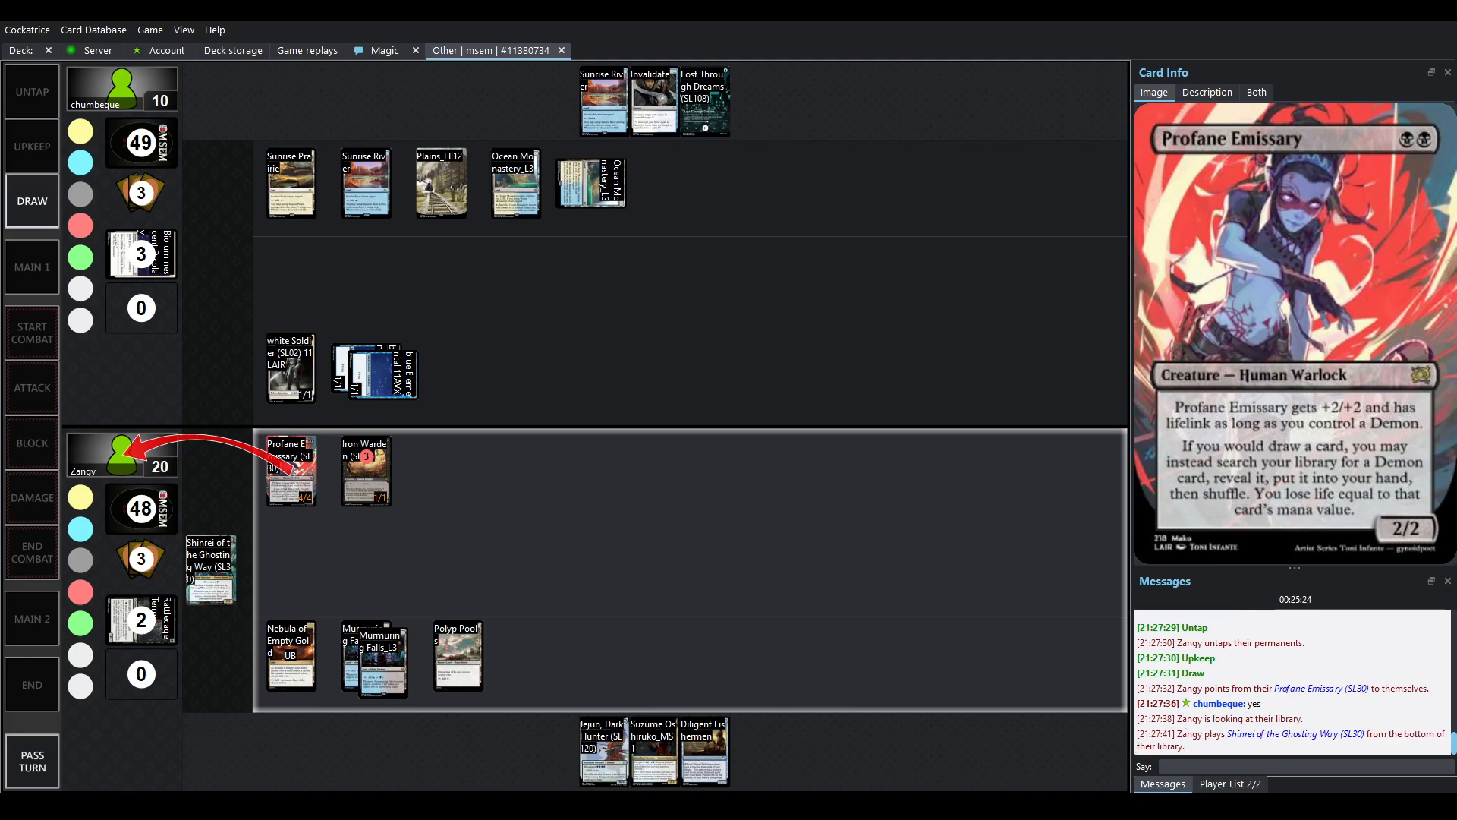
- Watch Lost Through Dreams counter Shinrei and Zangy's attack kill the Soldier token, chumbeque at 9
{"action": "left_click", "coordinate": [210, 572]}
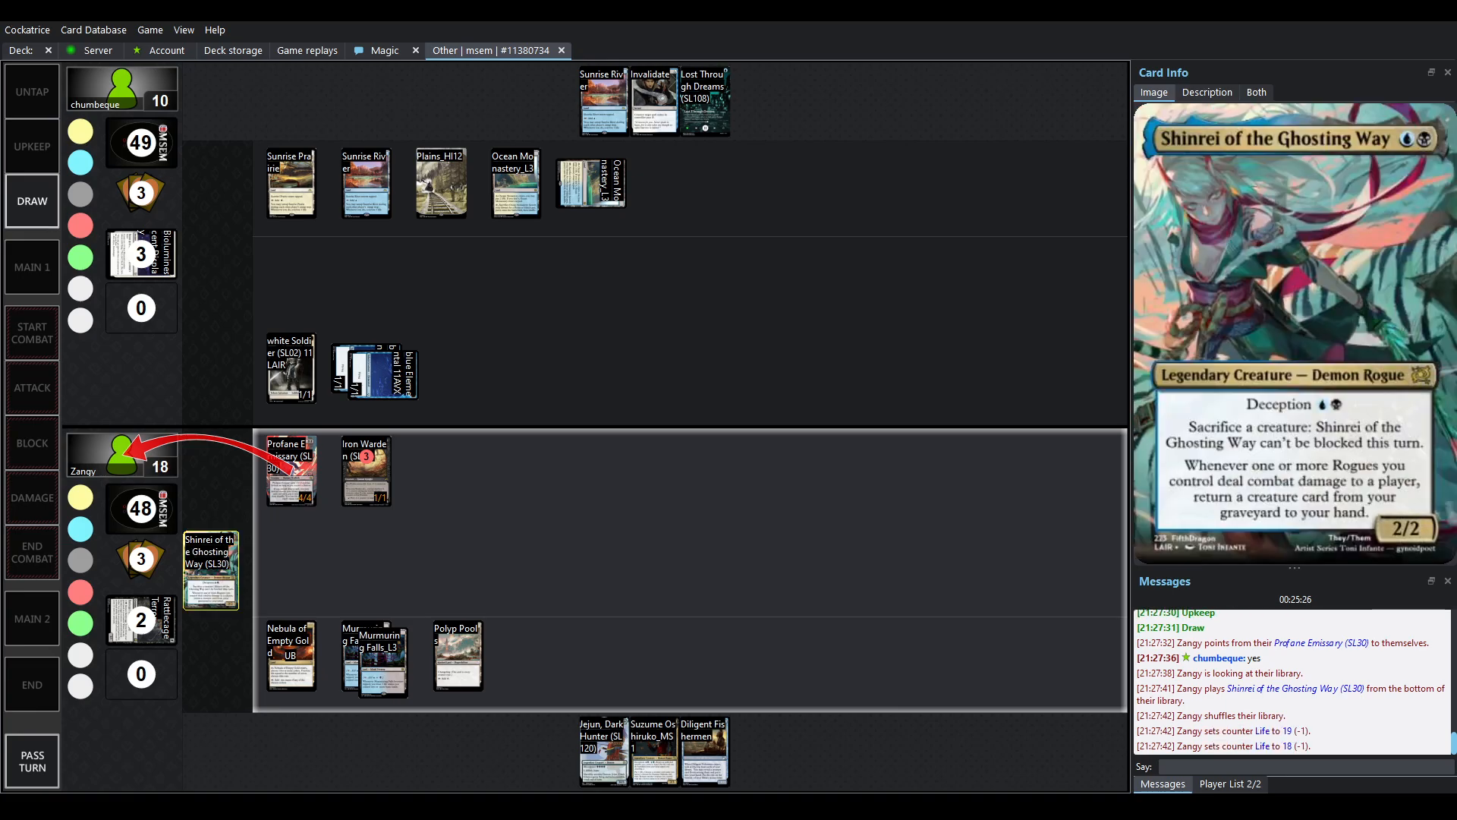
{"action": "left_click", "coordinate": [30, 266]}
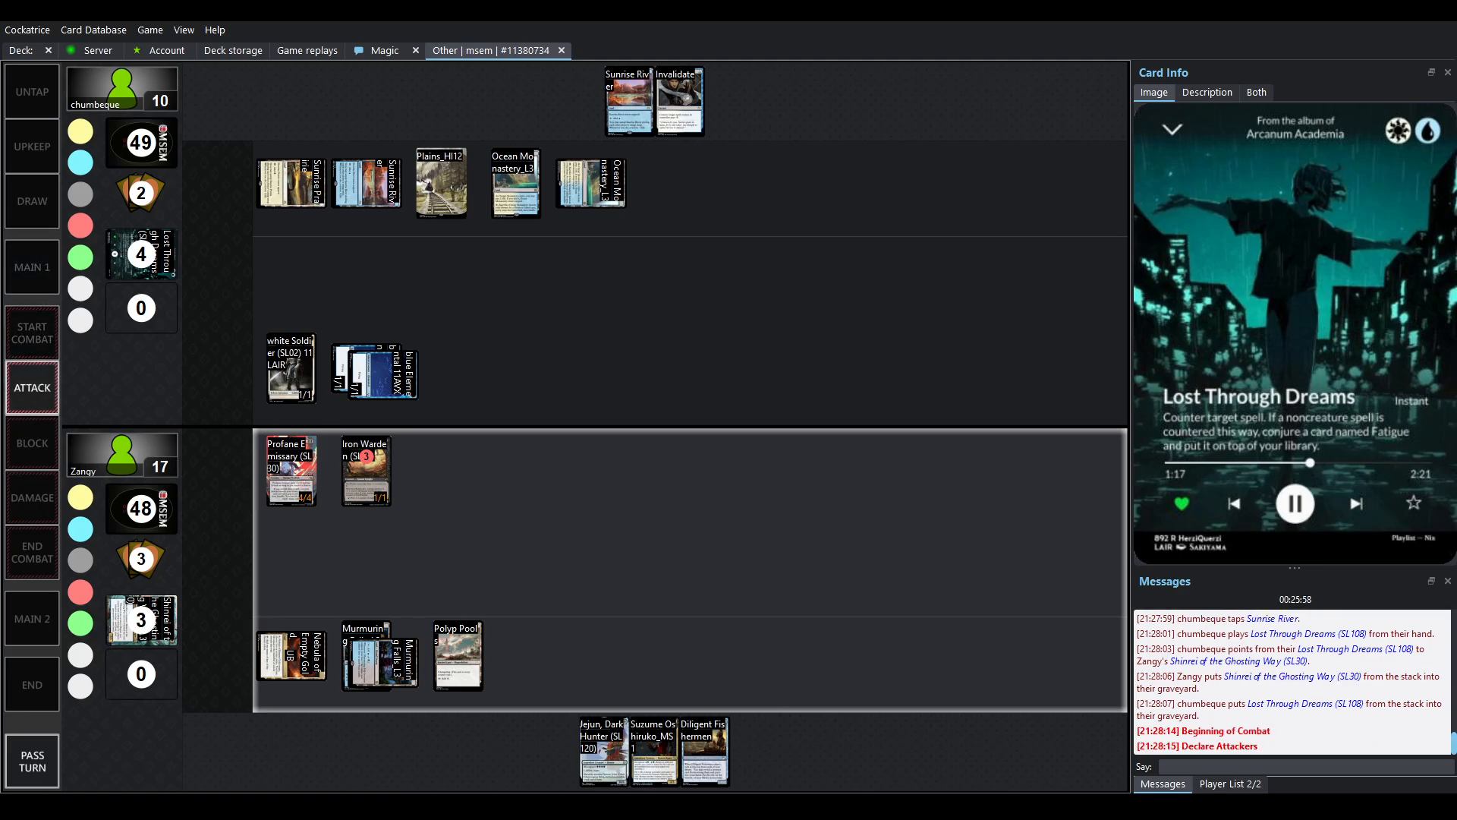
{"action": "left_click", "coordinate": [290, 469]}
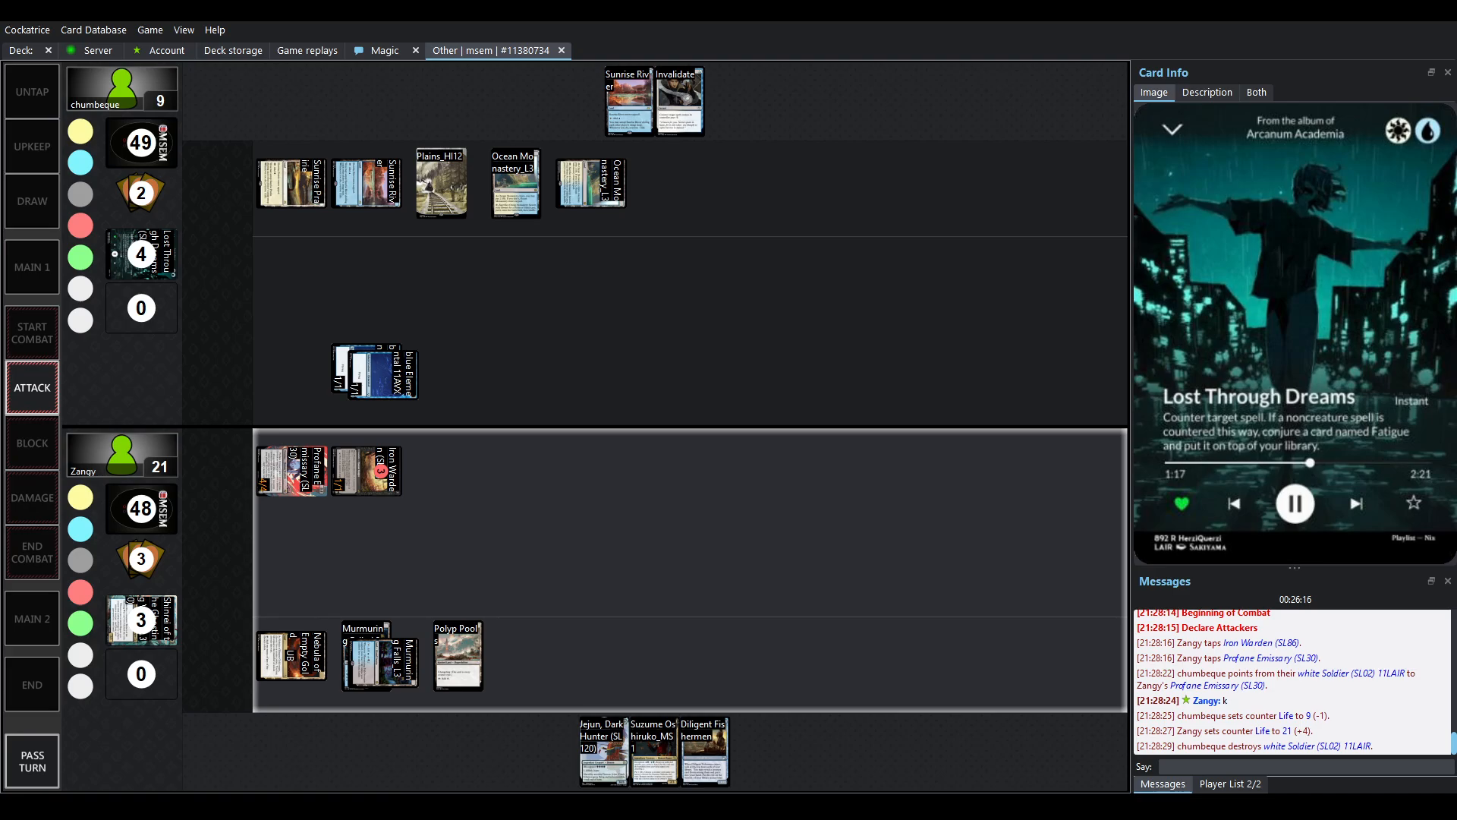
- Follow chumbeque adding an Island and Sedate Tundra until Zangy's Untap step, life 9 to 20
{"action": "left_click", "coordinate": [32, 618]}
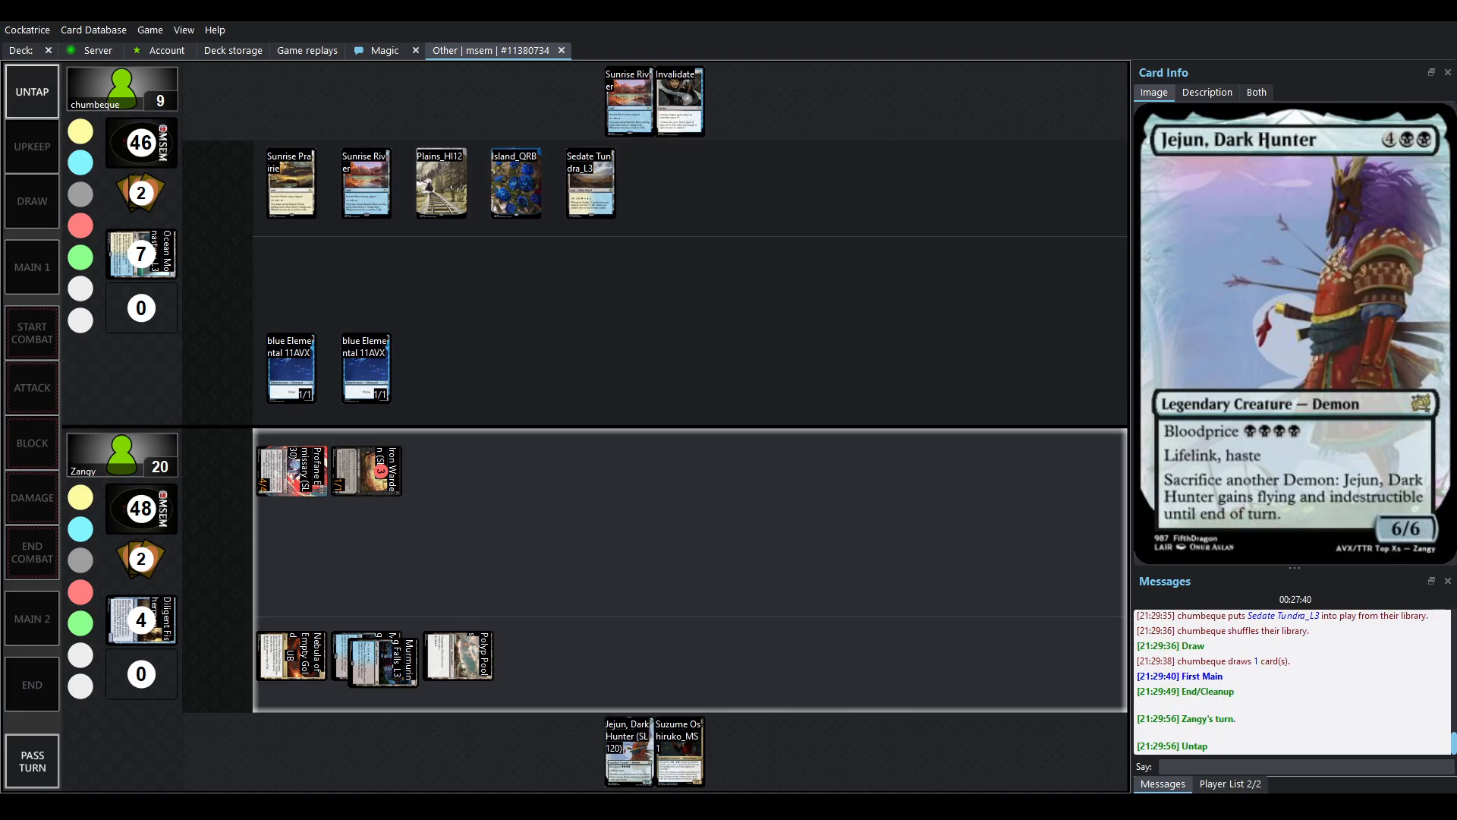
- Follow Shinrei of the Ghosting Way entering Zangy's battlefield, Zangy at 17, up to Start Combat
{"action": "left_click", "coordinate": [1206, 91]}
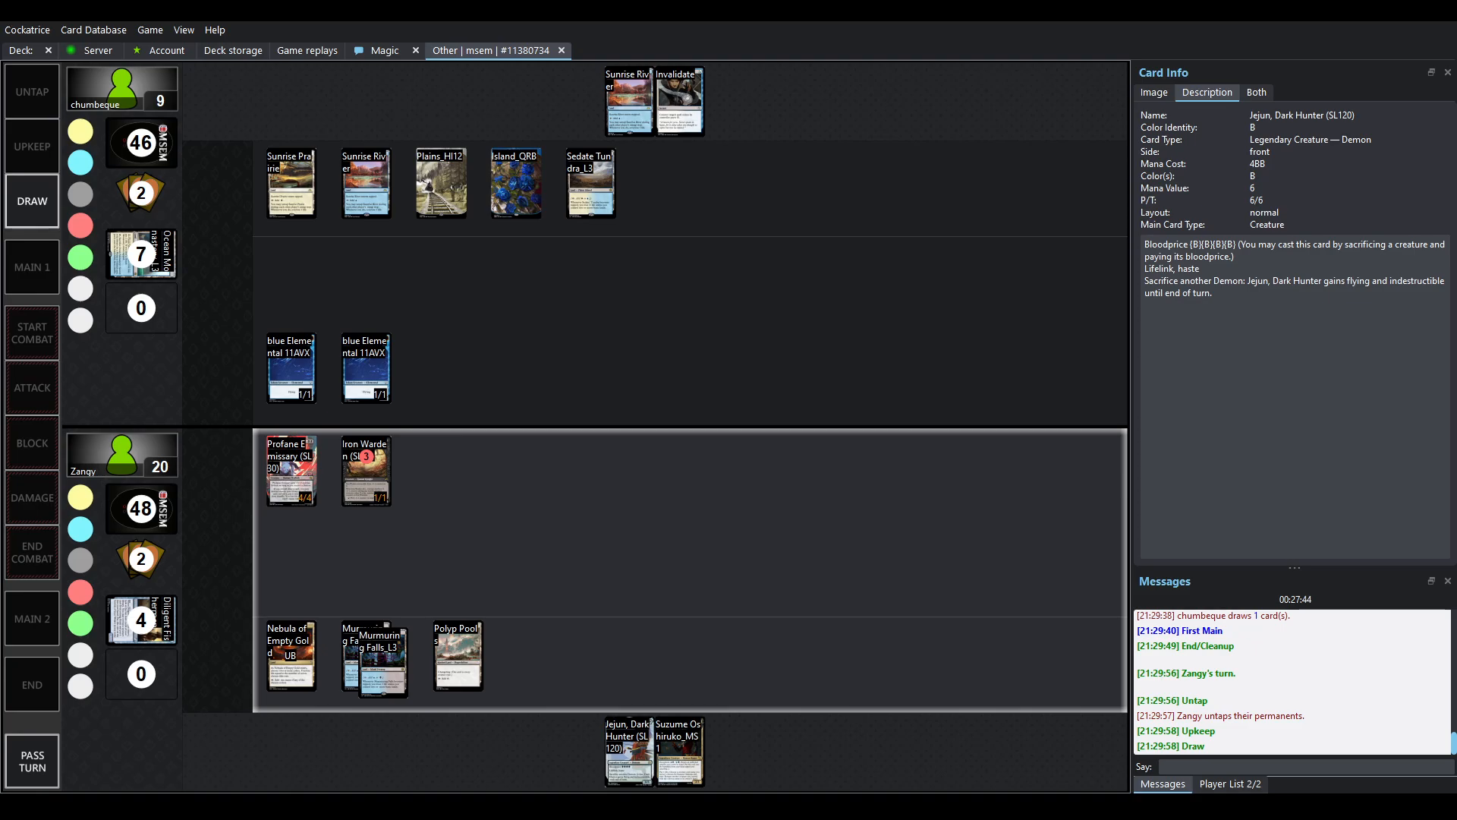
{"action": "left_click", "coordinate": [1152, 92]}
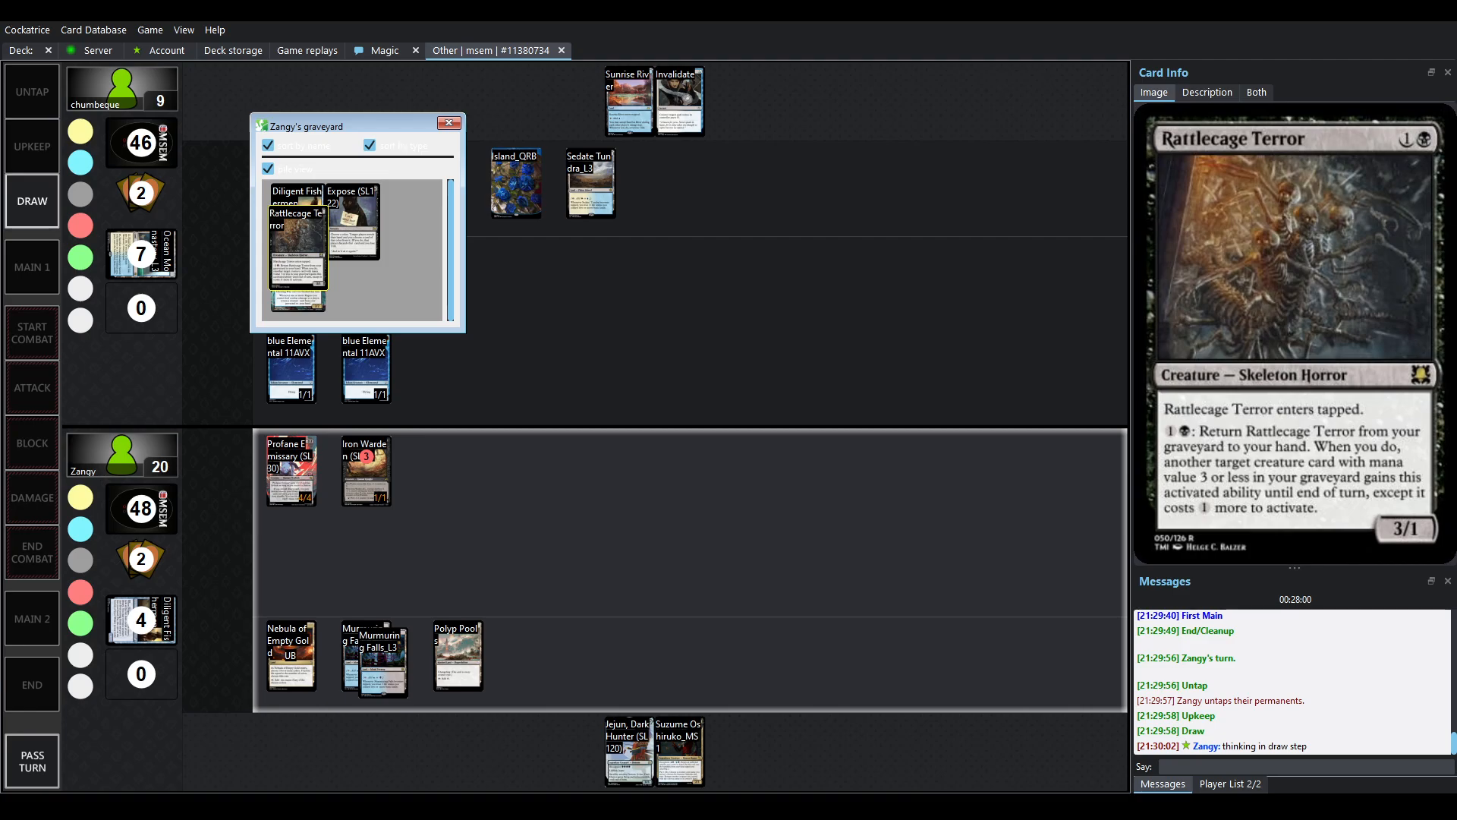
{"action": "left_click", "coordinate": [628, 750]}
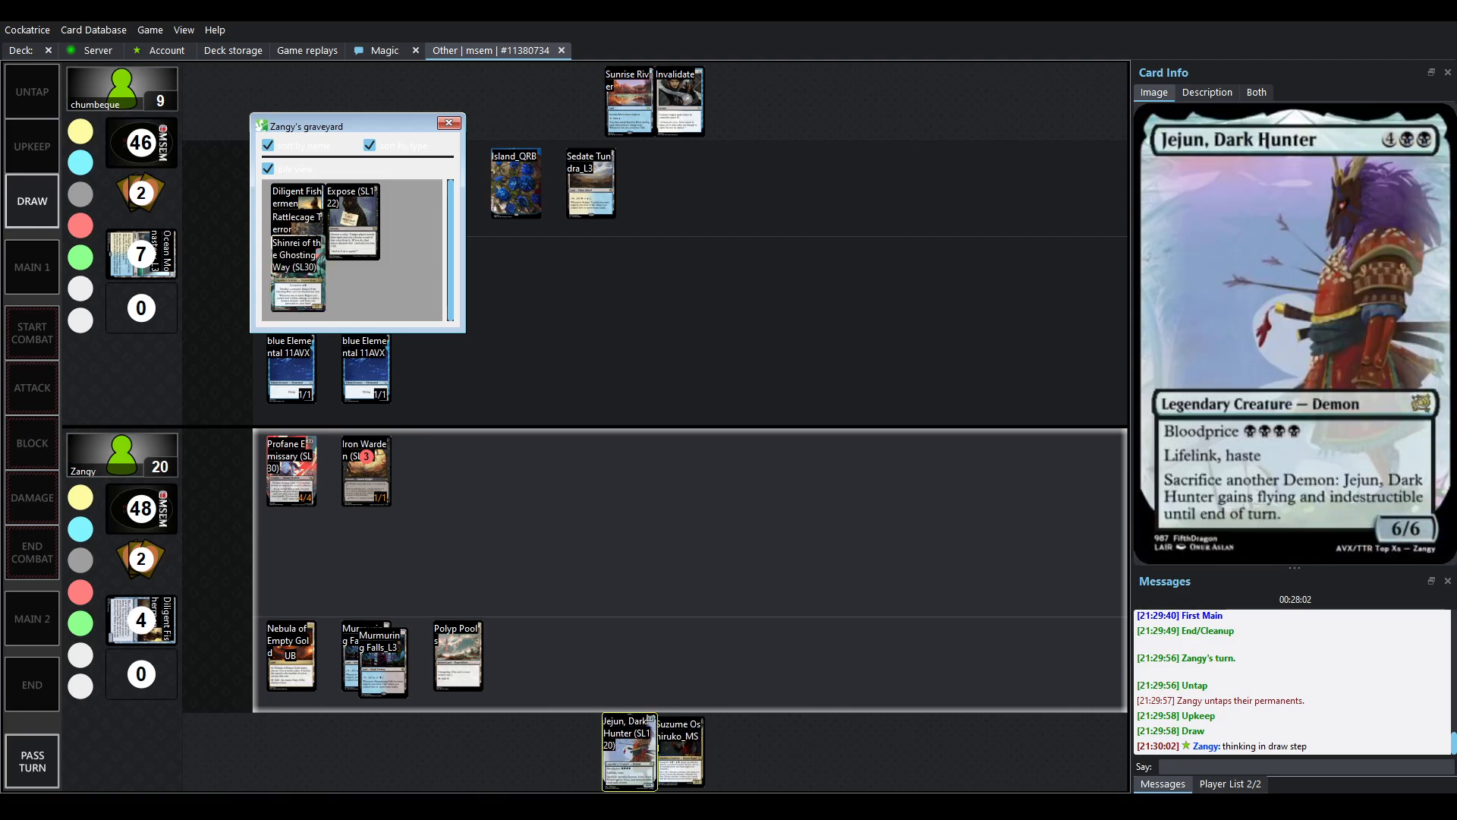
{"action": "left_click", "coordinate": [365, 469]}
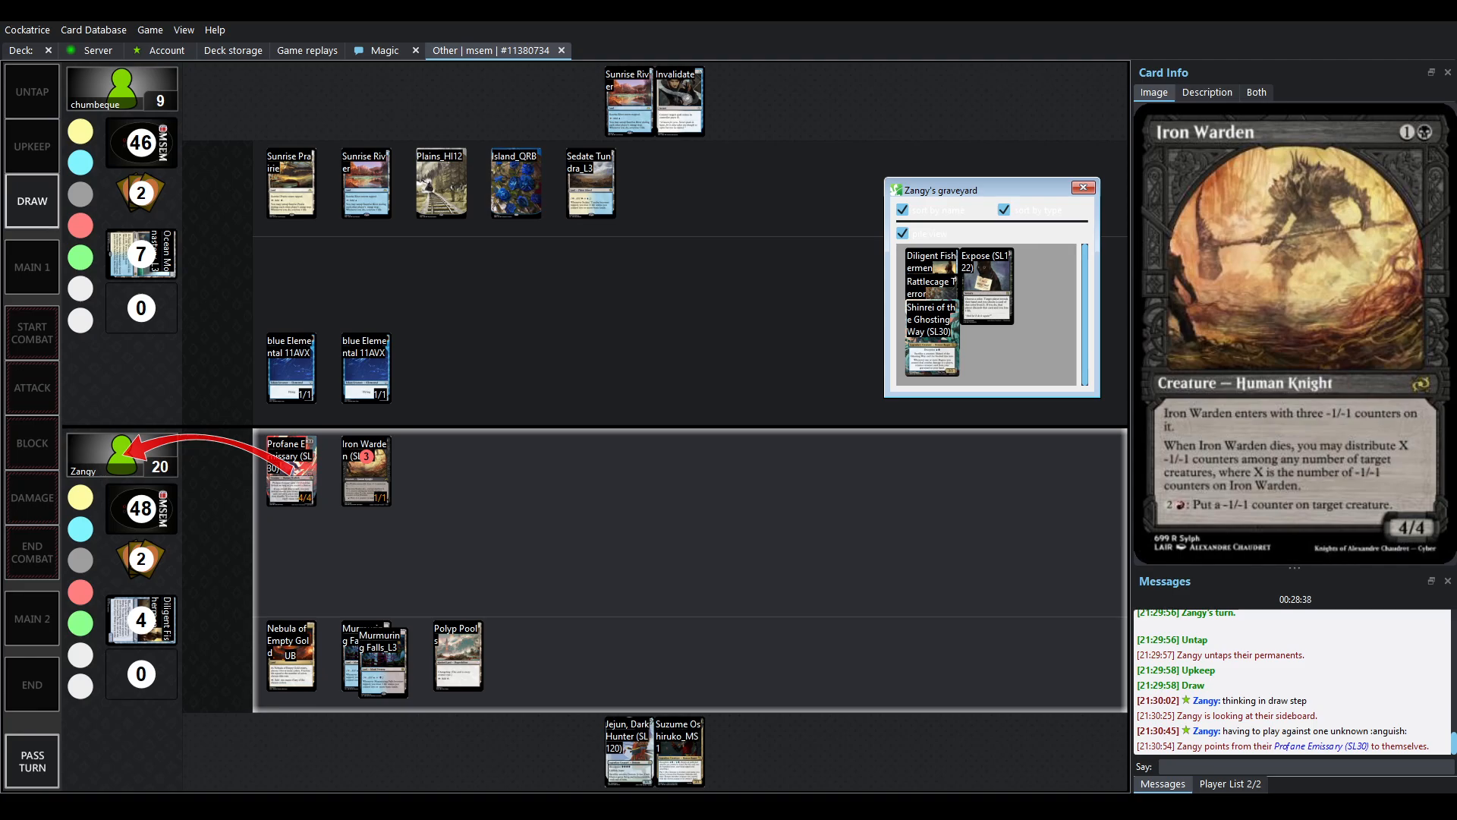
{"action": "left_click", "coordinate": [1082, 187]}
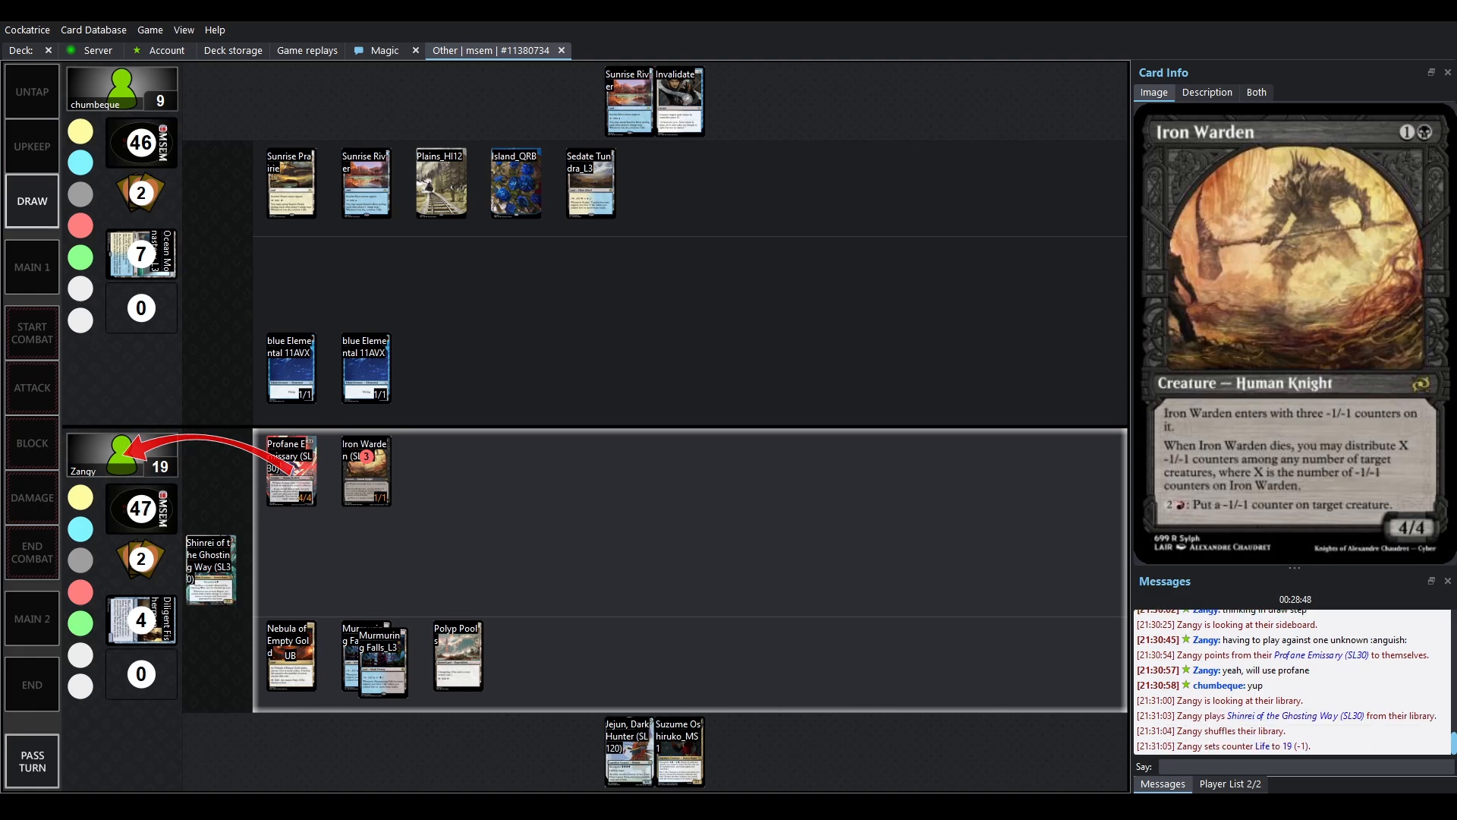
{"action": "left_click", "coordinate": [32, 266]}
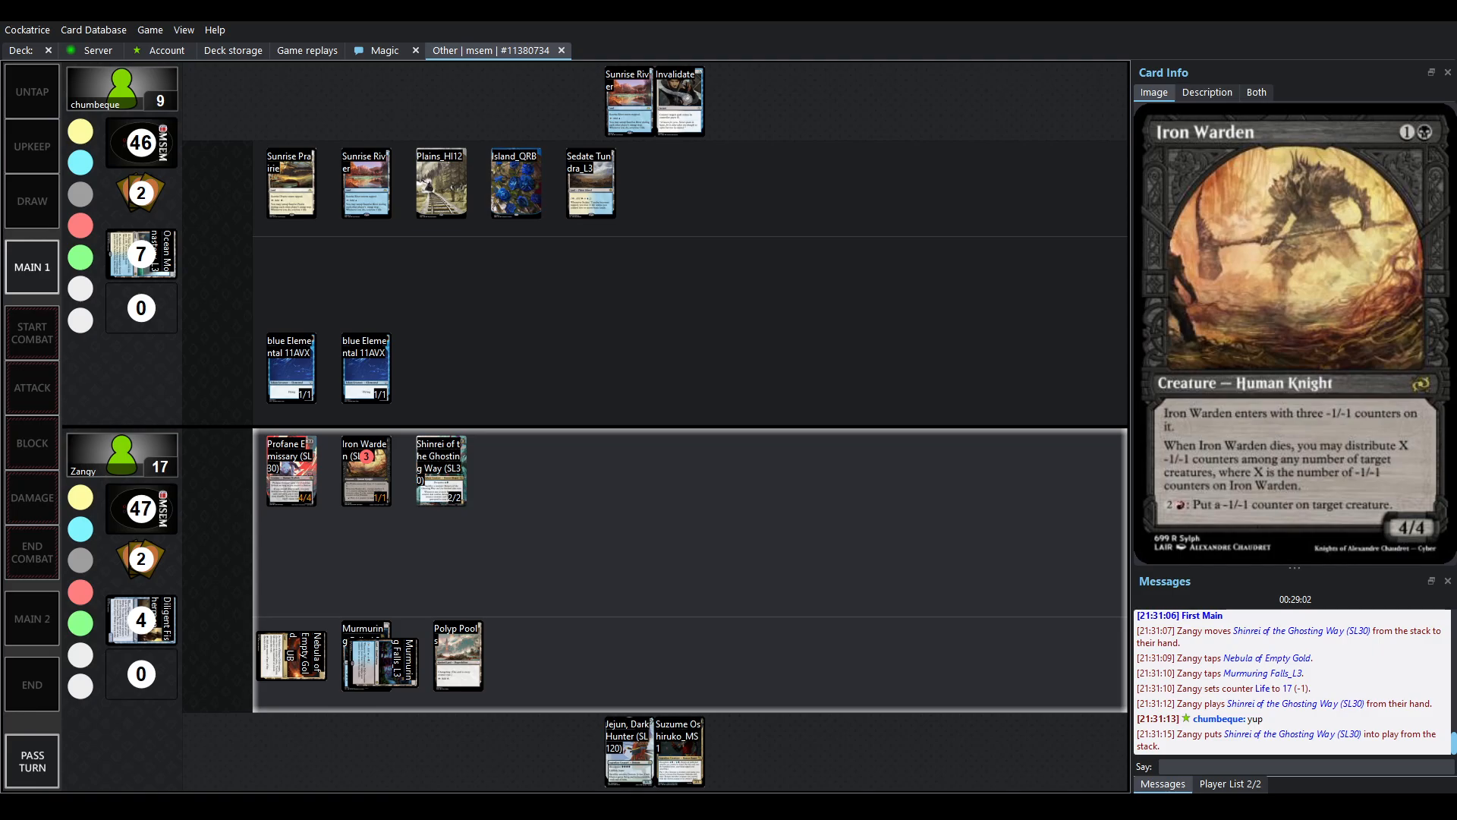
{"action": "left_click", "coordinate": [440, 469]}
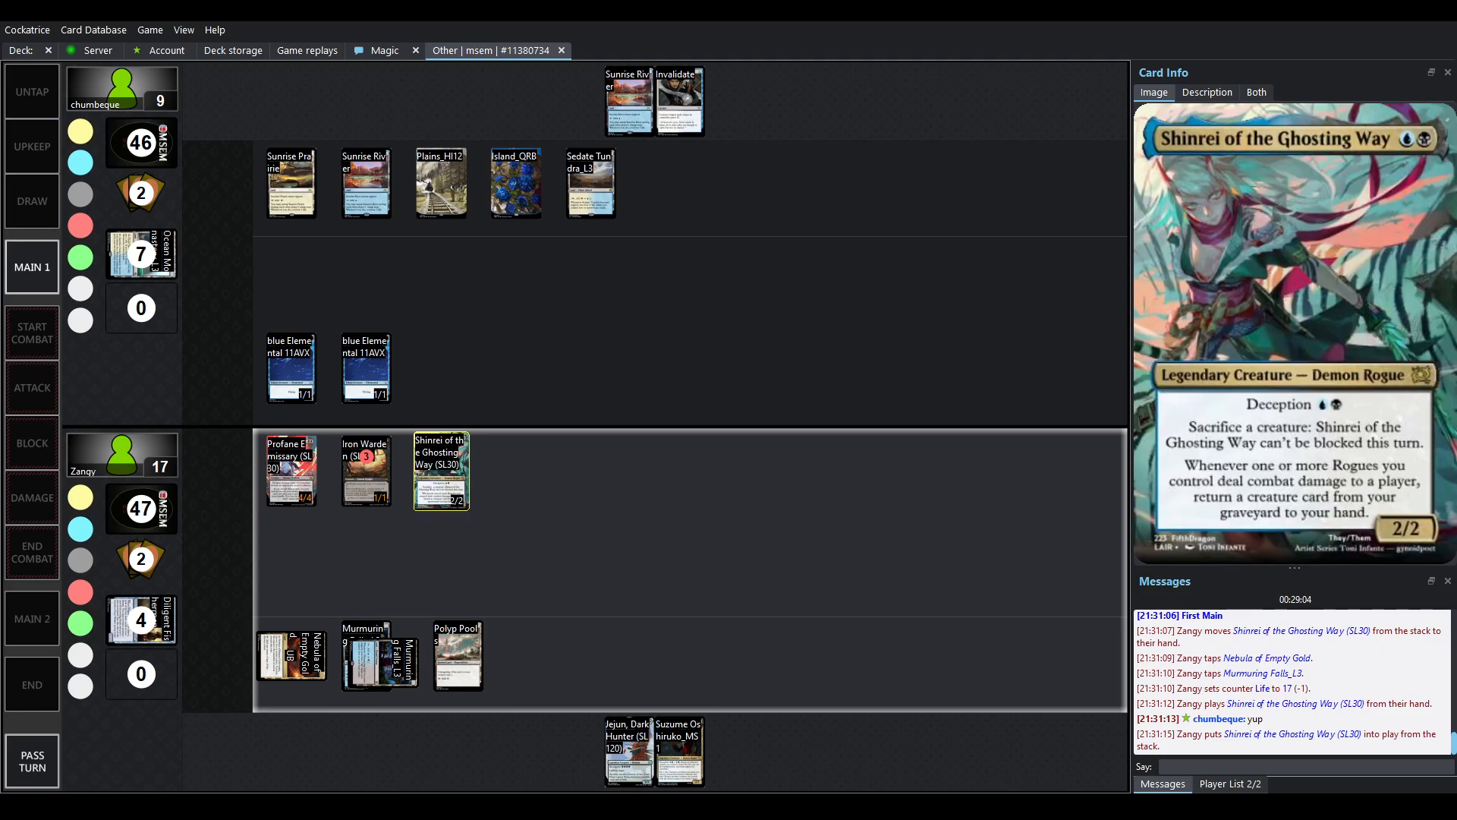
{"action": "left_click", "coordinate": [365, 469]}
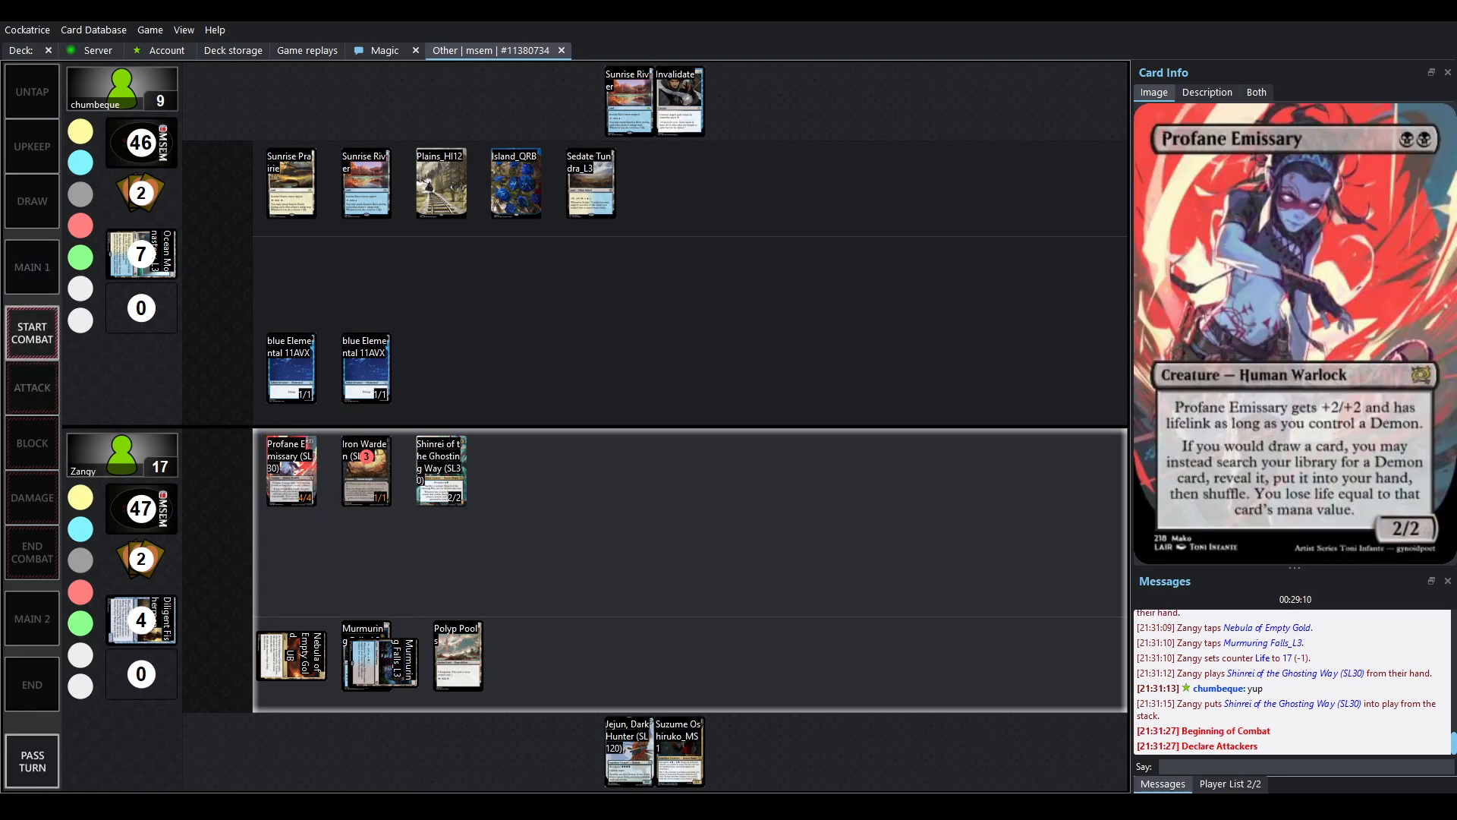
- Watch Profane Emissary's attack destroy a blue Elemental, Zangy to 21, then Murmuring Falls played
{"action": "left_click", "coordinate": [32, 388]}
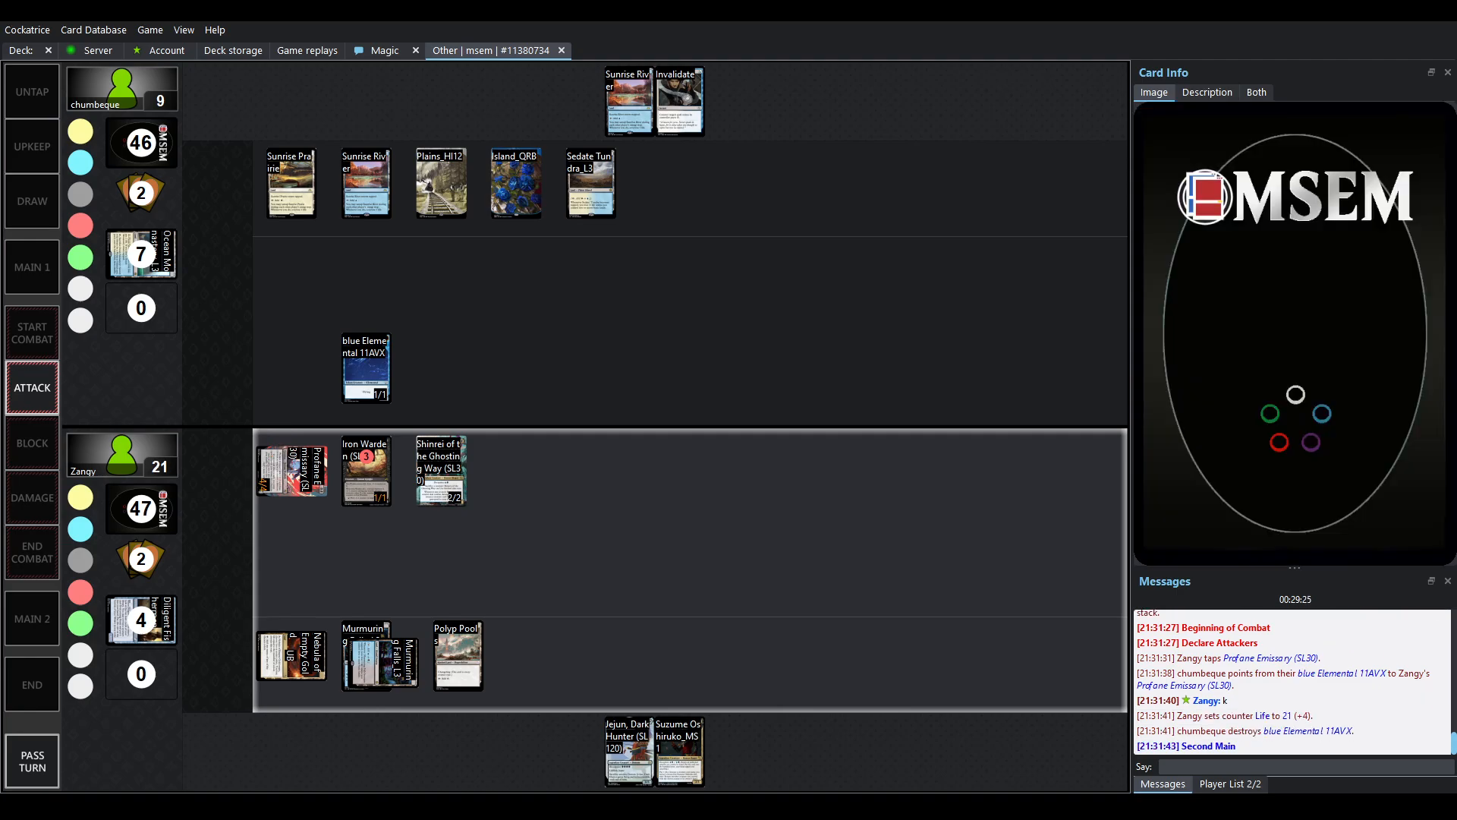
{"action": "left_click", "coordinate": [32, 684]}
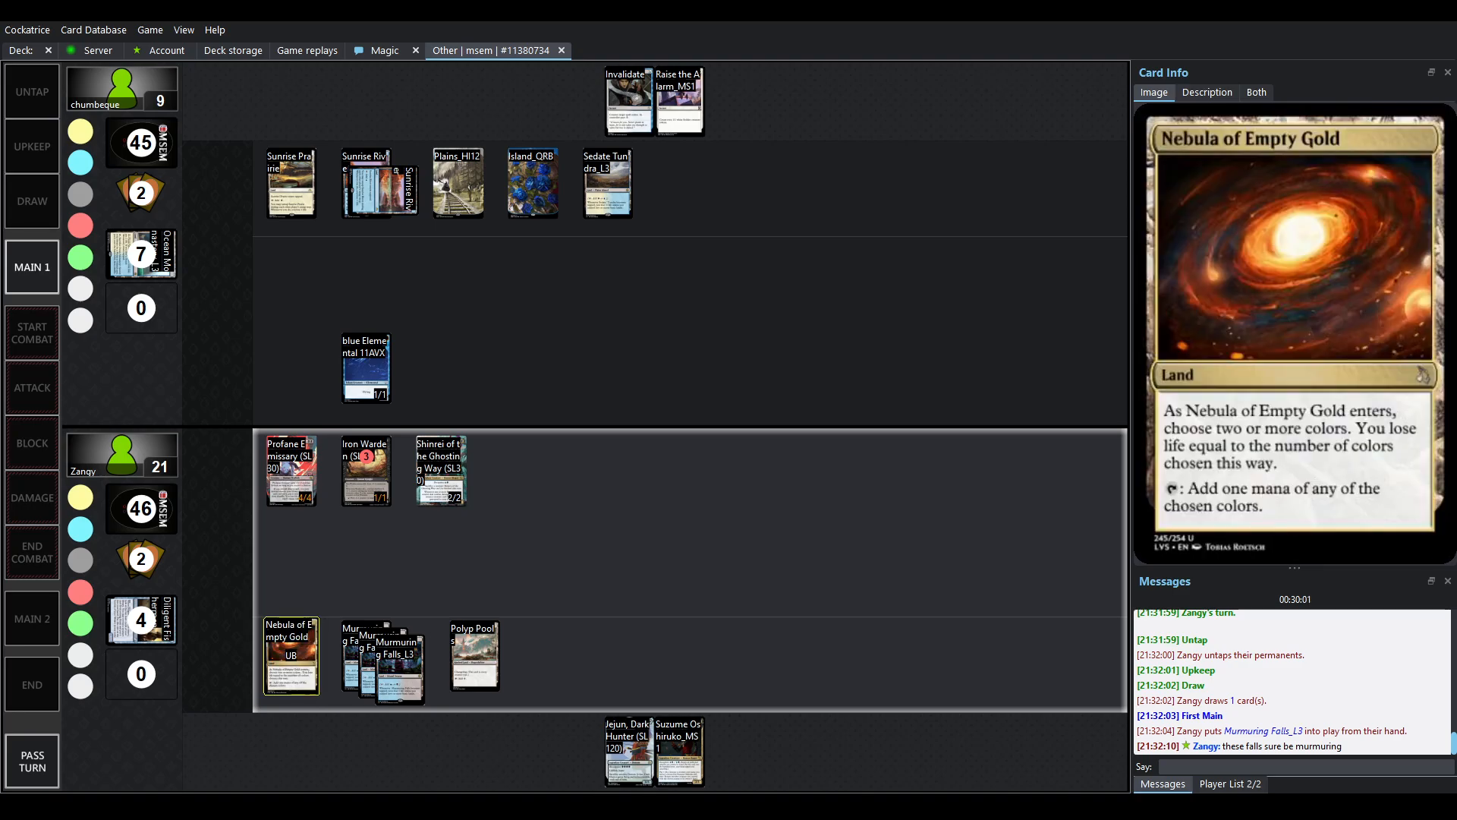
- Run the replay to the Attack phase with Profane Emissary and Shinrei of the Ghosting Way tapped
{"action": "left_click", "coordinate": [400, 665]}
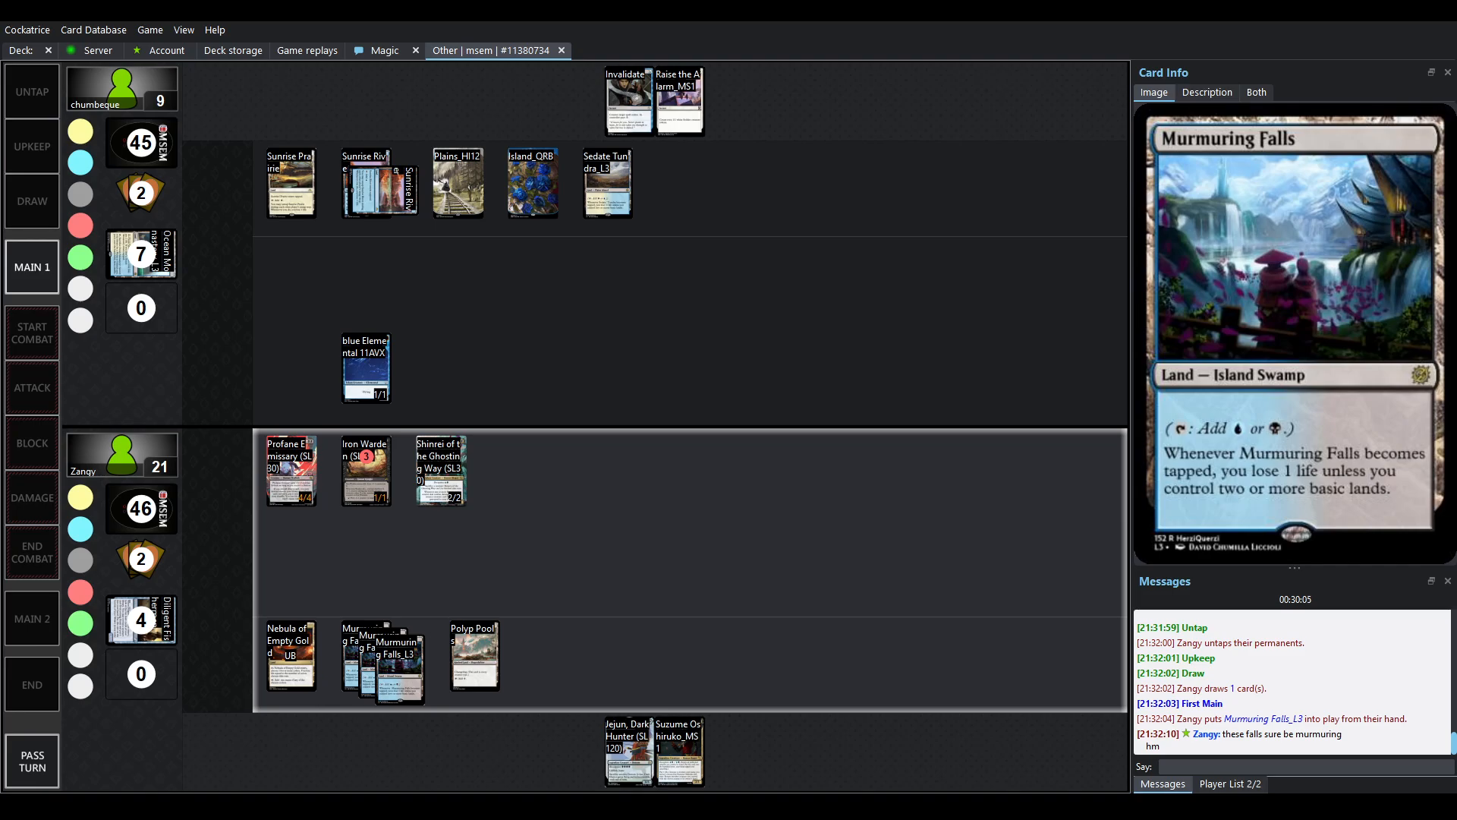
{"action": "left_click", "coordinate": [365, 469]}
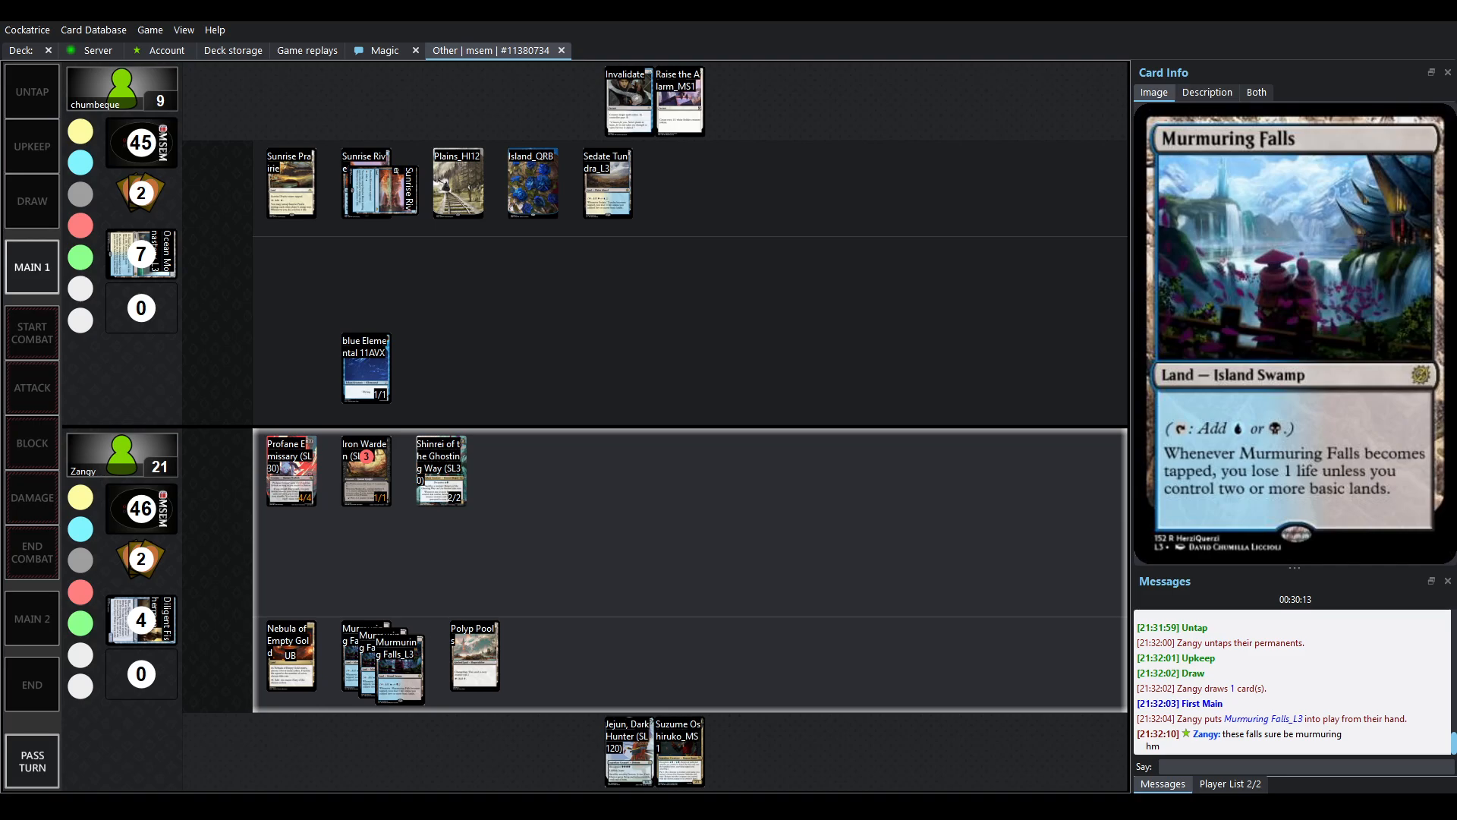
{"action": "left_click", "coordinate": [32, 387]}
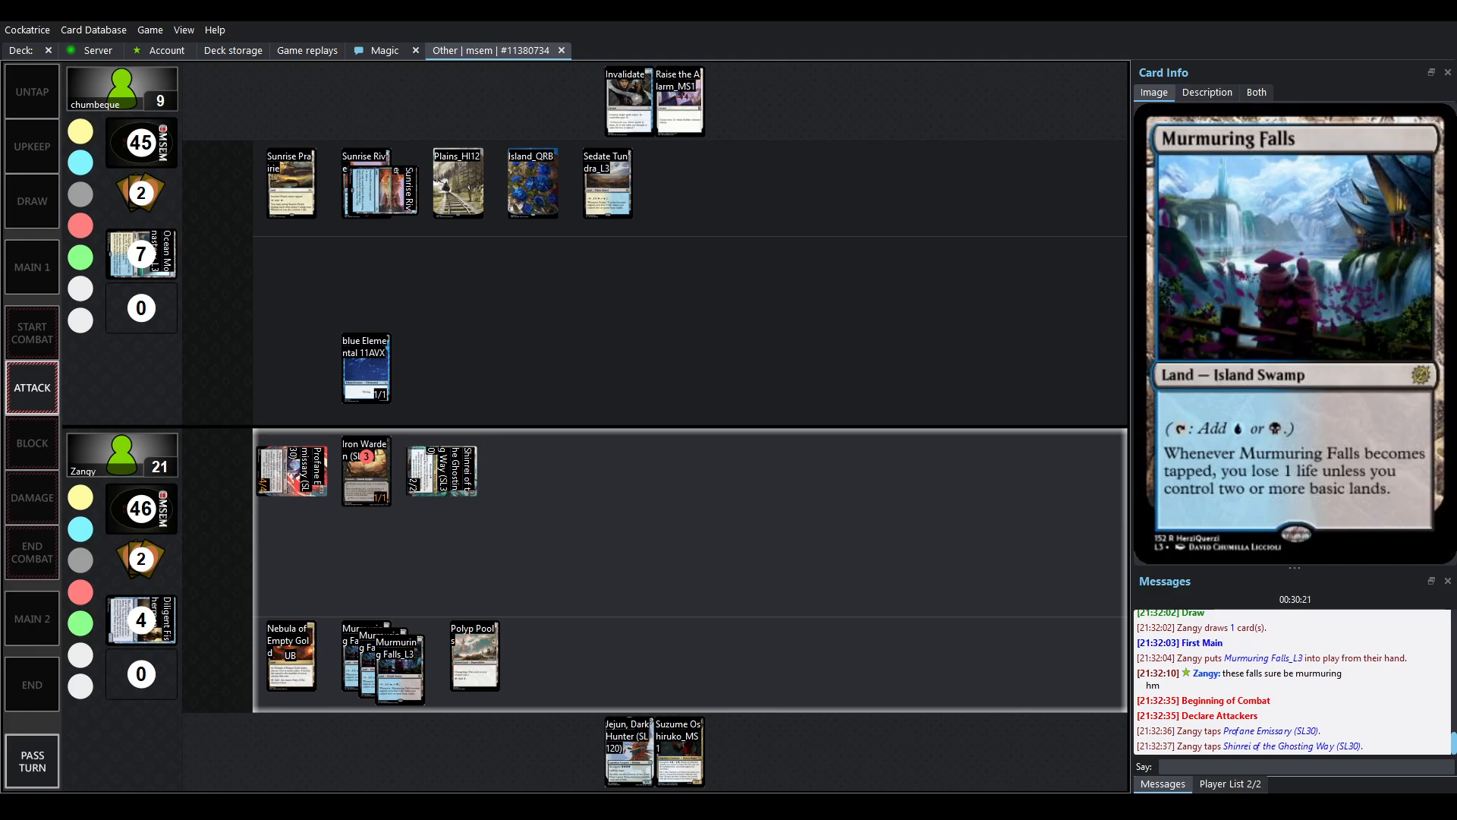
- Play the replay through combat damage, leaving chumbeque at 3 life and Zangy at 25
{"action": "left_click", "coordinate": [441, 469]}
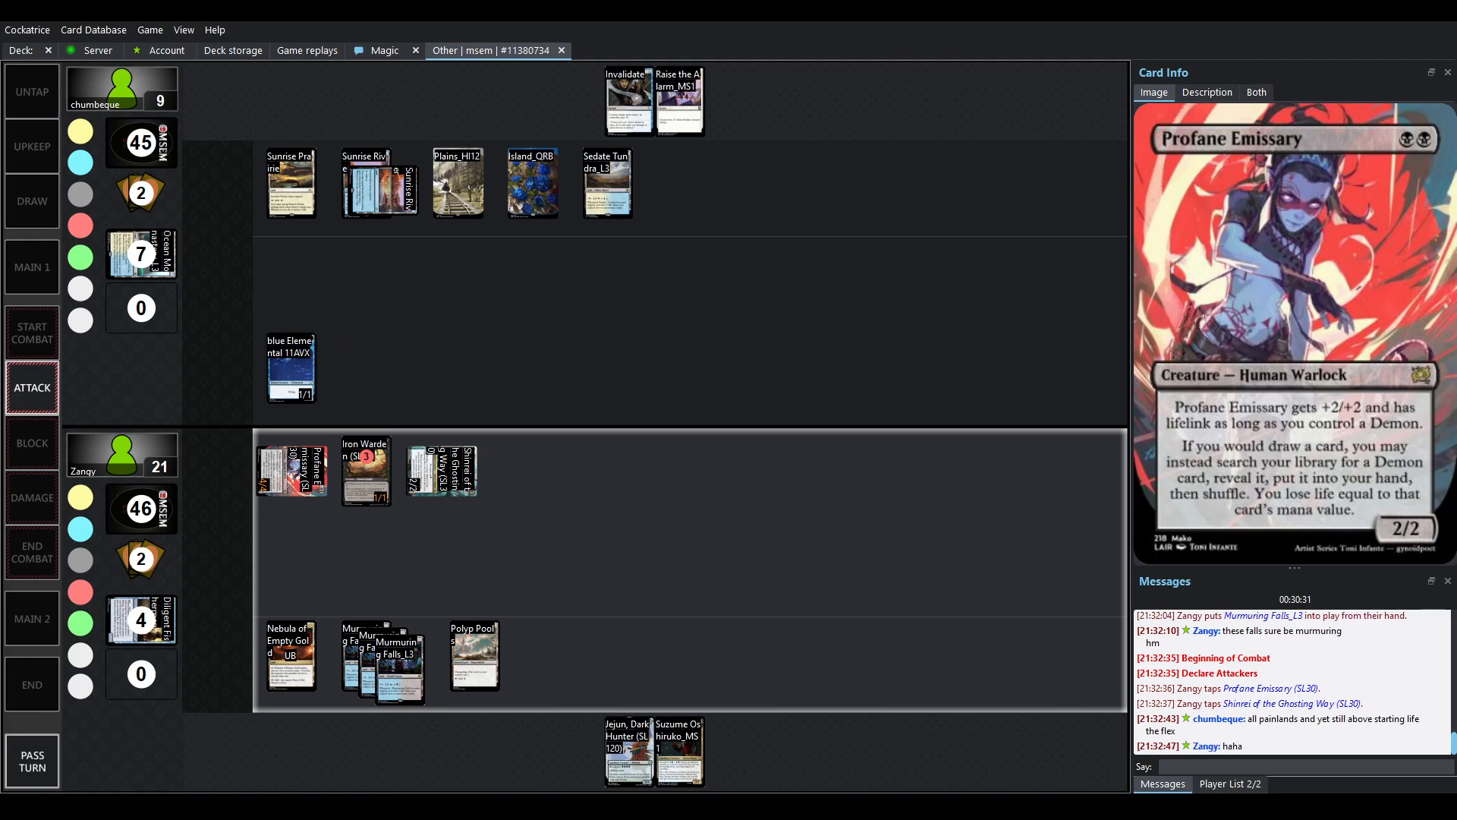
{"action": "left_click", "coordinate": [372, 659]}
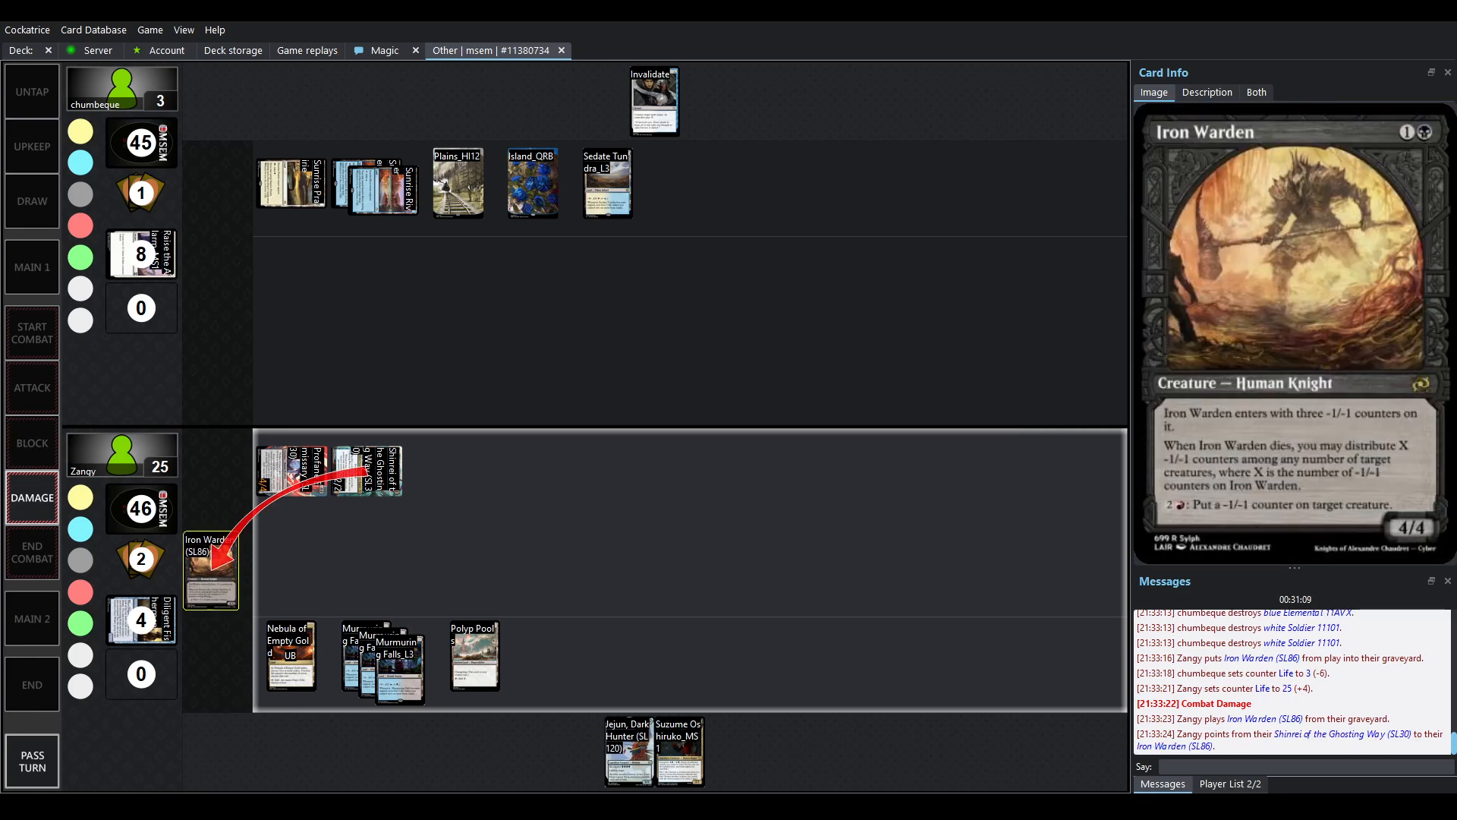
- Run the replay into chumbeque's draw and read the 'can't win this, ggs' message
{"action": "left_click", "coordinate": [32, 618]}
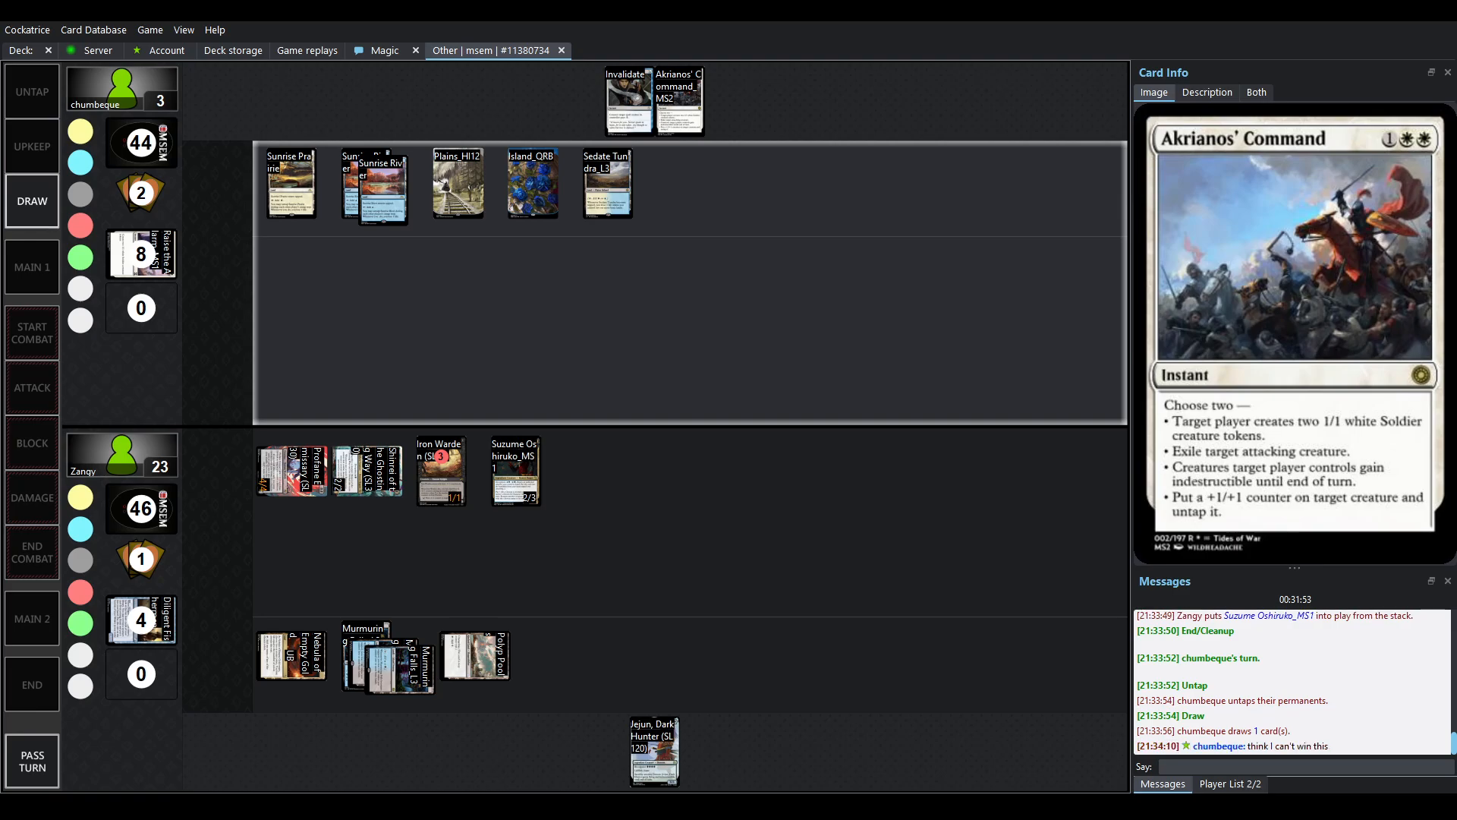
{"action": "left_click", "coordinate": [365, 469]}
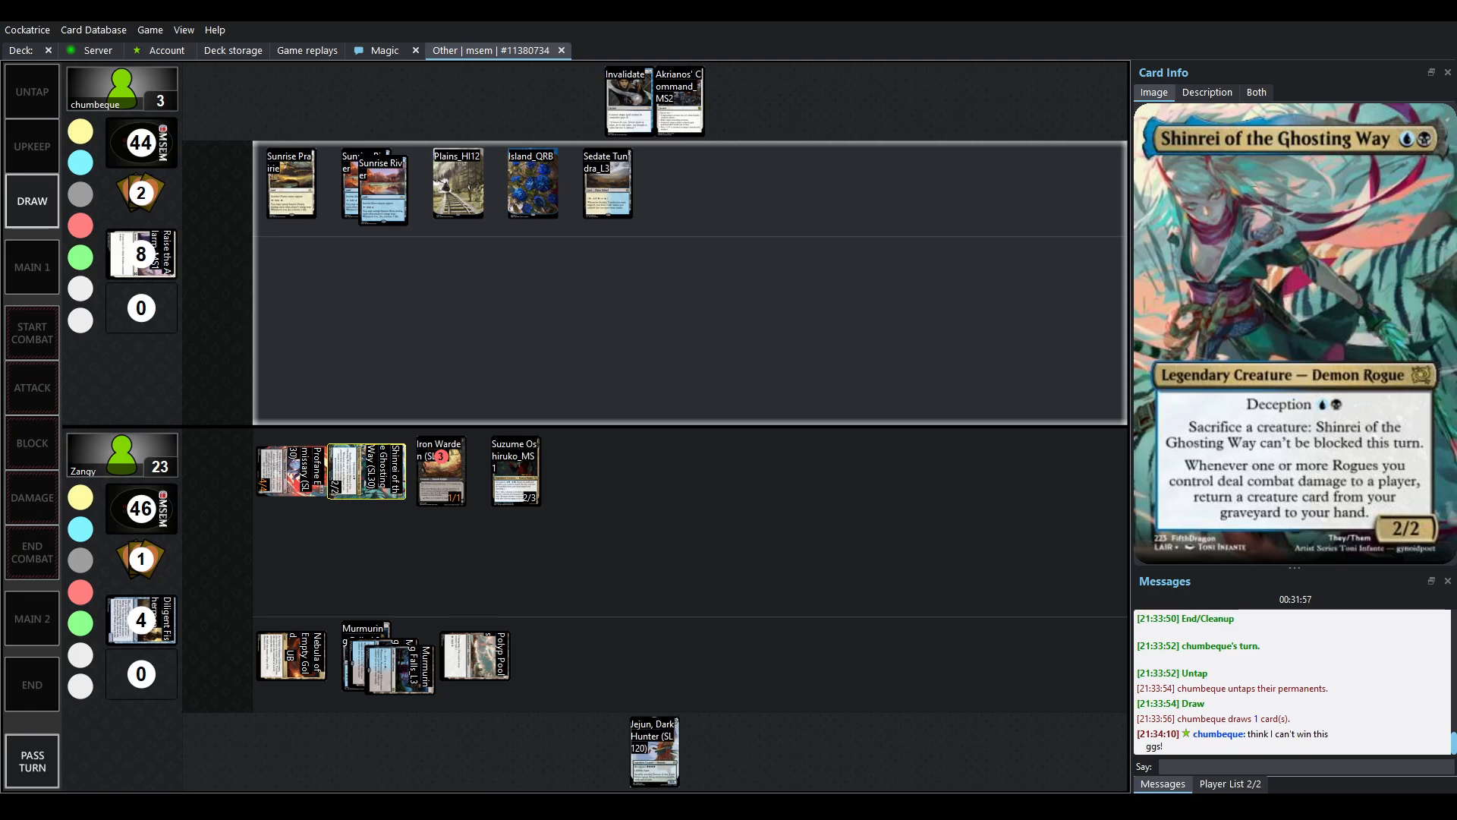